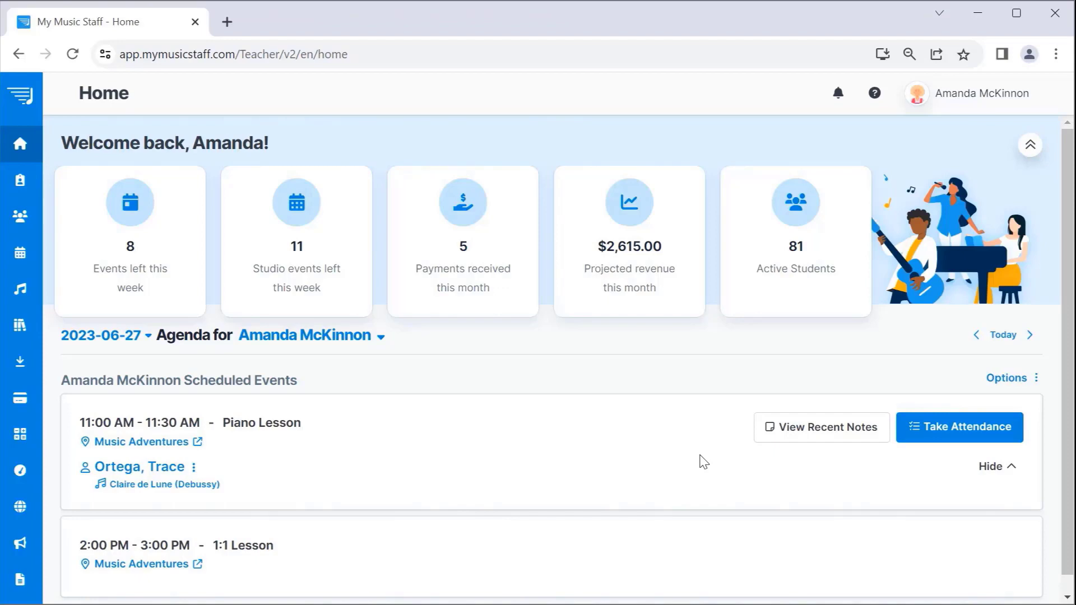
mouse_move(708, 468)
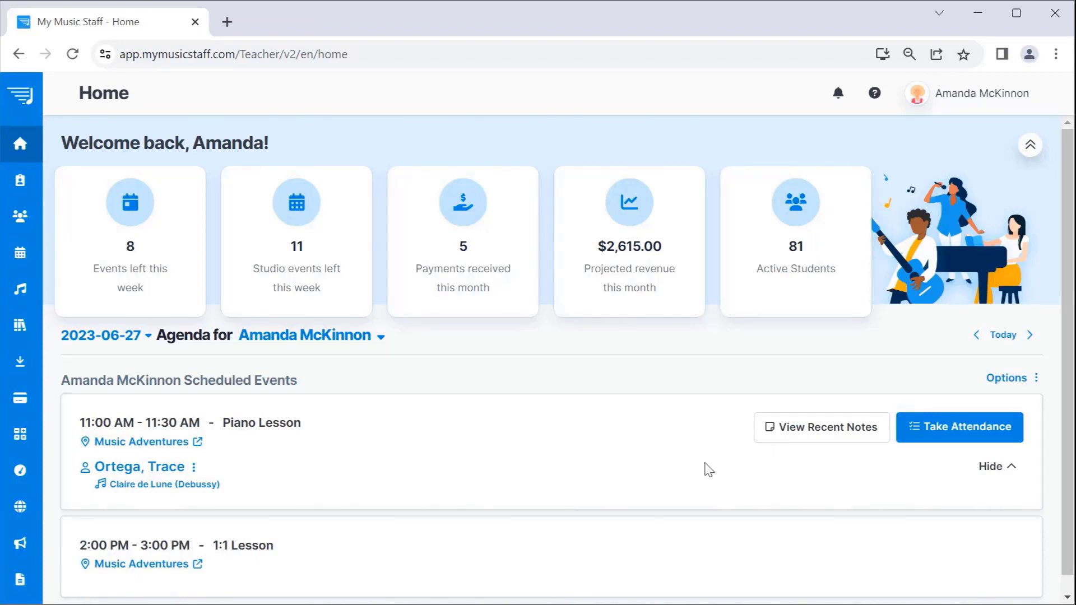
Show the Teachers & Staff list with payroll balances for the four teachers
click(79, 179)
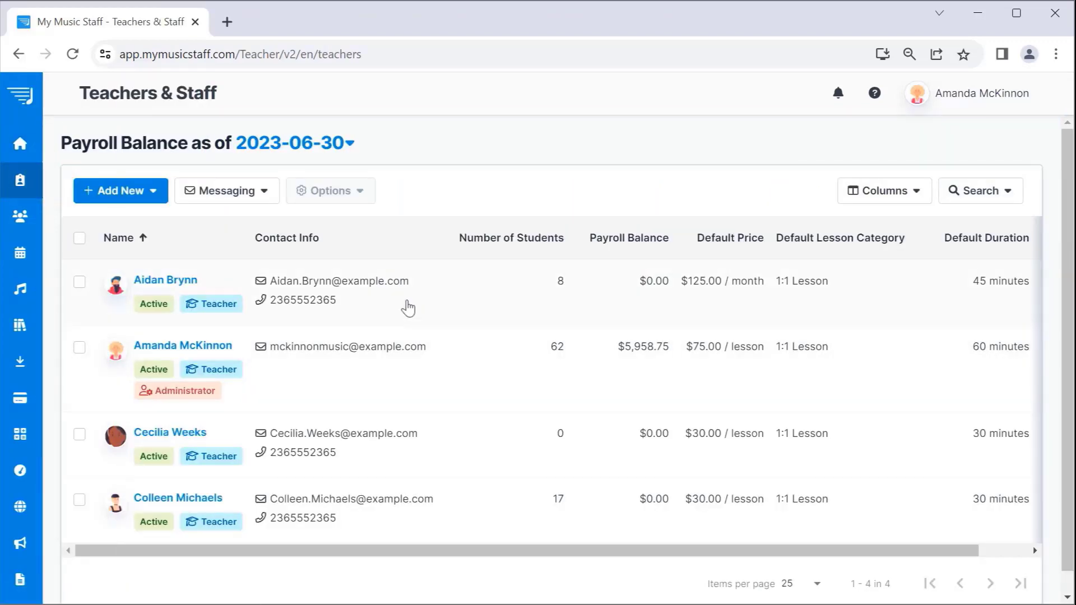
click(120, 191)
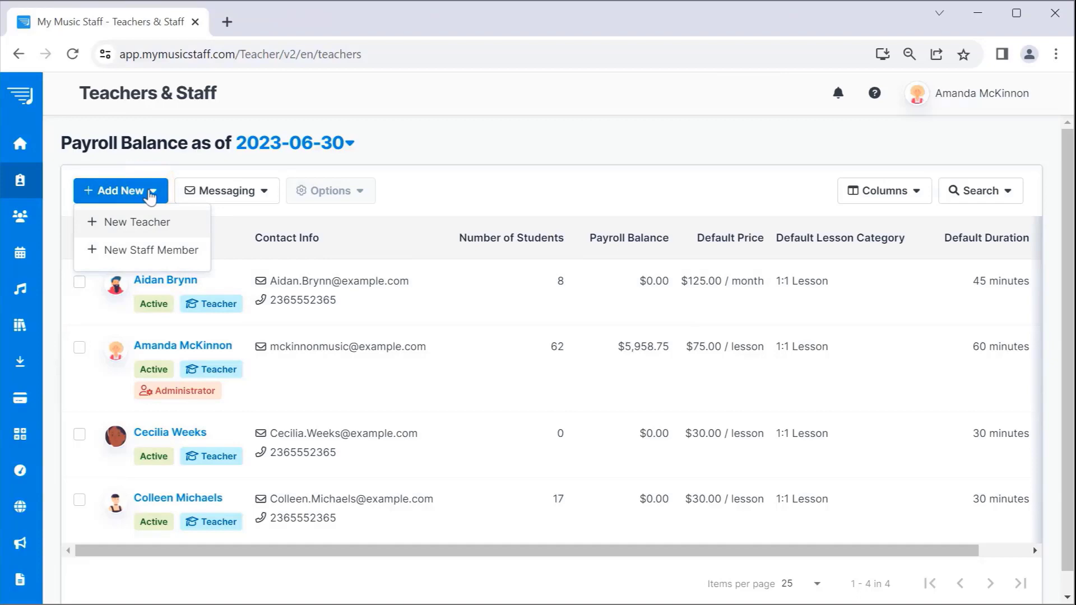
click(137, 222)
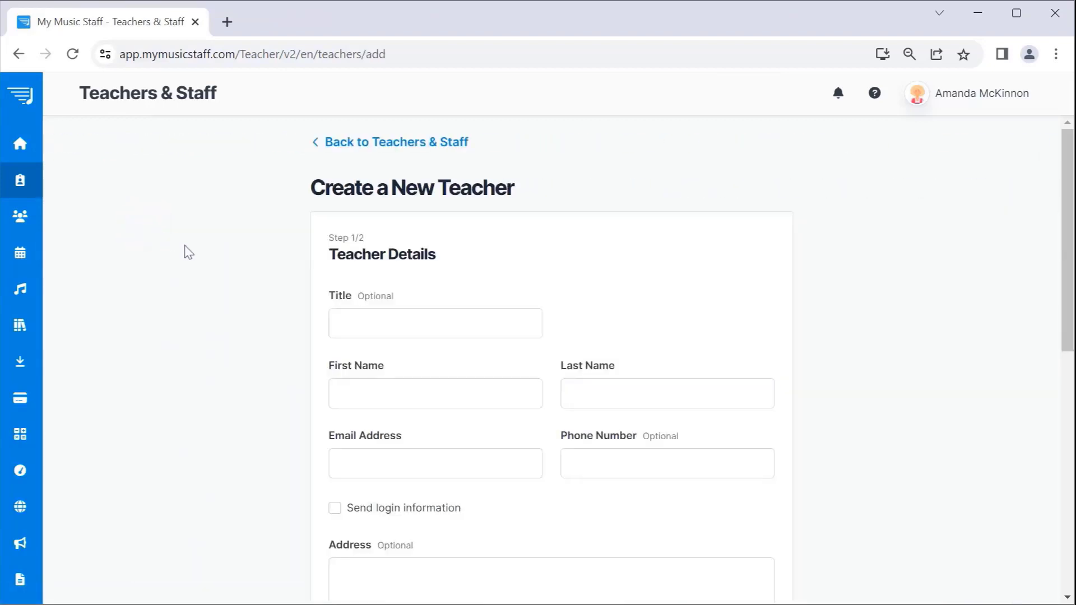
text(Ma)
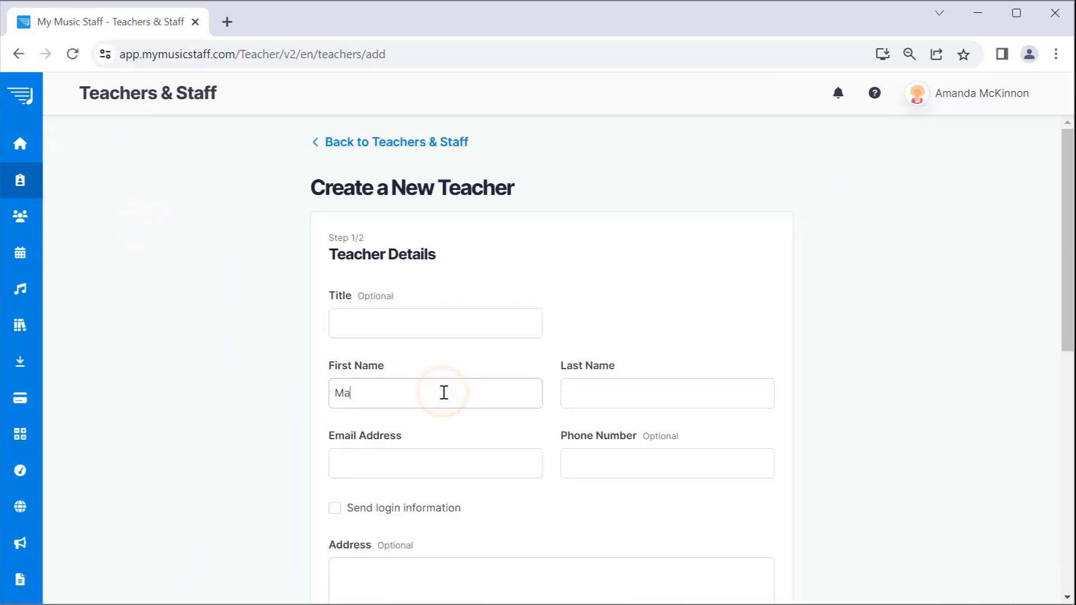
text(Find)
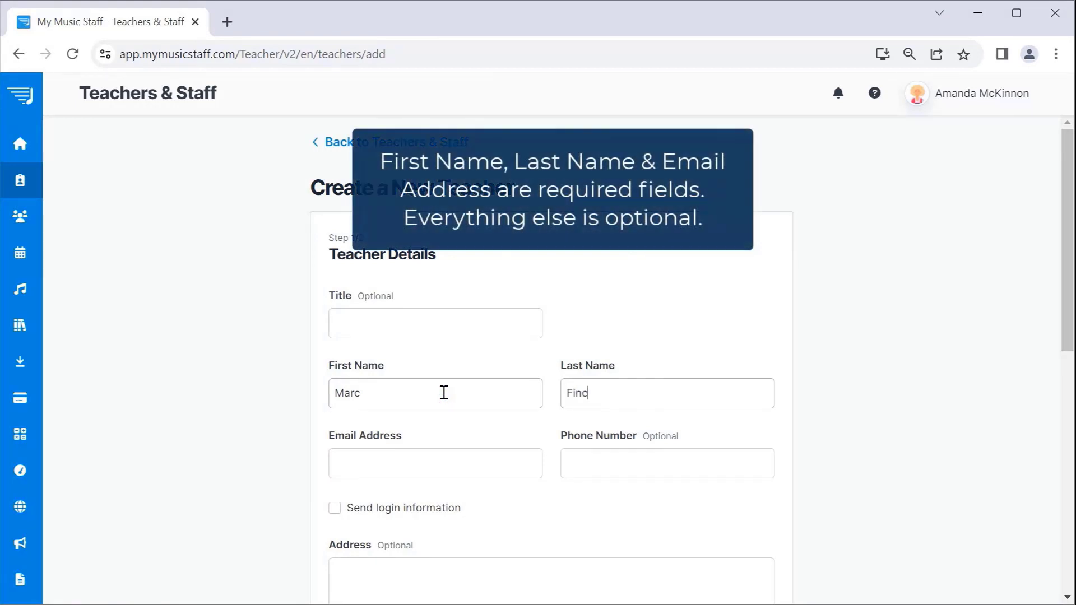
text(marcfinc)
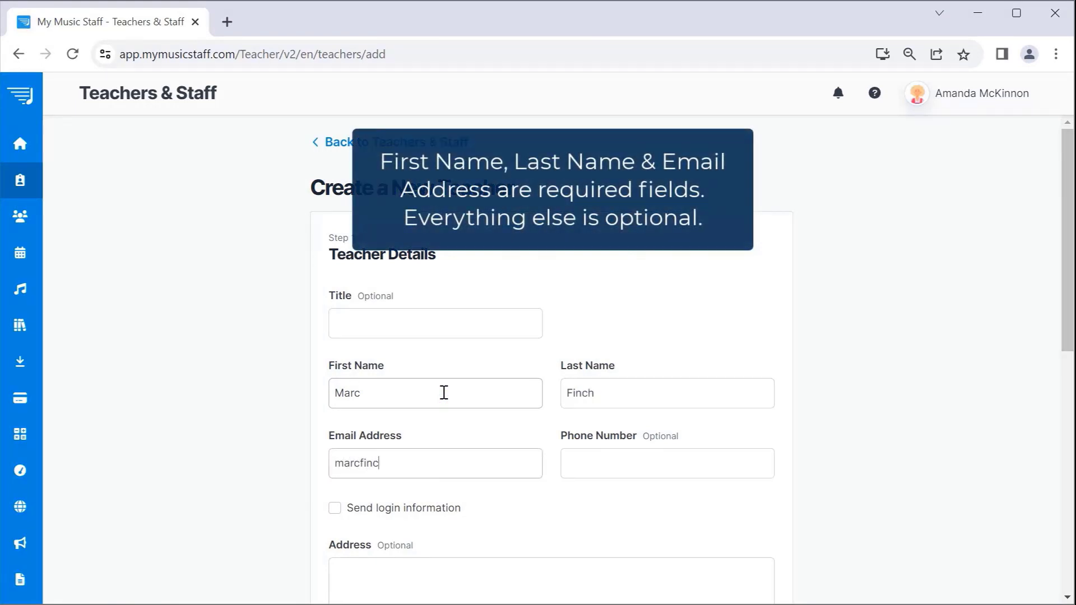
text(h@example.com)
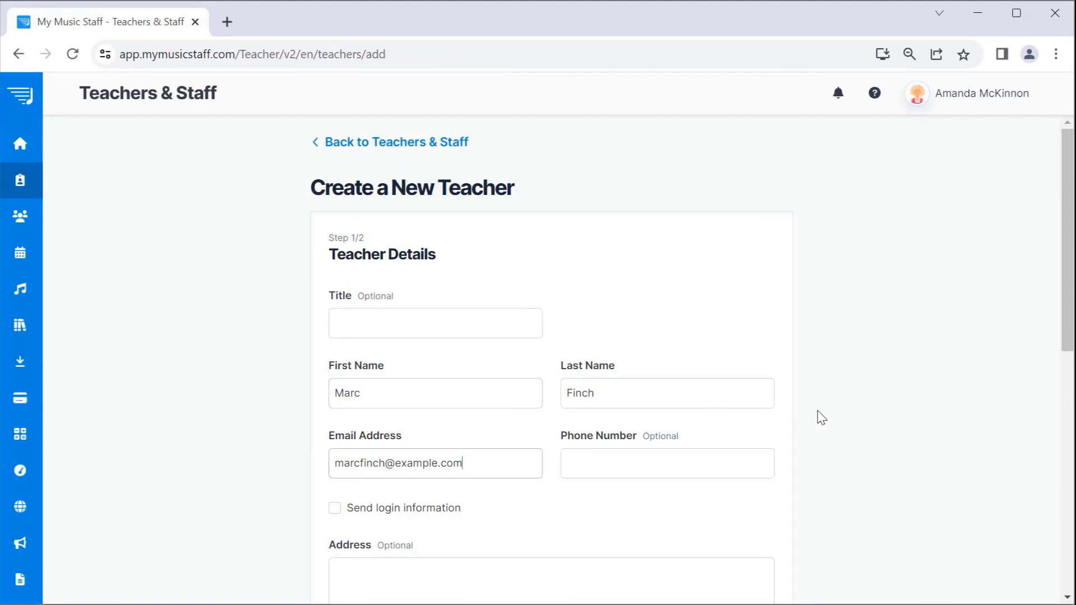
Add Piano as an instrument and set payroll to a $20.00 flat hourly rate
scroll(down, 3)
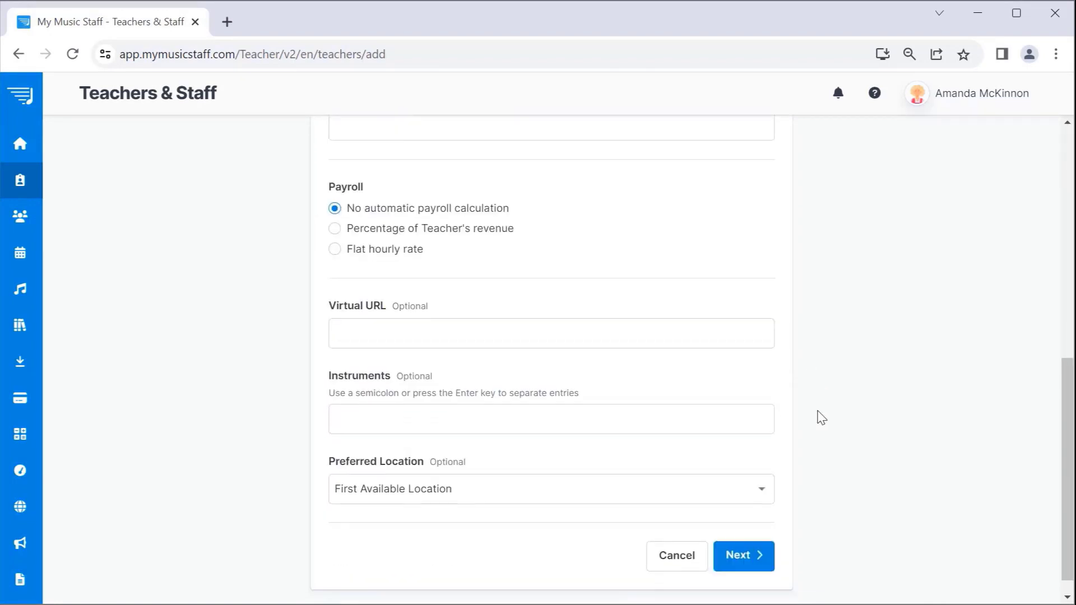
text(Piano)
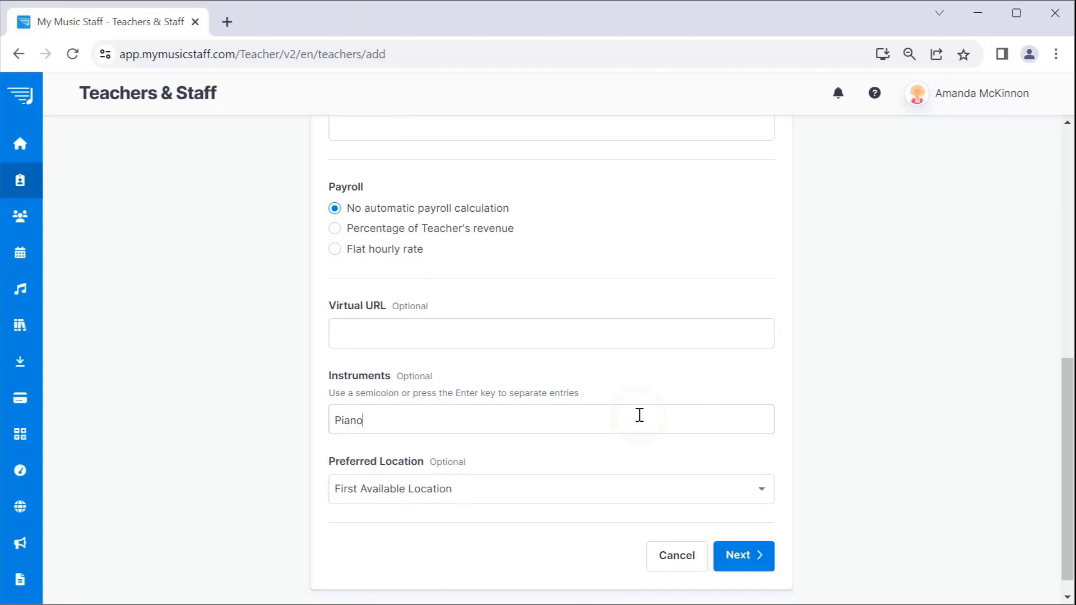
key(enter)
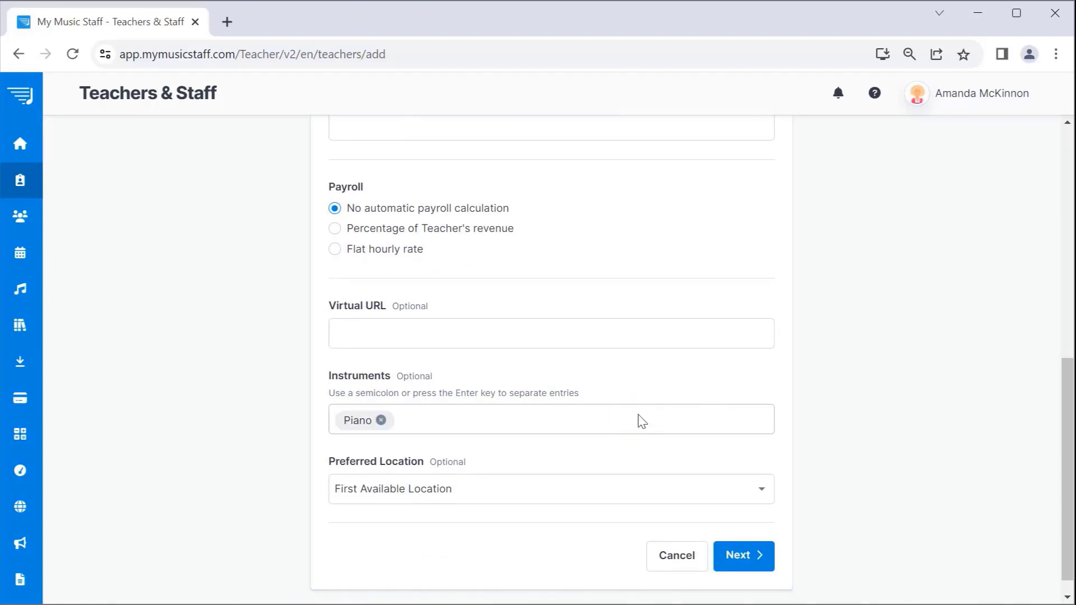
mouse_move(643, 399)
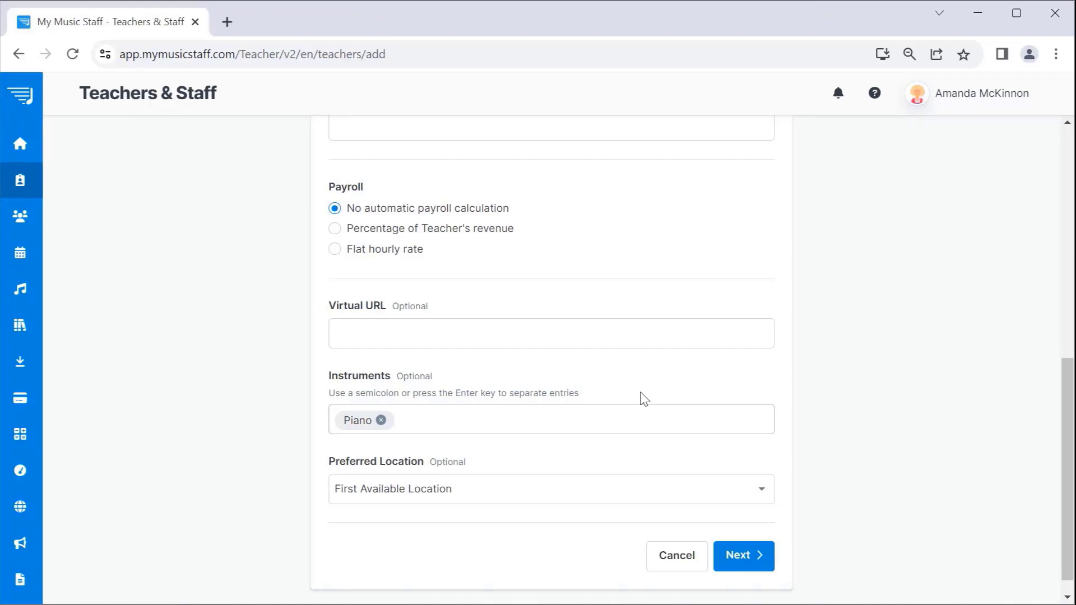
click(335, 228)
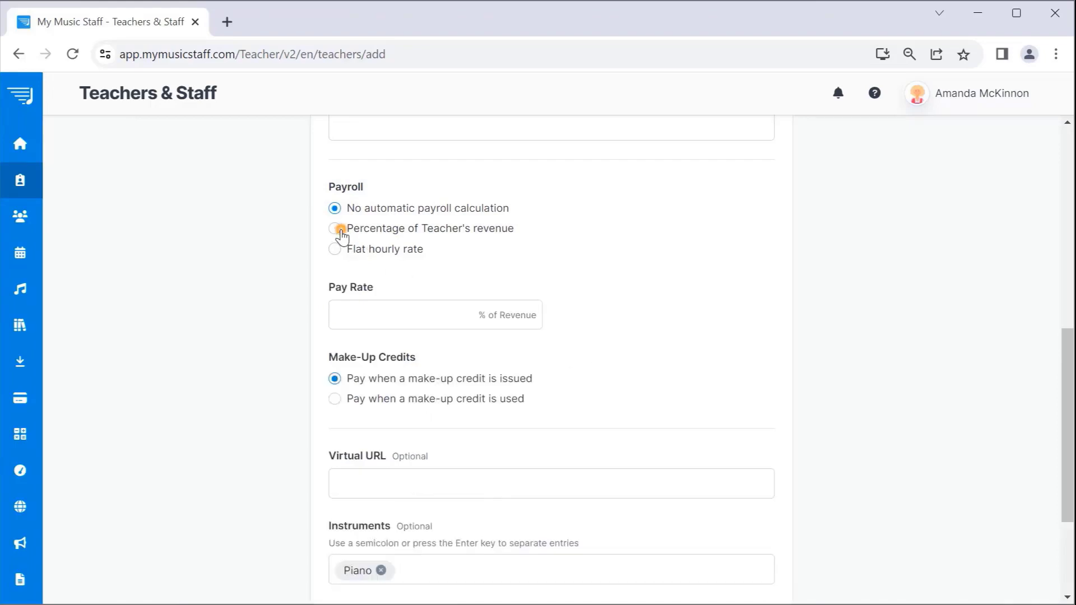
click(336, 228)
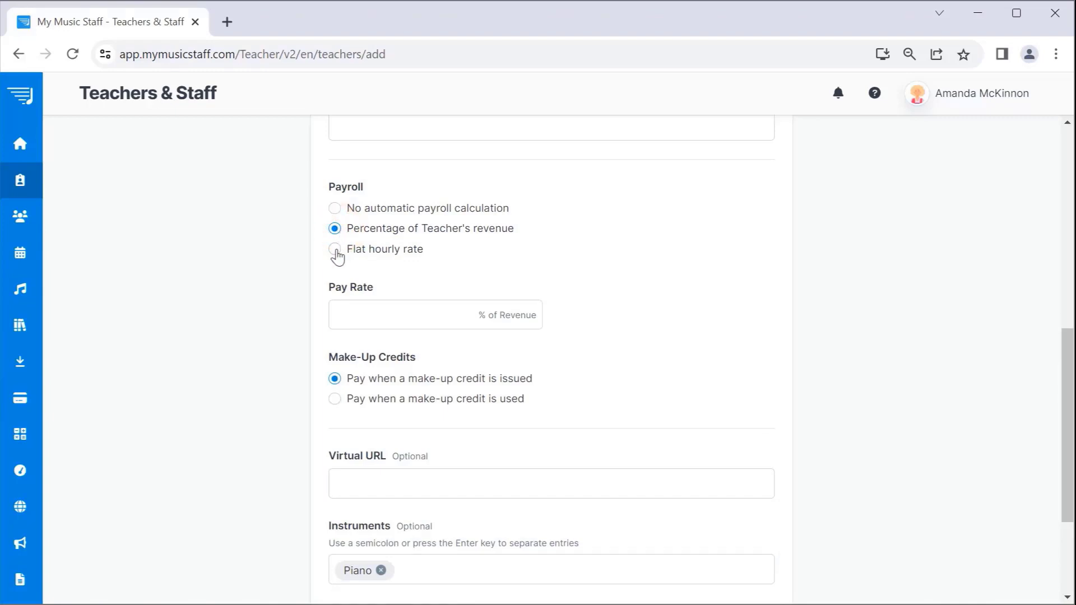
click(335, 249)
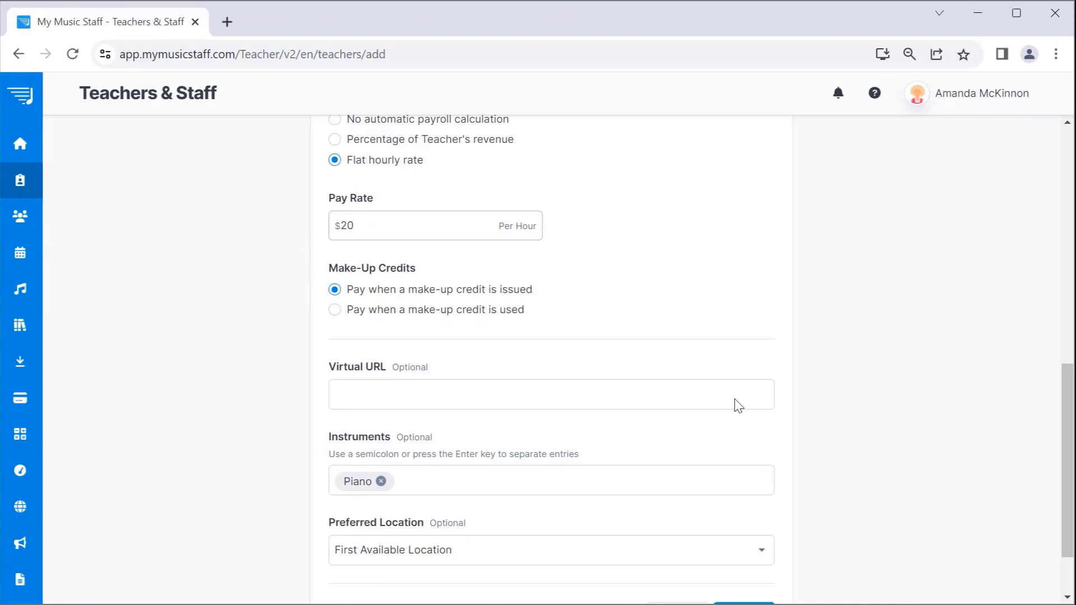
scroll(down, 3)
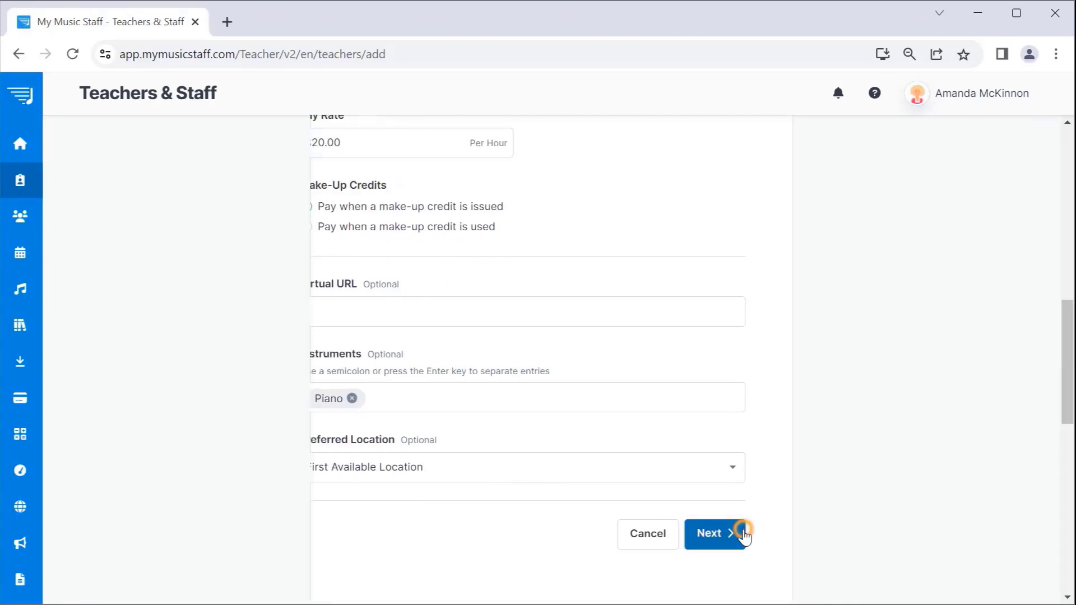
Grant the new teacher Administrator access with every privilege and save the teacher
click(717, 533)
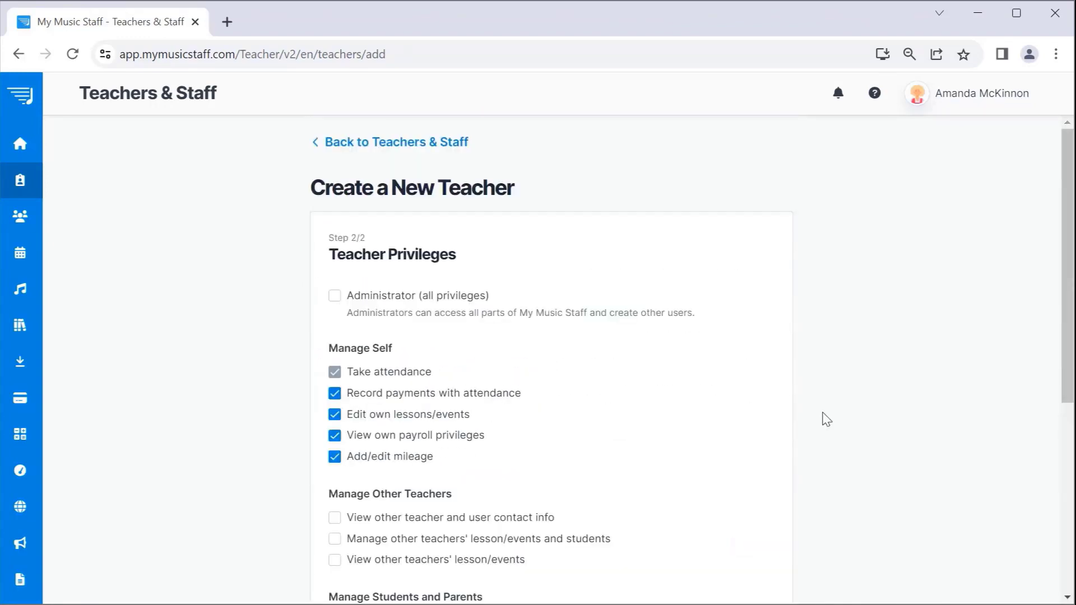
scroll(down, 3)
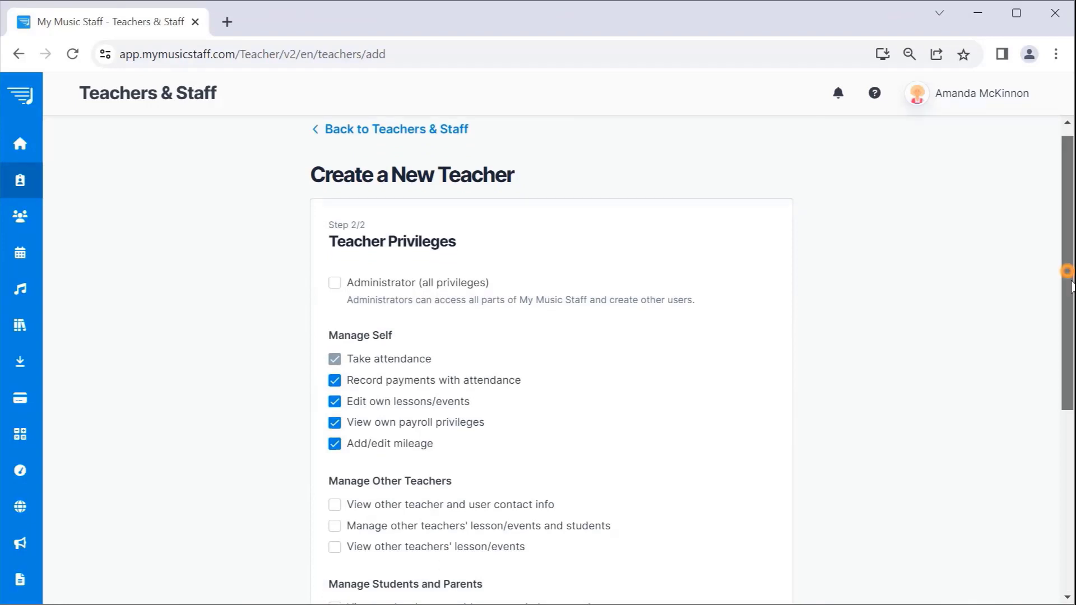
scroll(down, 3)
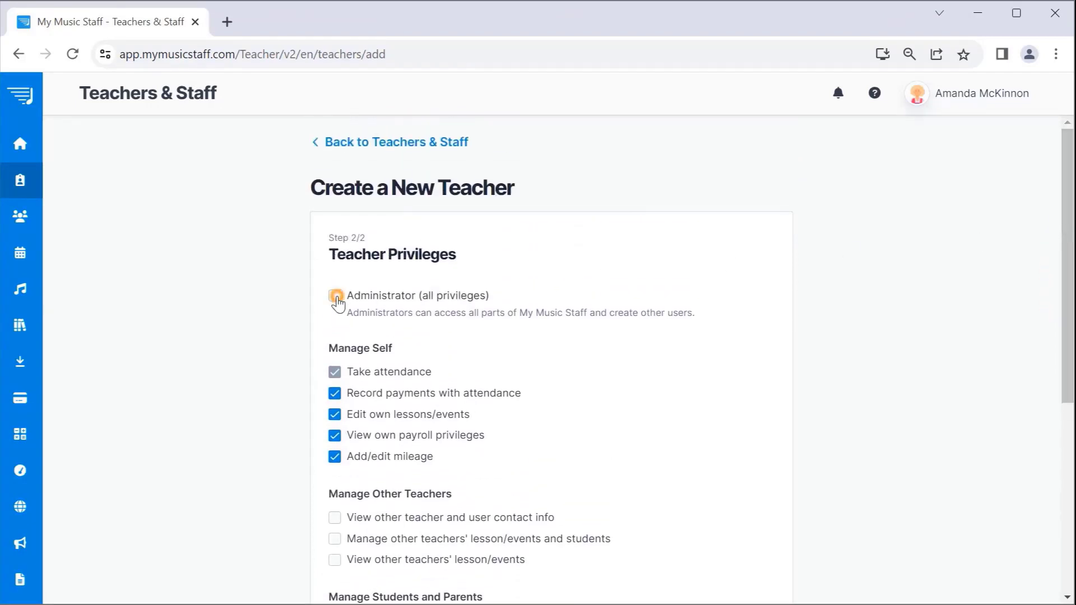
click(335, 296)
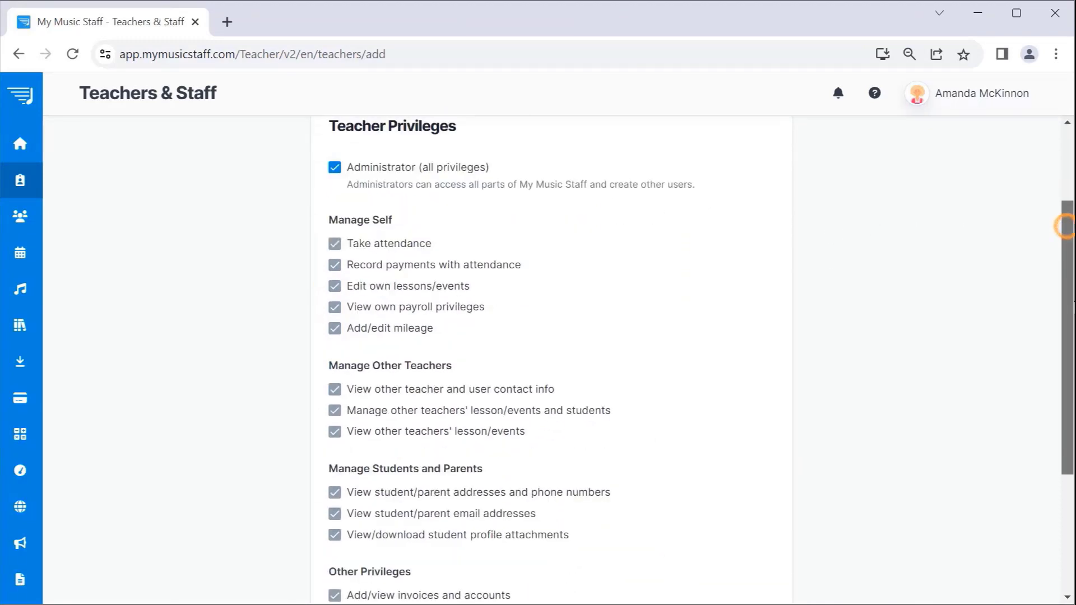
scroll(down, 3)
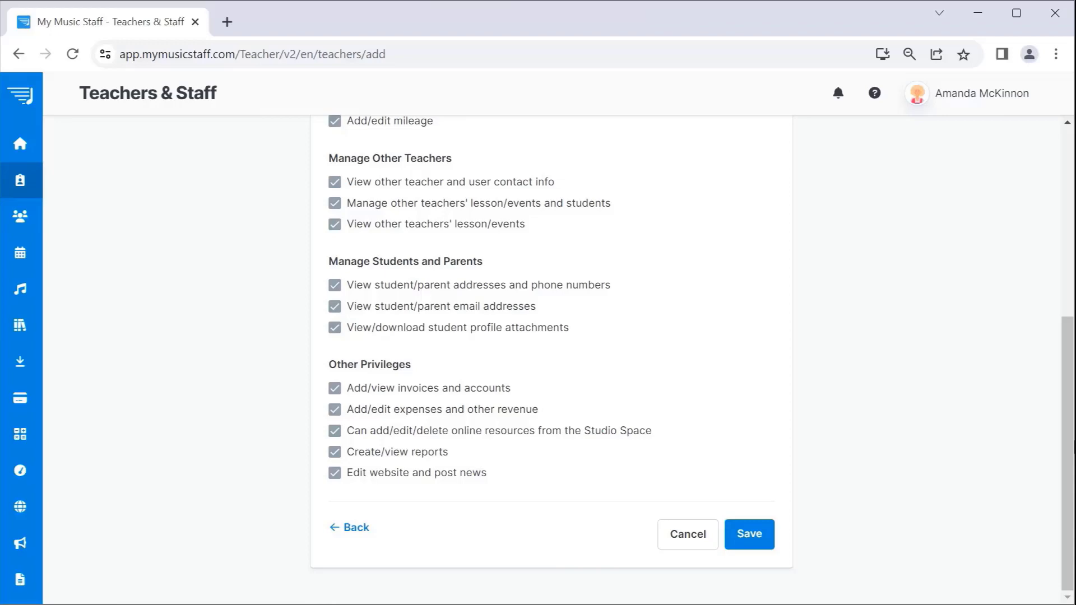
click(749, 533)
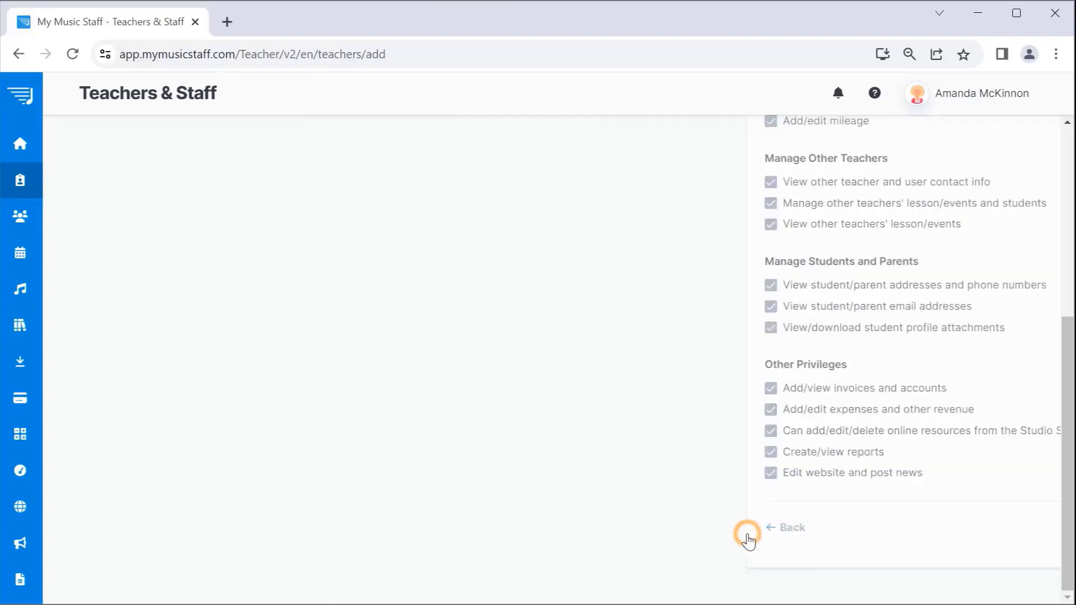
Review the Teachers & Staff list now showing five teachers, the new one with 0 students
click(784, 527)
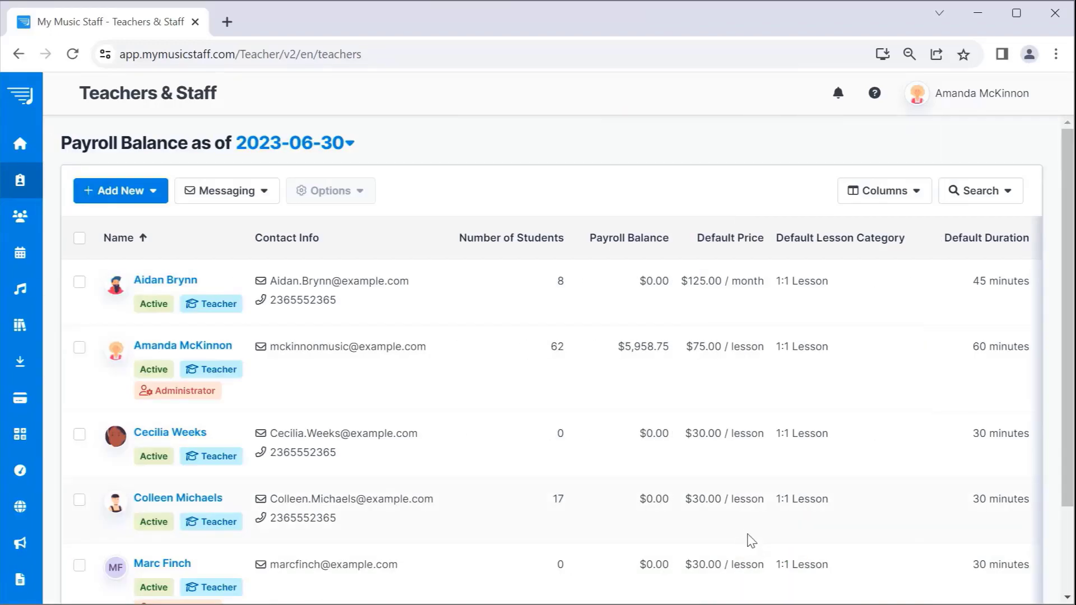
mouse_move(180, 204)
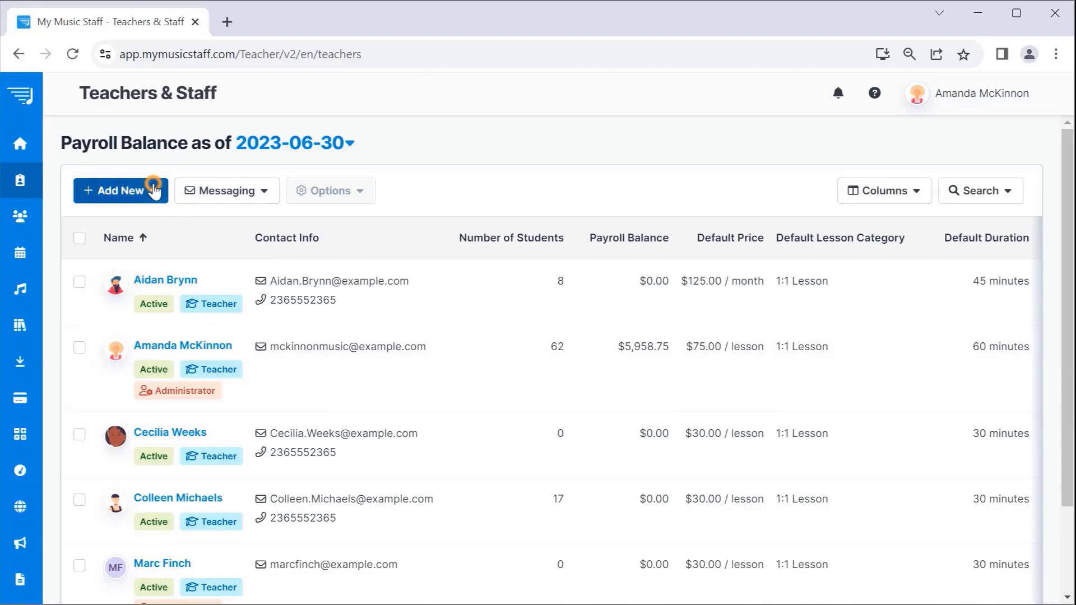
click(120, 190)
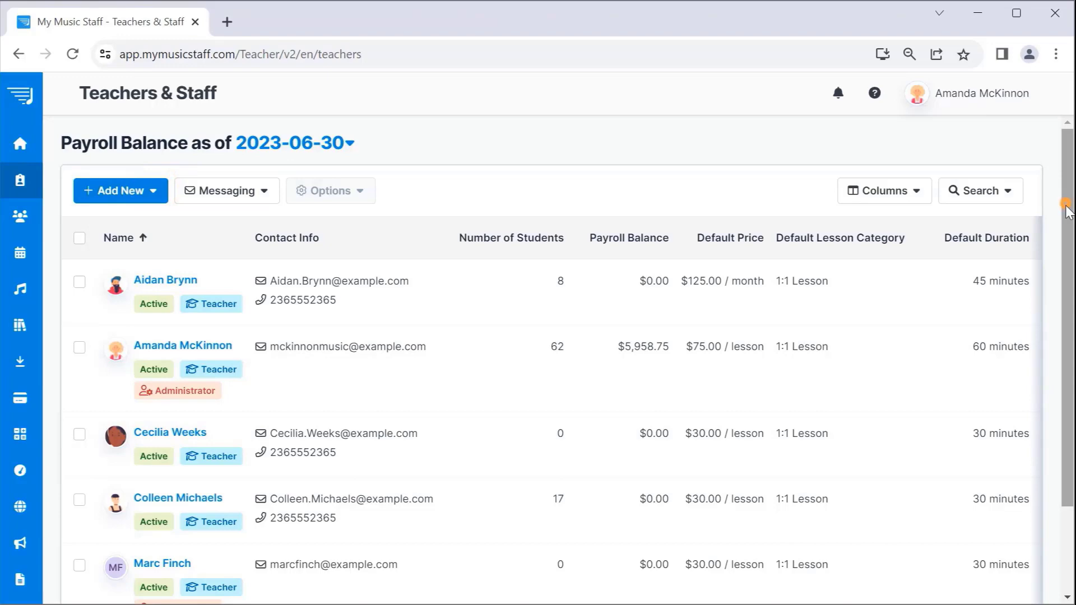
scroll(down, 3)
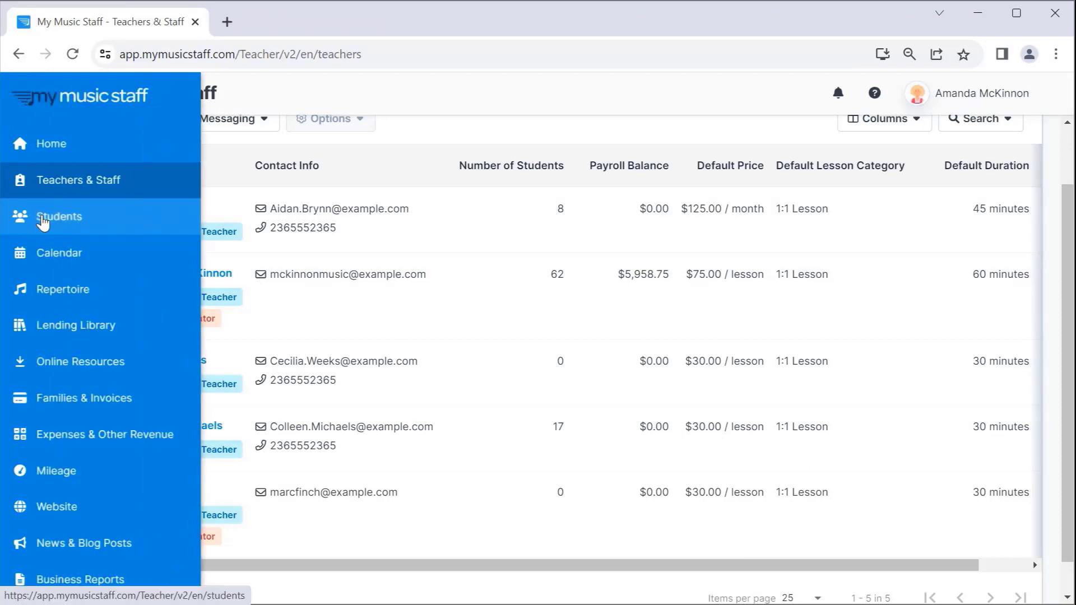
click(59, 216)
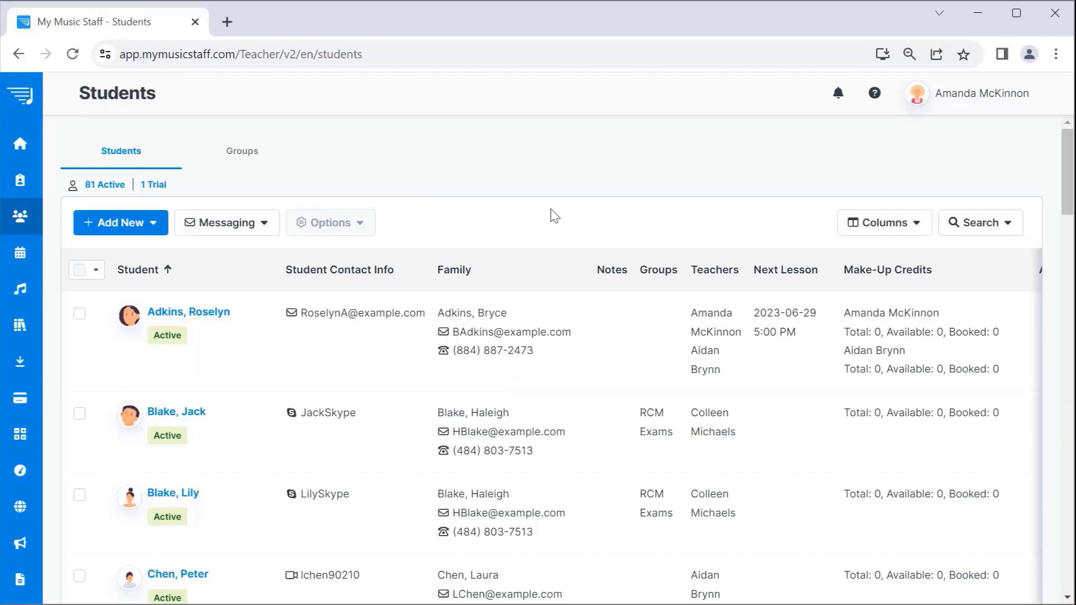
click(120, 222)
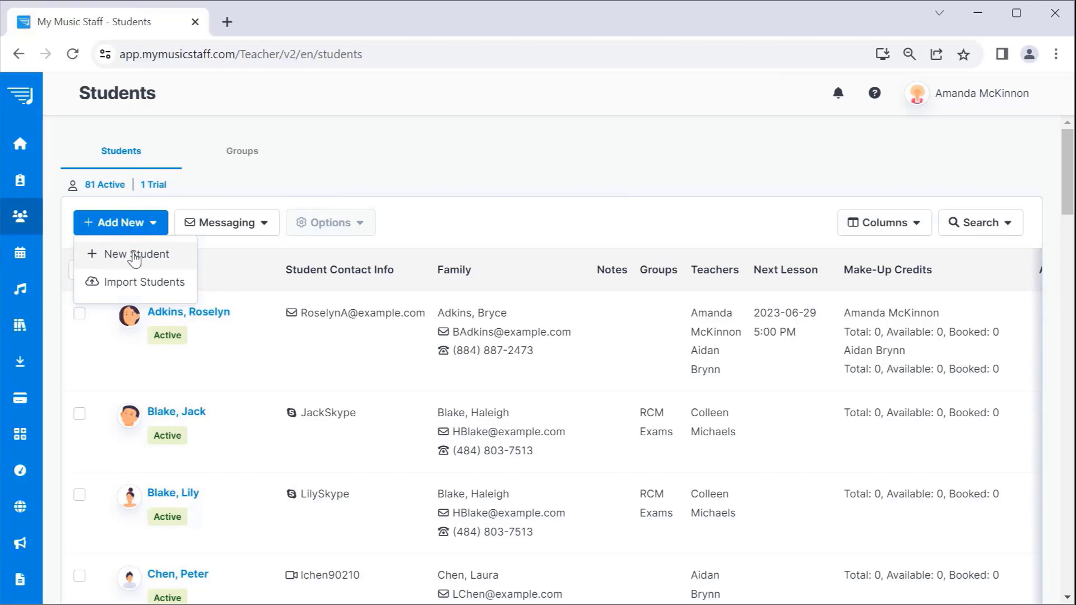
click(137, 255)
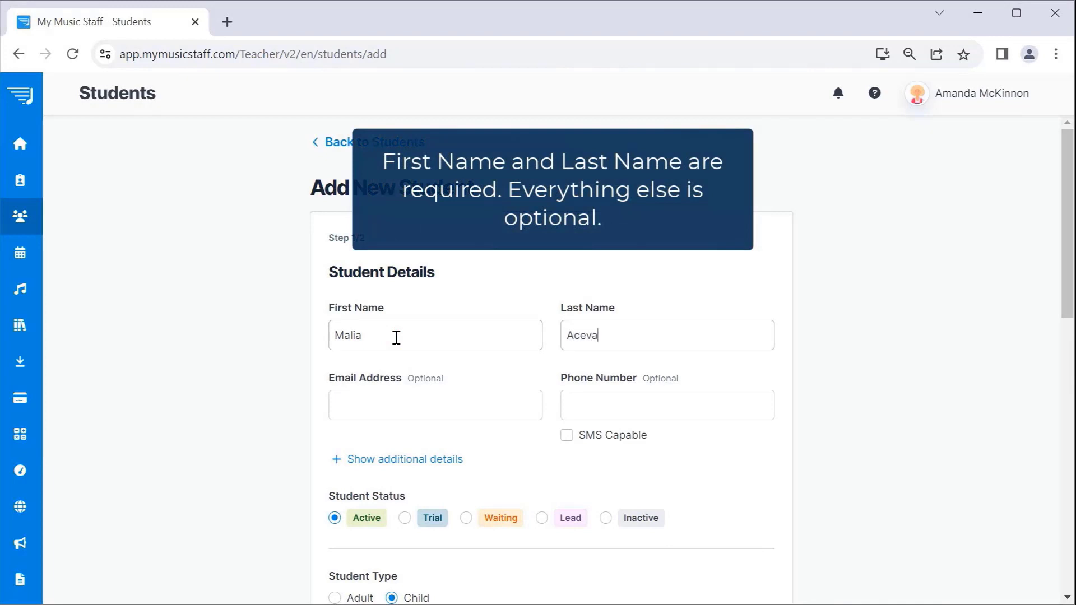
text(m)
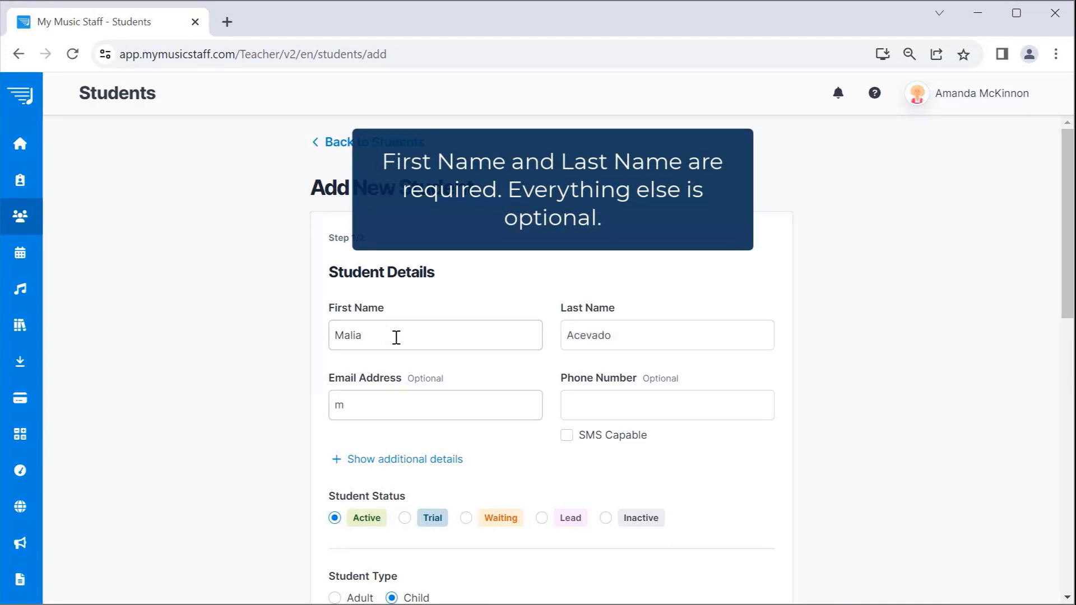
text(alia.12@example.com)
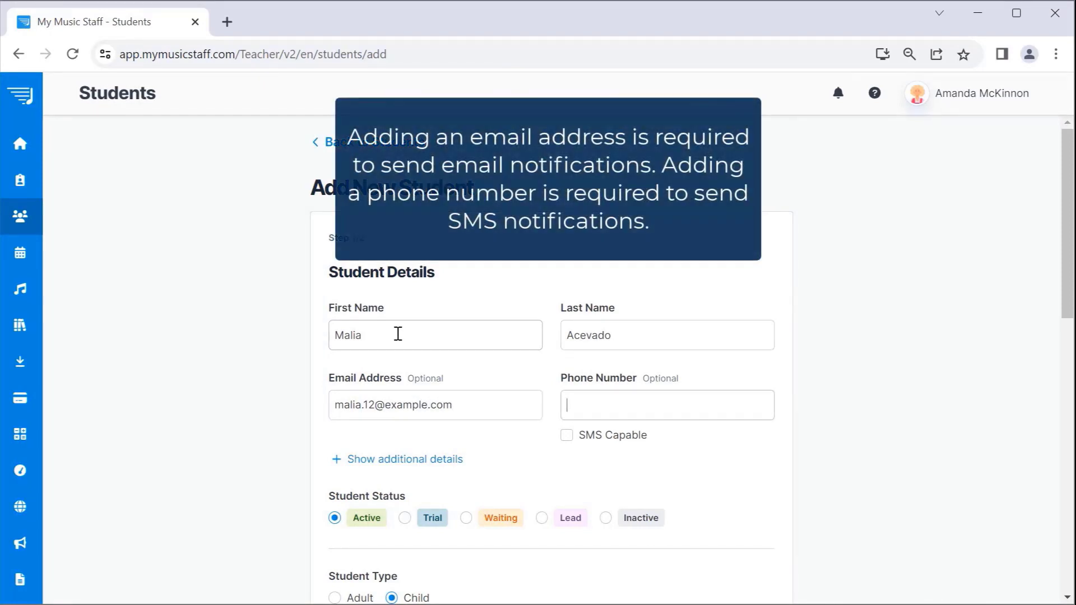
text(5558675309)
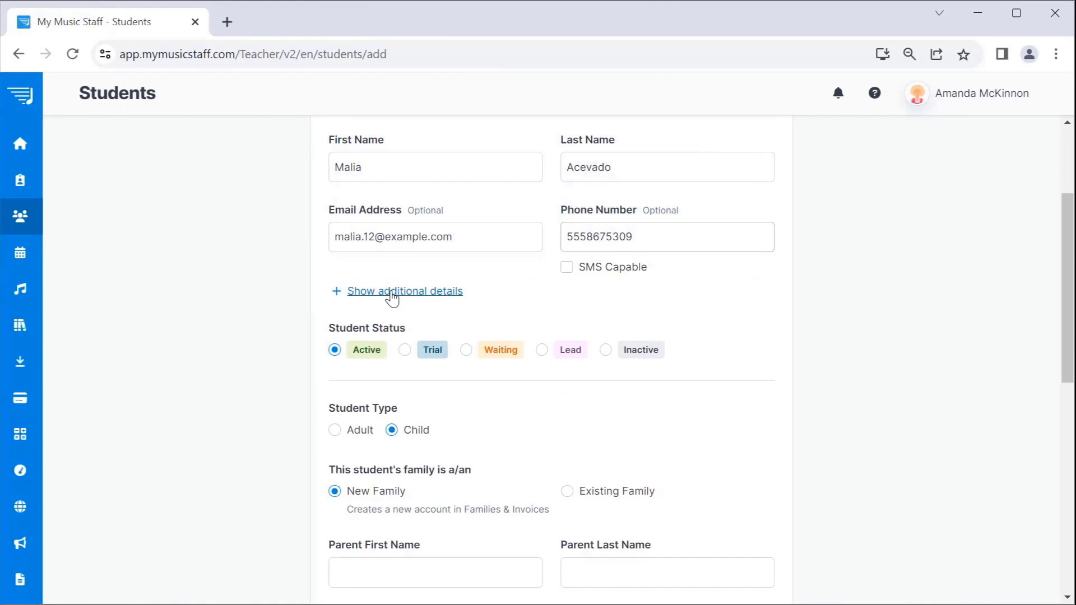
Reveal the additional student details and set the birthday to 2011-07-11
click(405, 291)
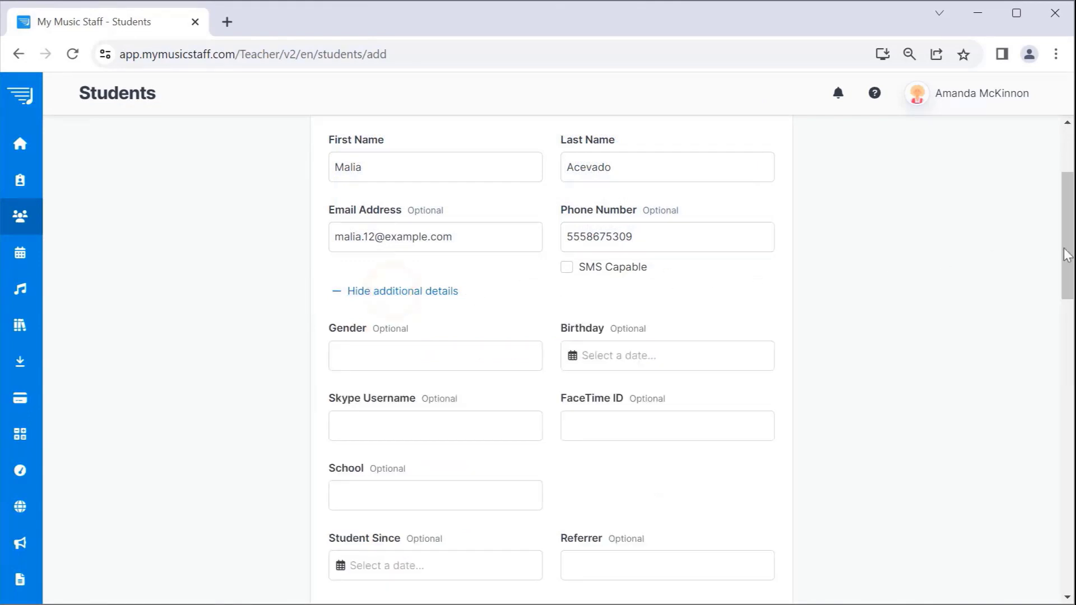
scroll(down, 3)
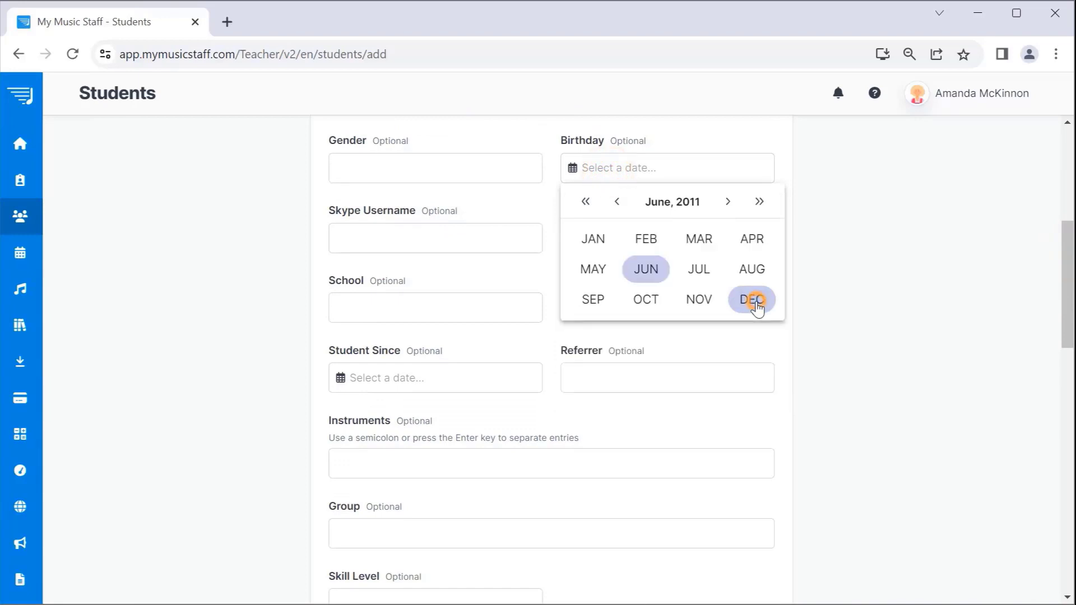
click(698, 268)
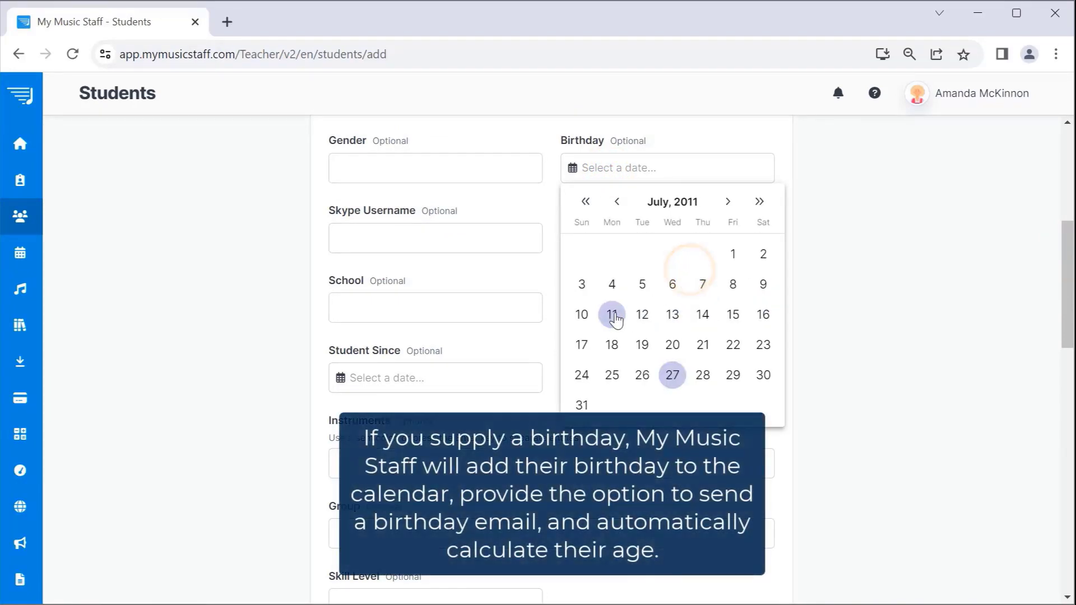
click(612, 313)
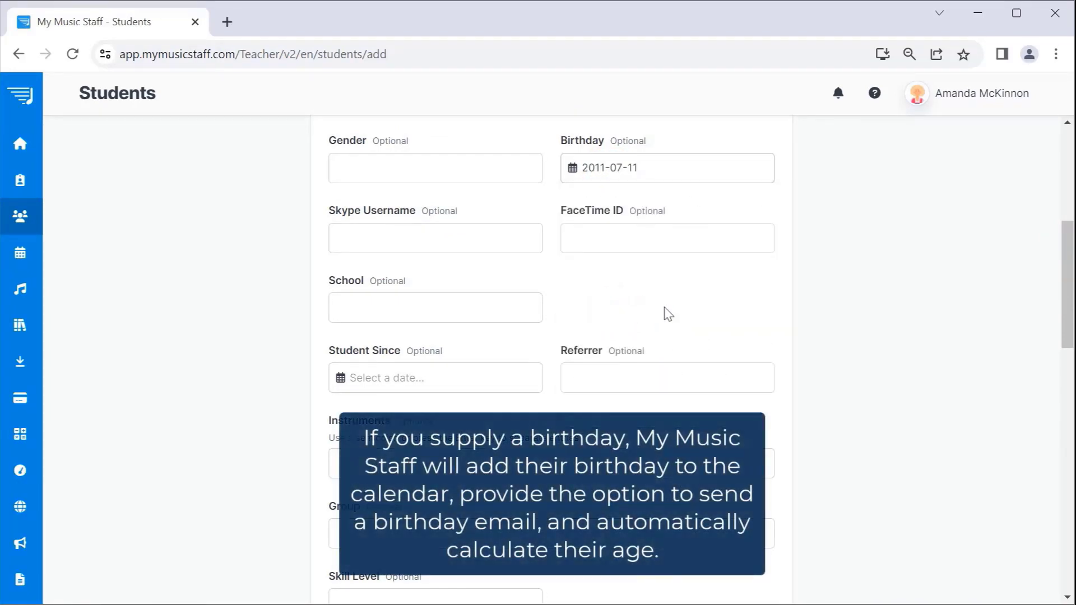
click(666, 167)
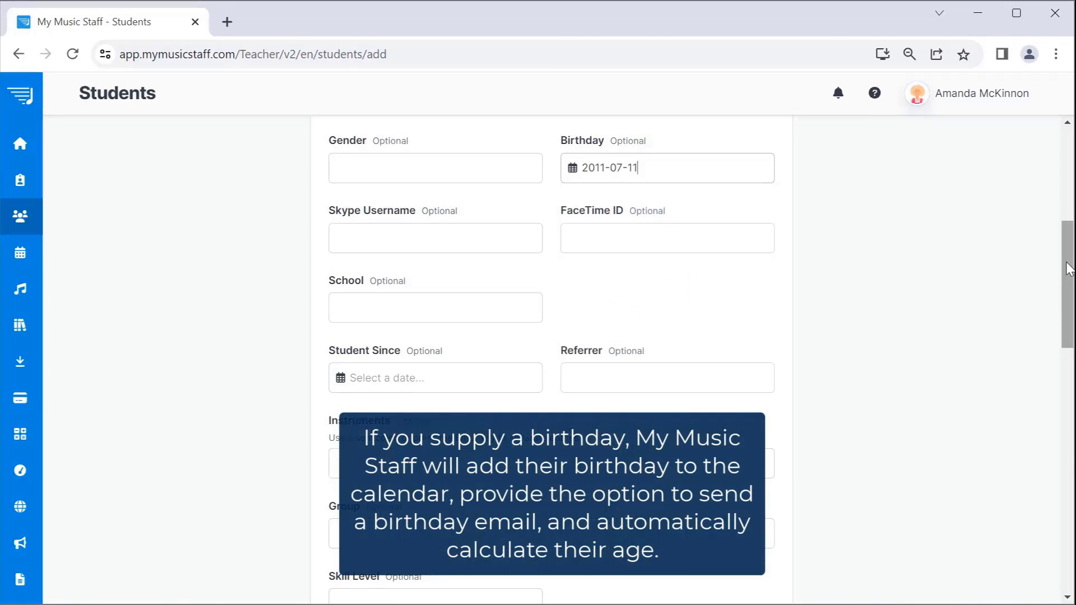
scroll(down, 3)
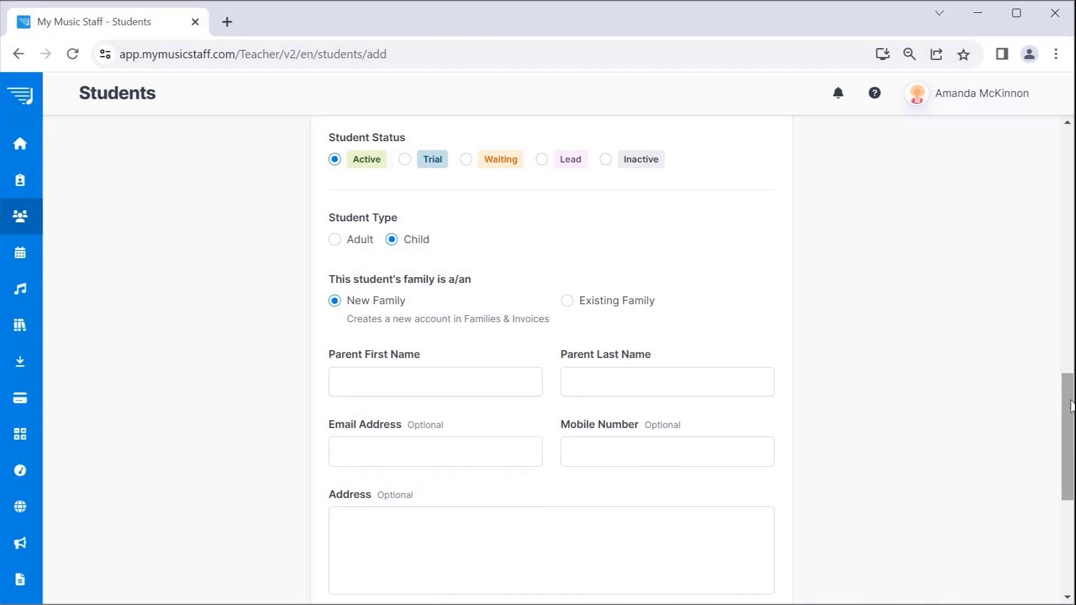
scroll(down, 3)
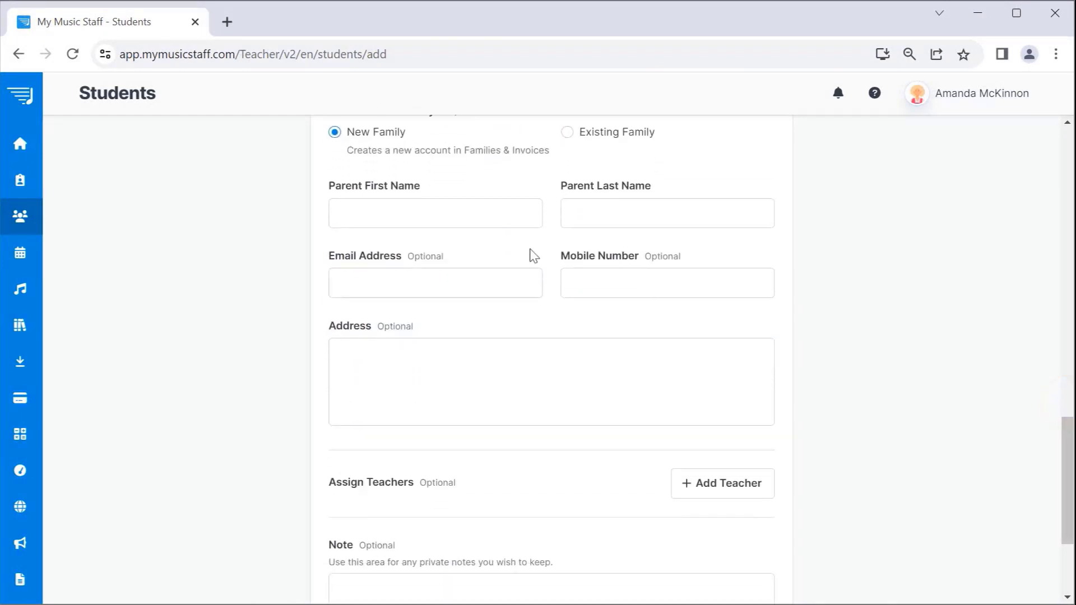
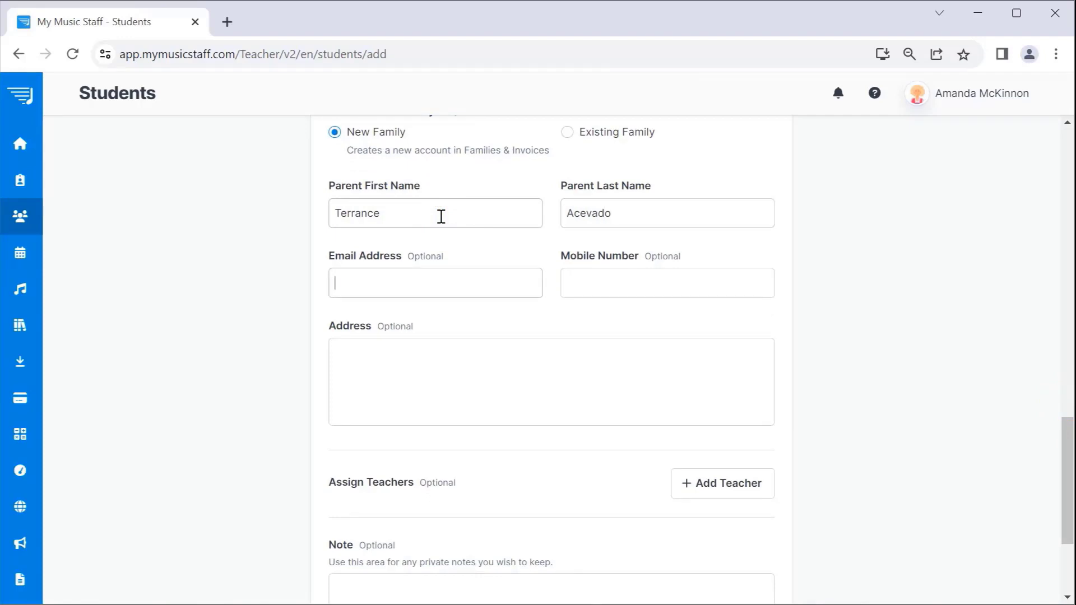
text(tacevado@example.com)
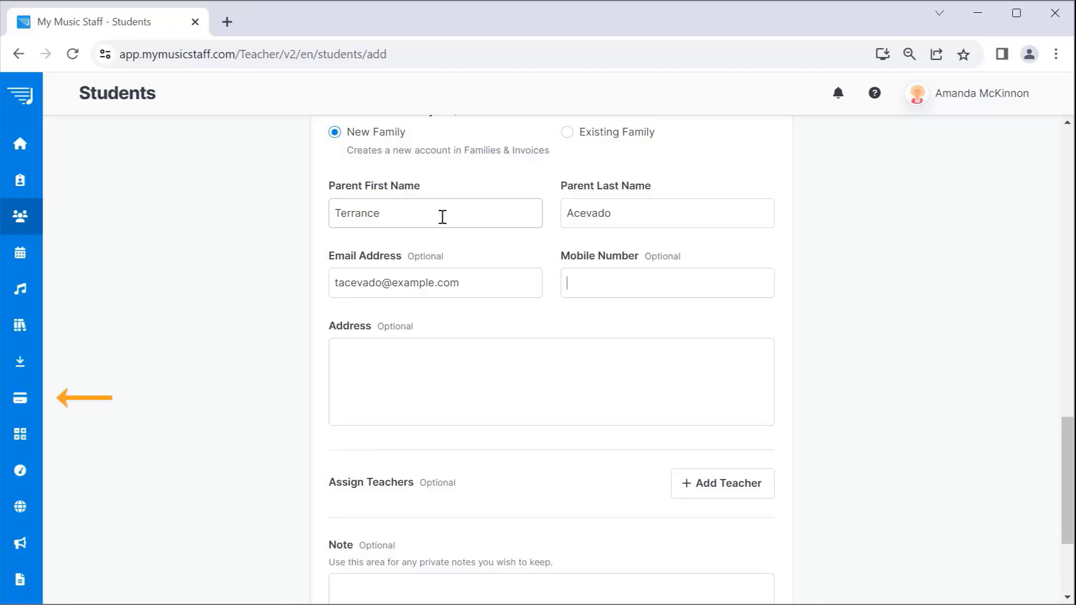
text(5558675309)
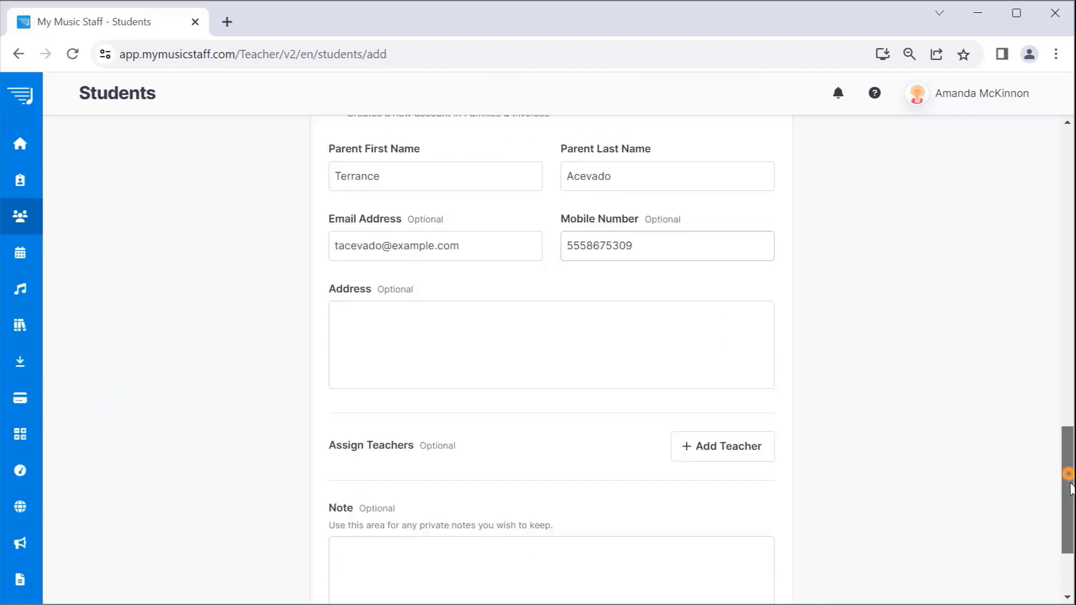
click(720, 446)
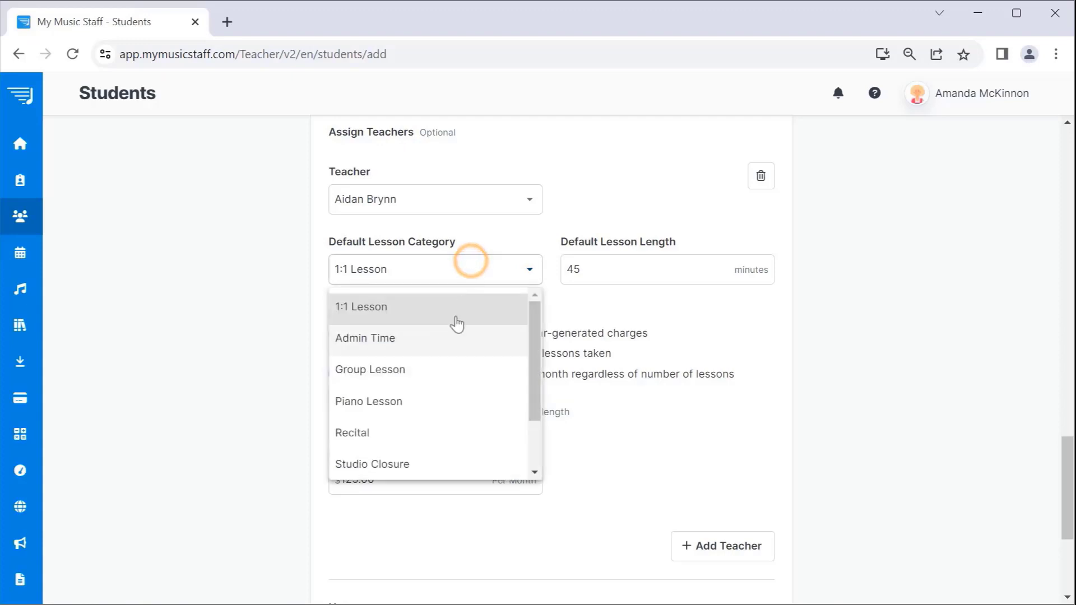
Set the assignment to Piano Lesson billed per lesson taken at $30.00
click(369, 401)
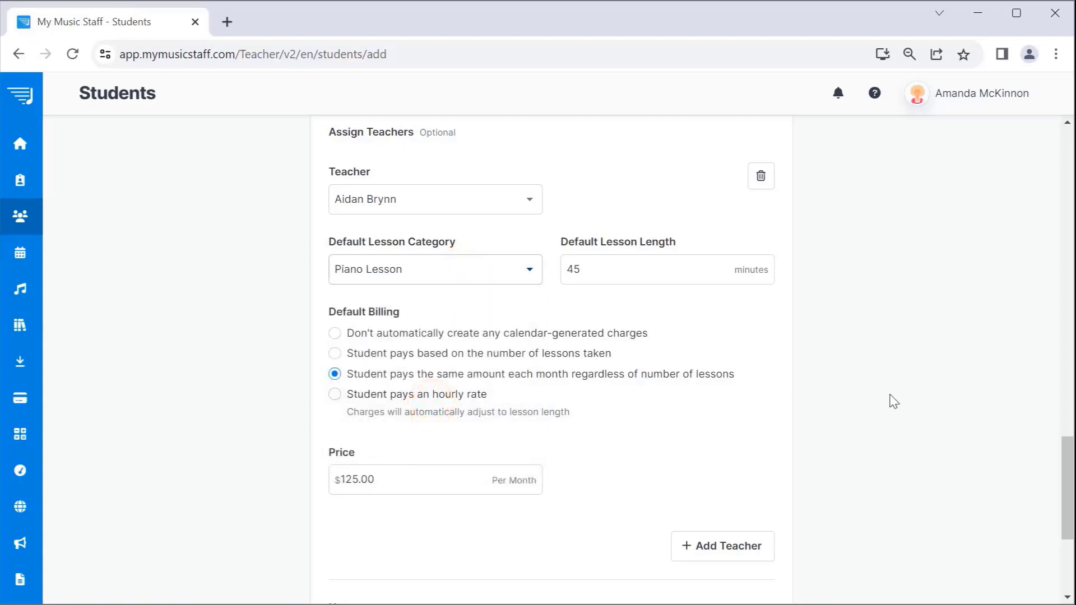
scroll(down, 3)
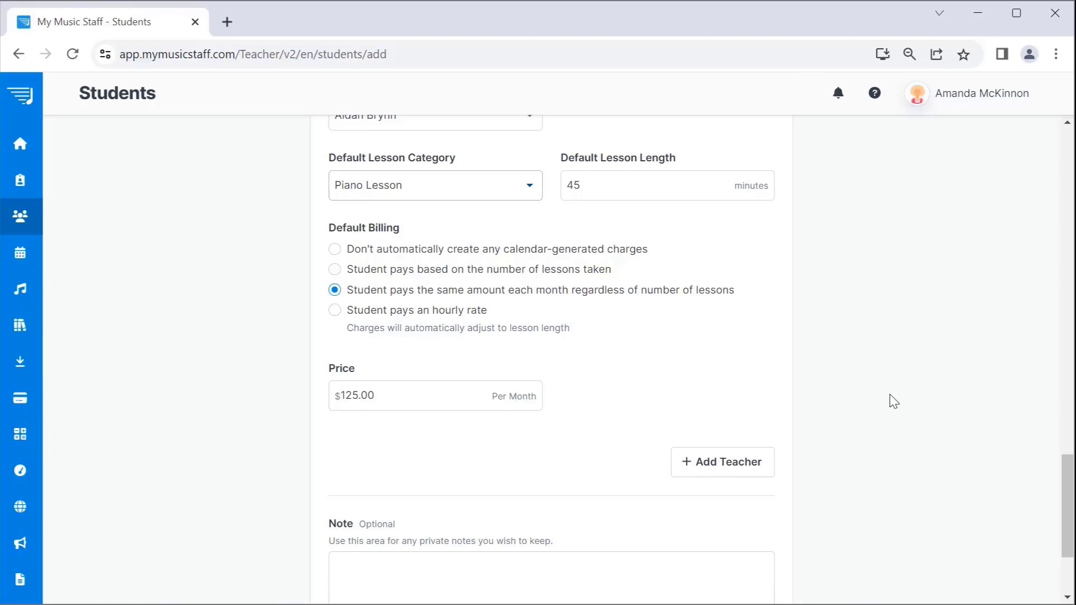
text(3)
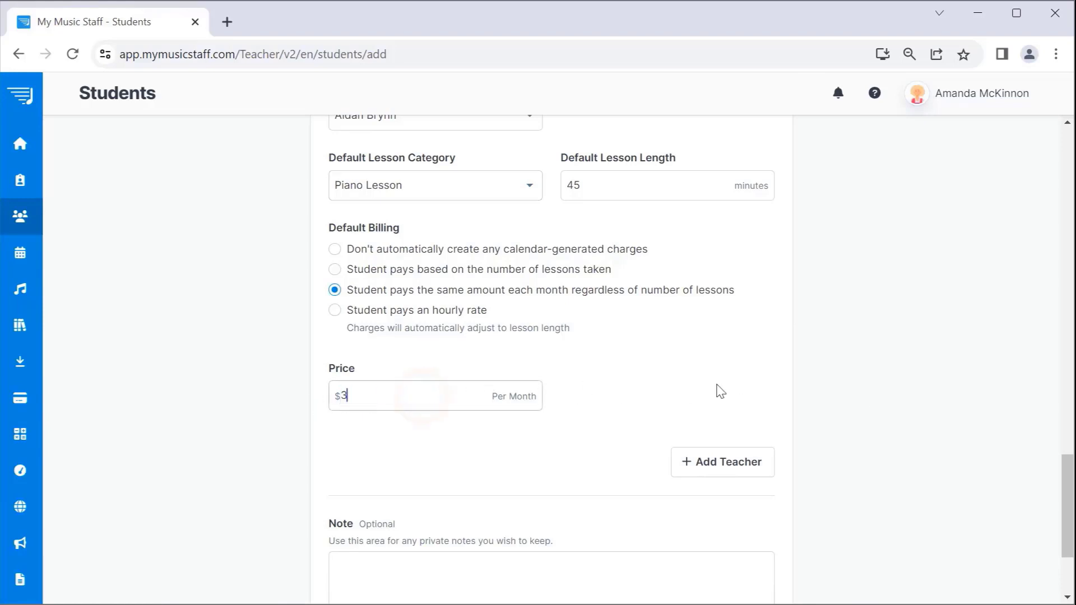
click(334, 269)
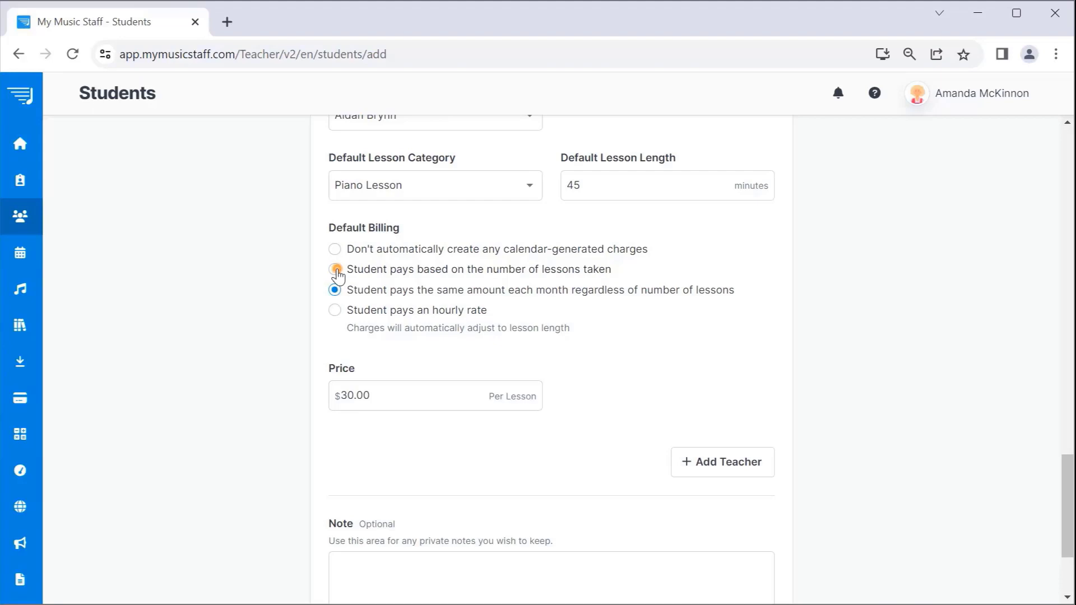
click(334, 269)
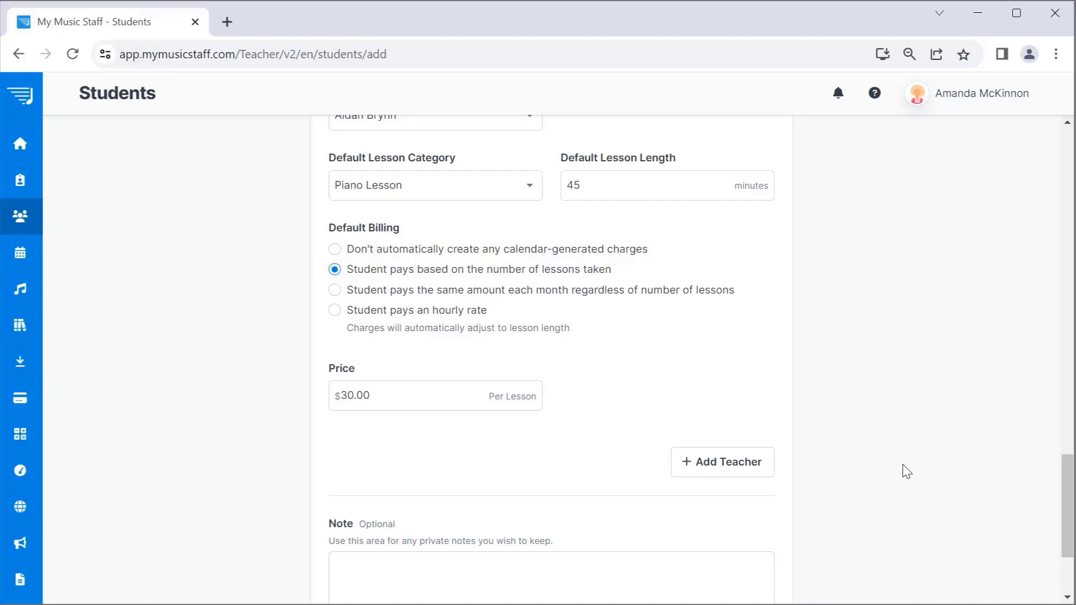
mouse_move(755, 468)
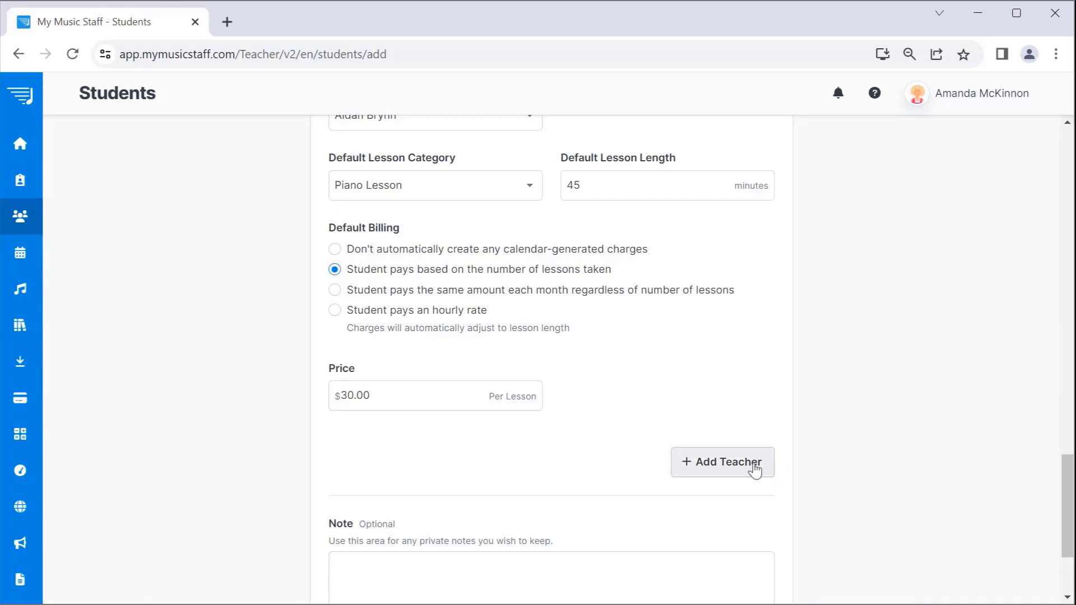
Add a second Violin Lesson assignment billed a fixed $100 monthly and move to the invoicing step
click(721, 462)
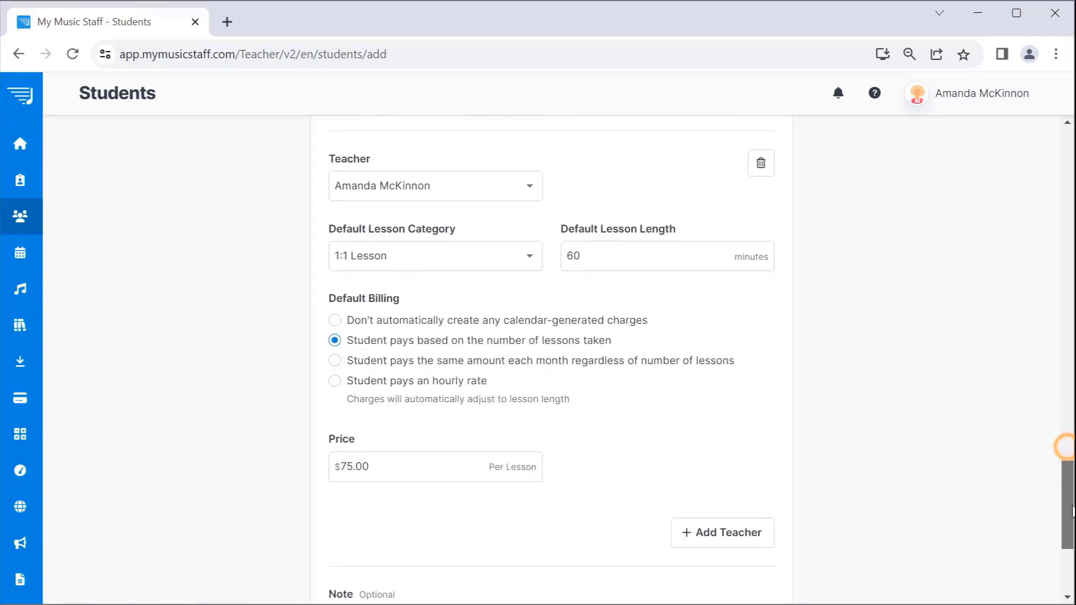
click(435, 256)
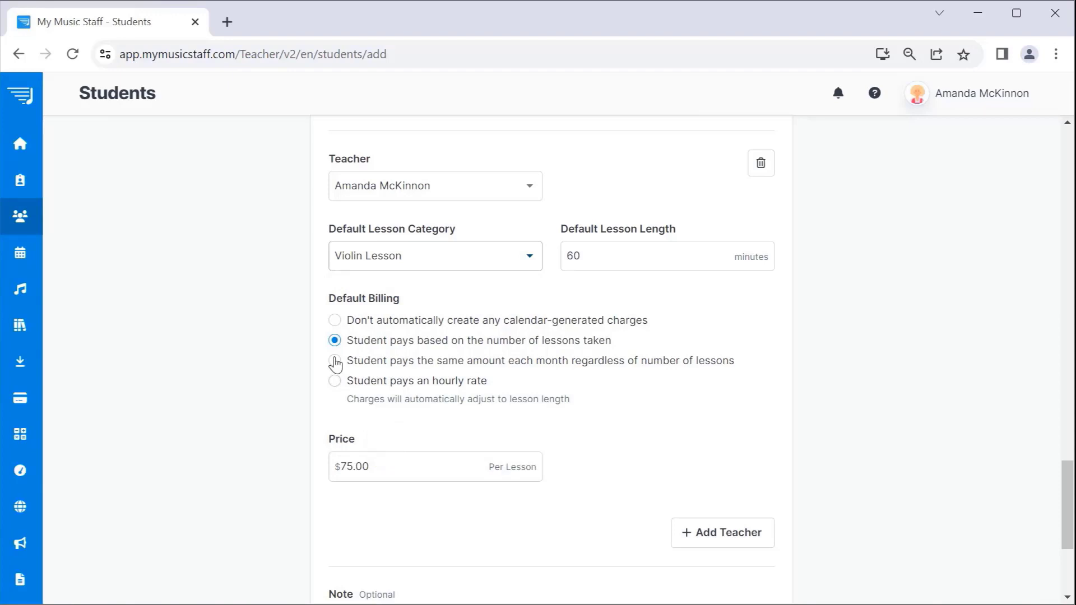
click(335, 360)
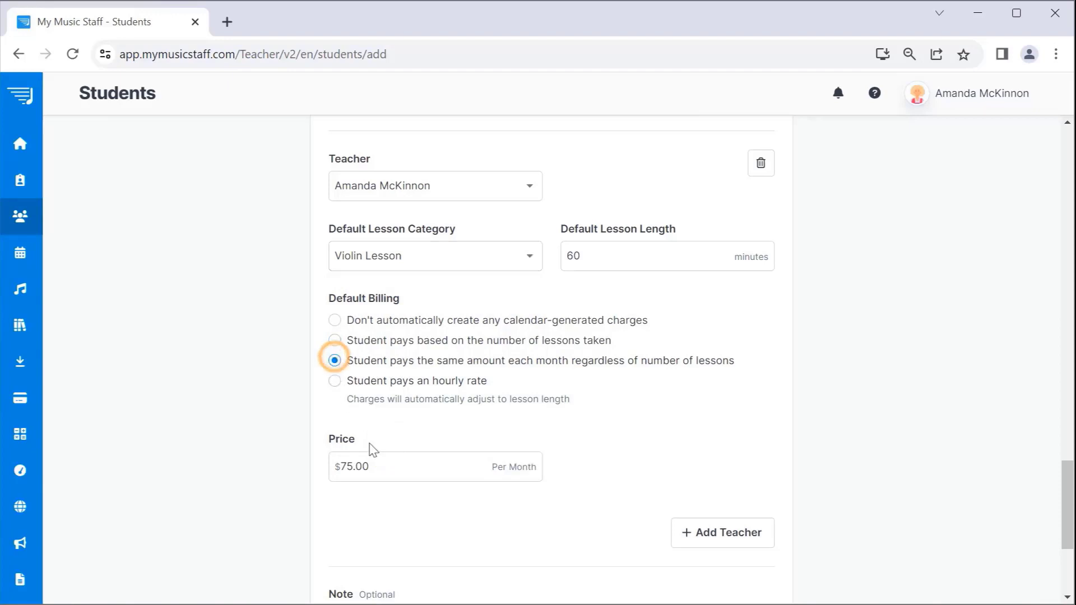
text(100)
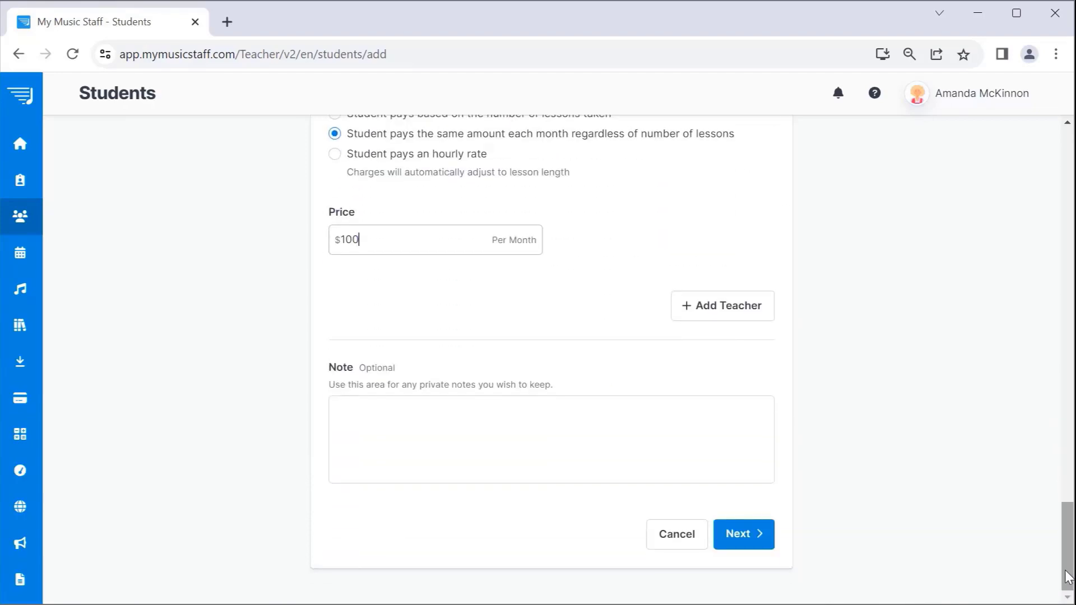
click(743, 533)
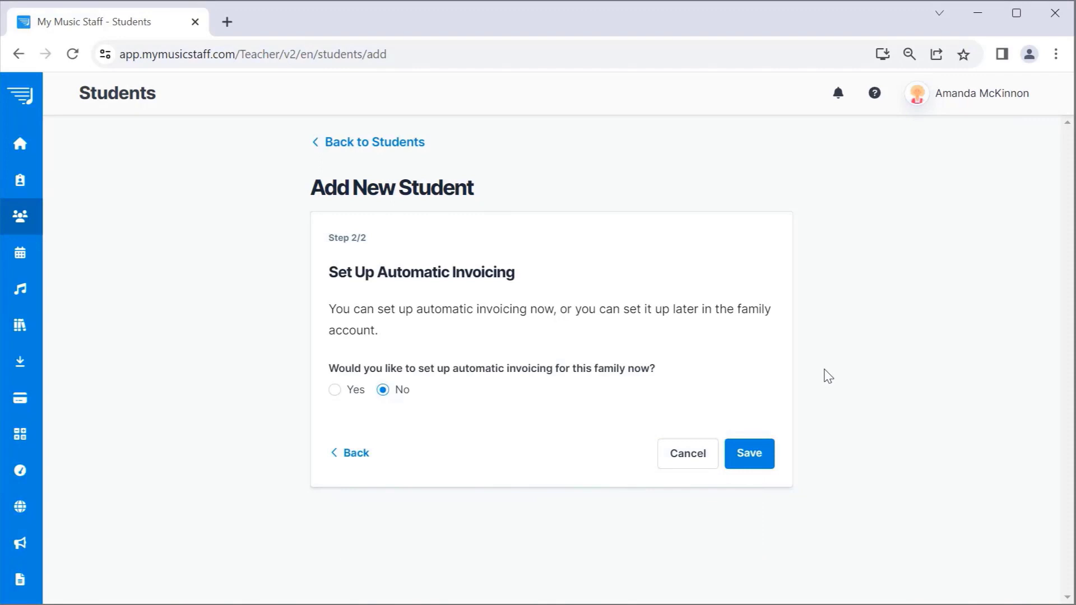
Save the student without automatic invoicing and open the June 2023 lesson calendar
click(747, 452)
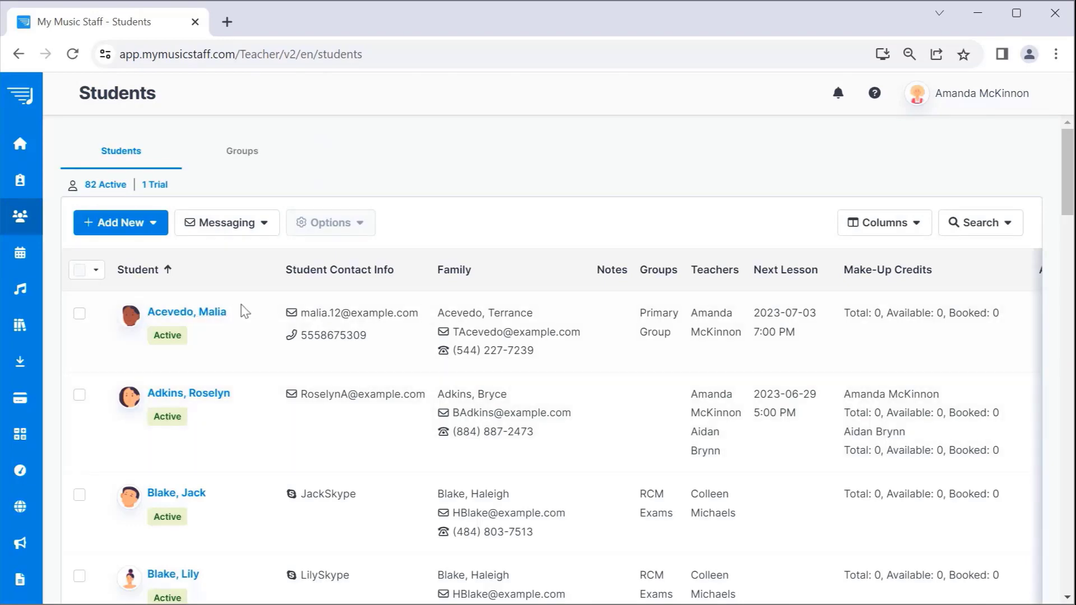
click(59, 253)
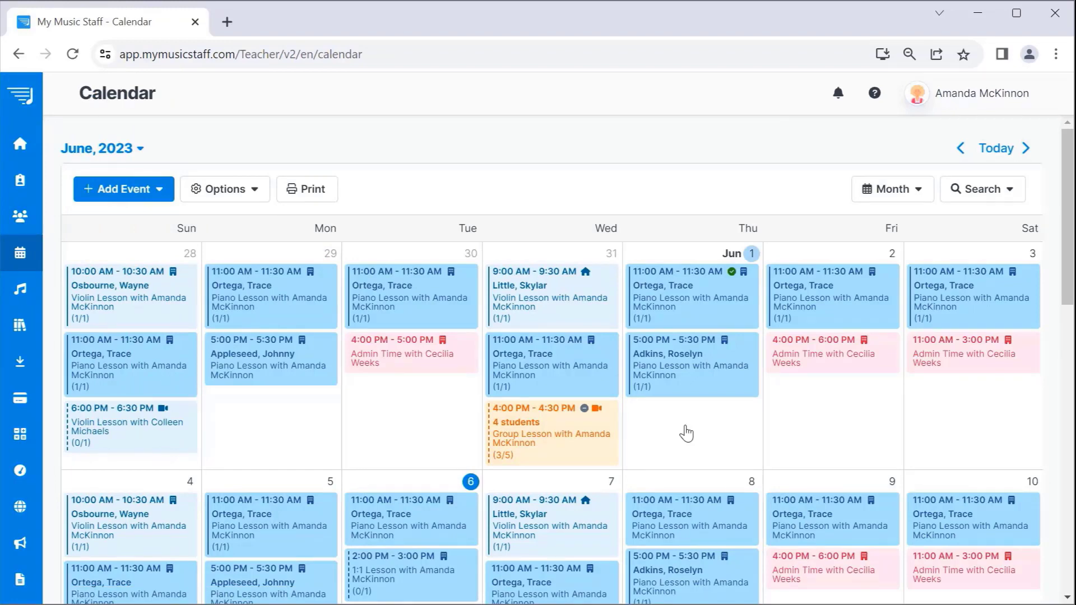
mouse_move(442, 433)
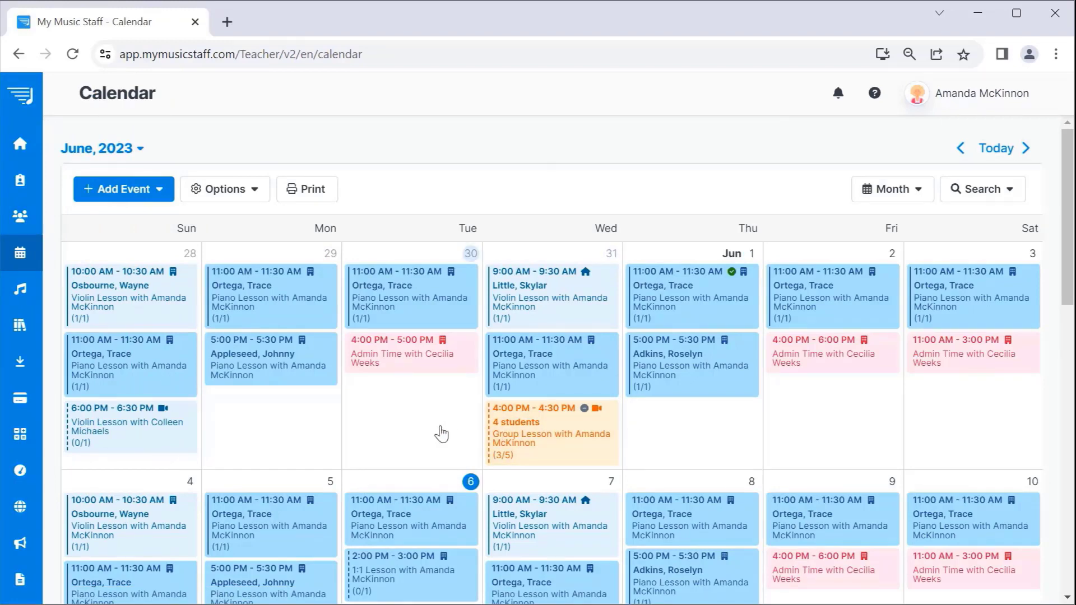
mouse_move(414, 418)
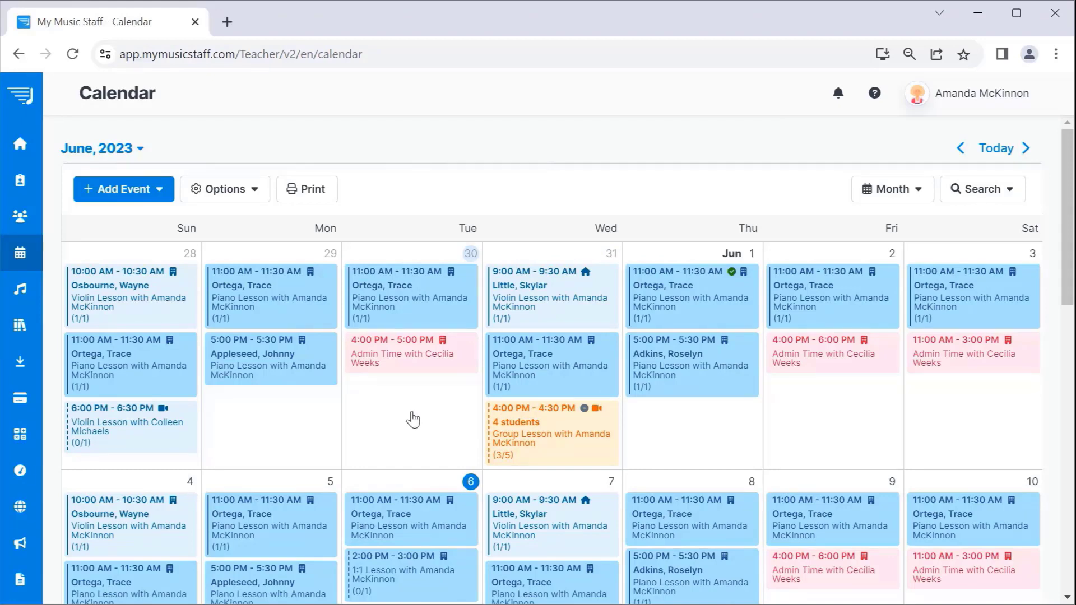
Start a Quick-Add Lesson from an empty slot on Tuesday, May 30
click(413, 418)
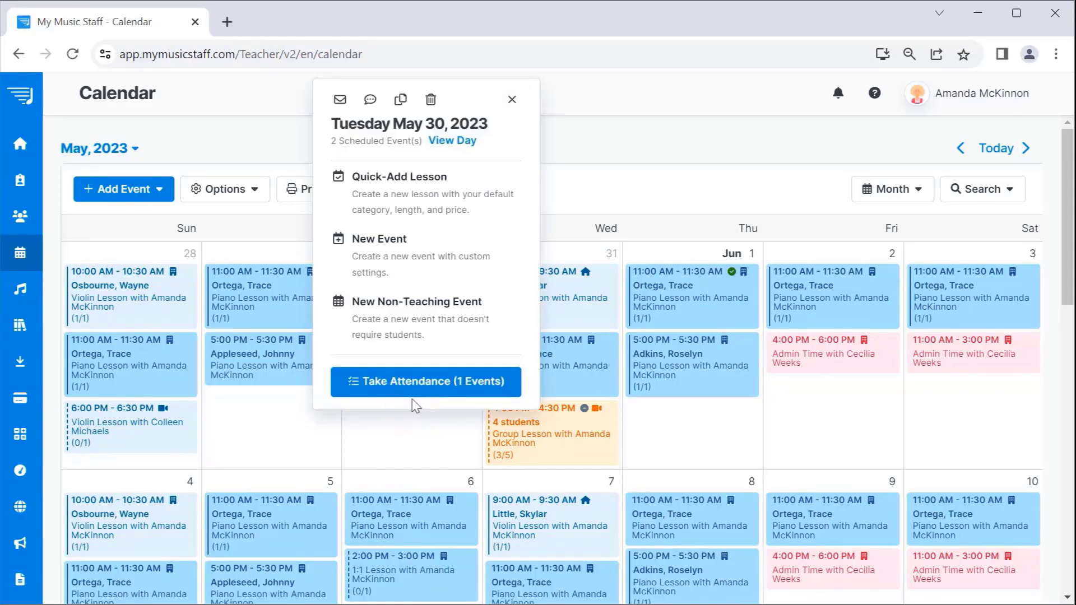
click(399, 176)
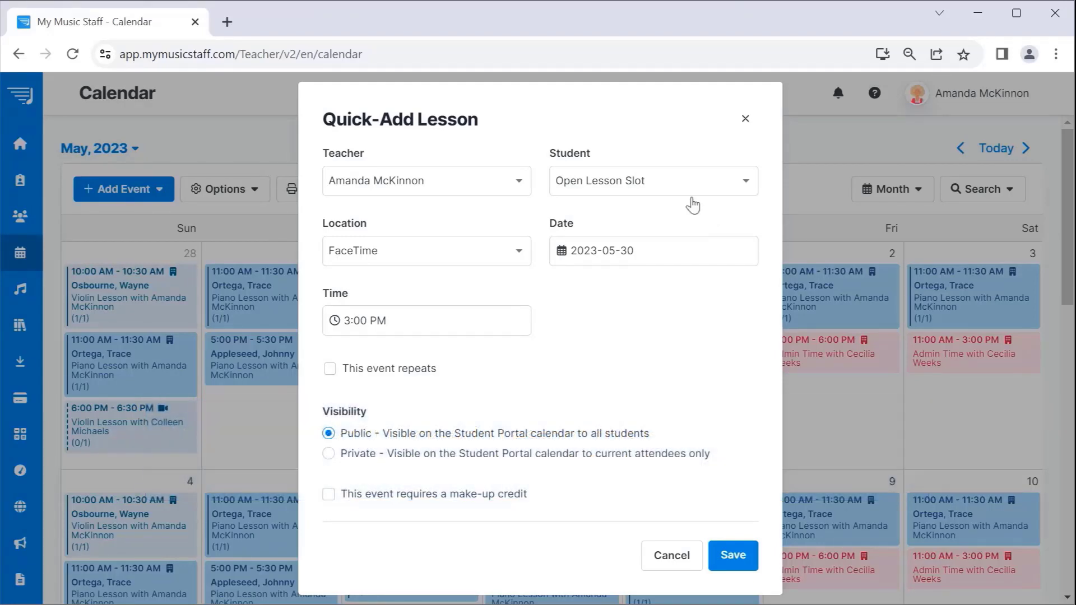
click(652, 181)
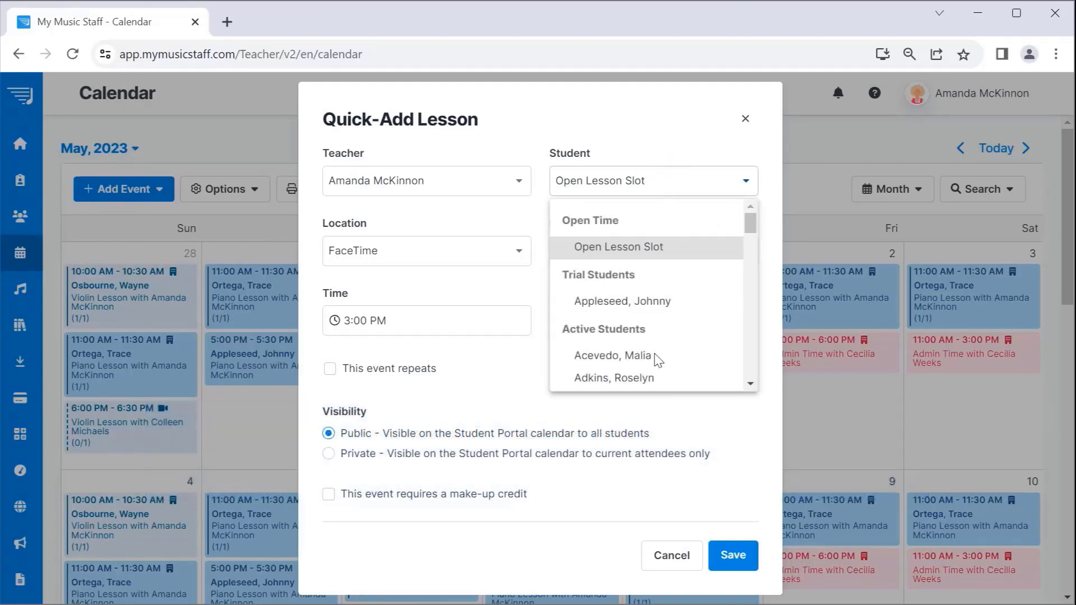
click(613, 355)
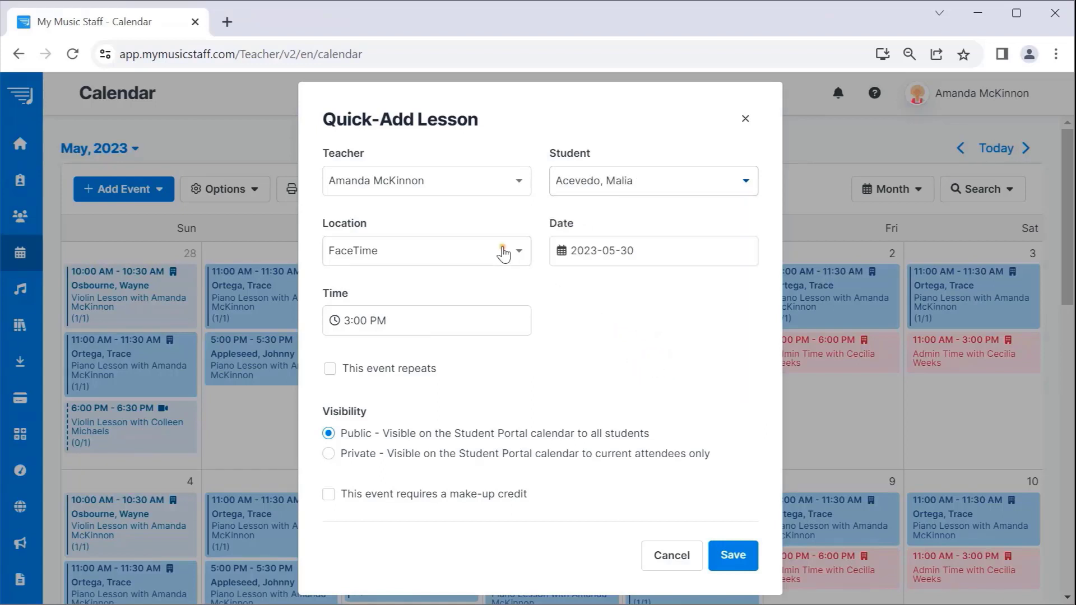
click(426, 250)
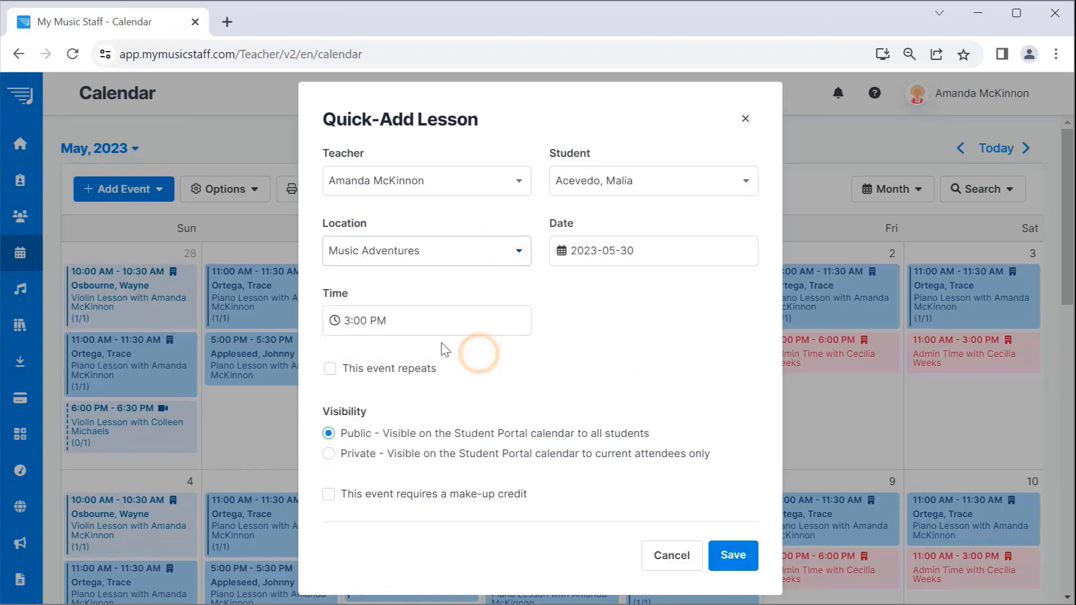
click(426, 319)
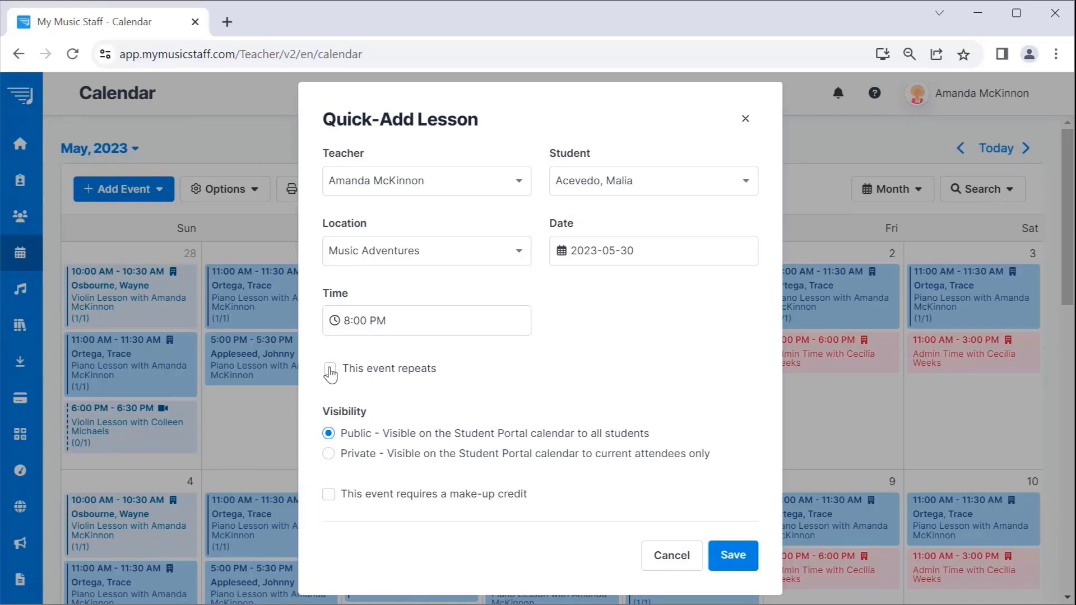
Make the lesson repeat weekly and indefinitely from May 30, then save it
click(330, 367)
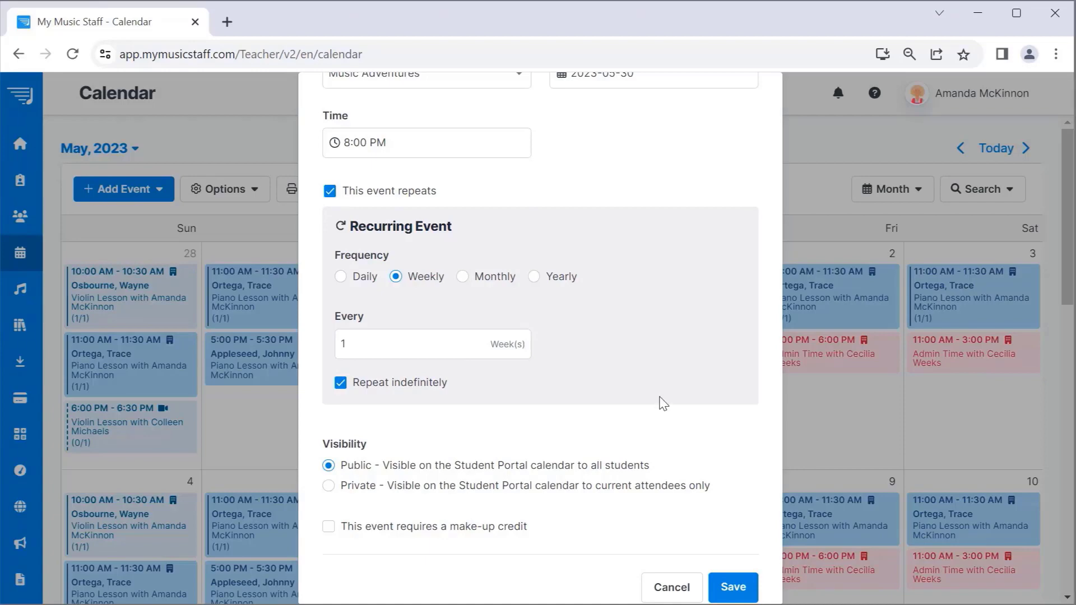
click(417, 276)
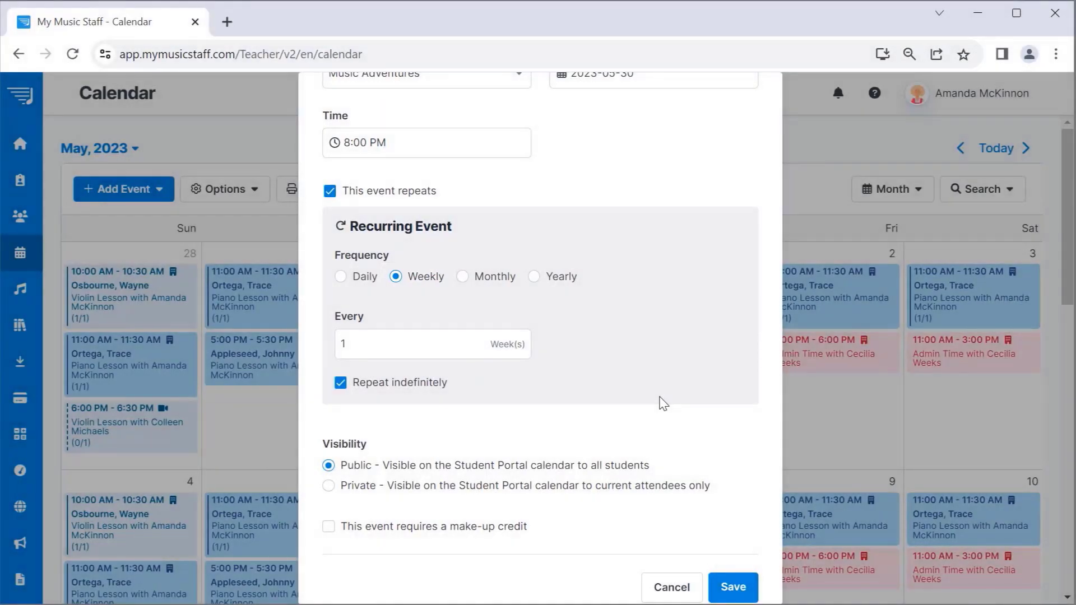
click(411, 344)
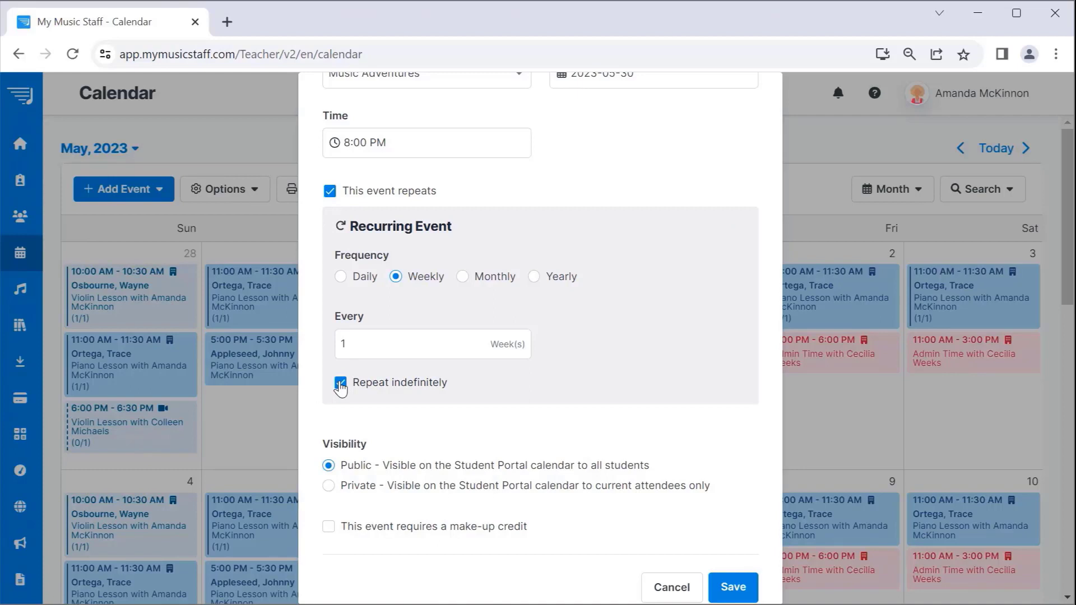
click(340, 382)
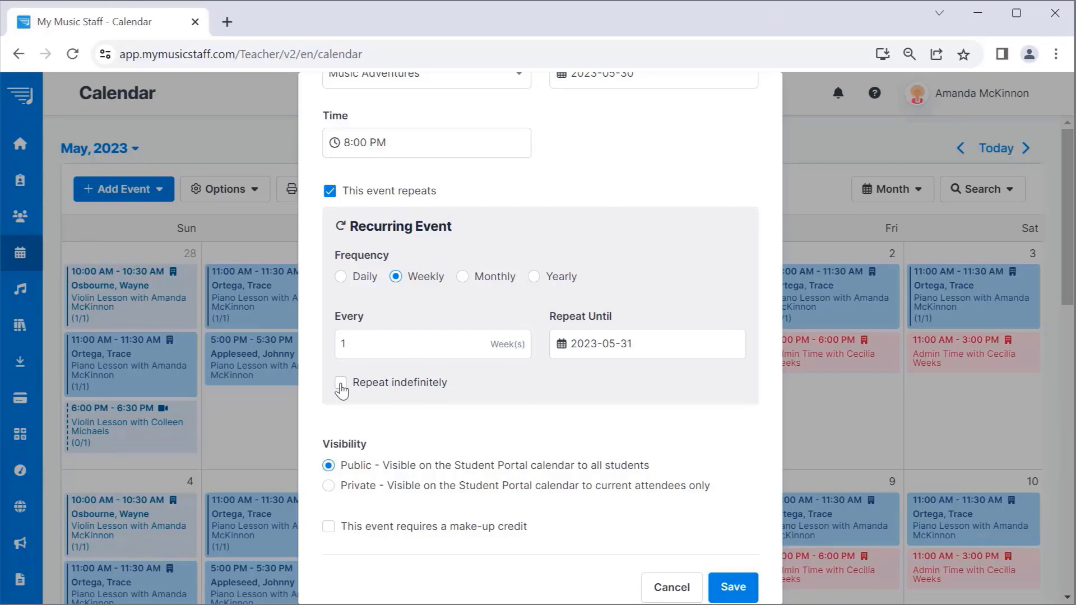
click(341, 383)
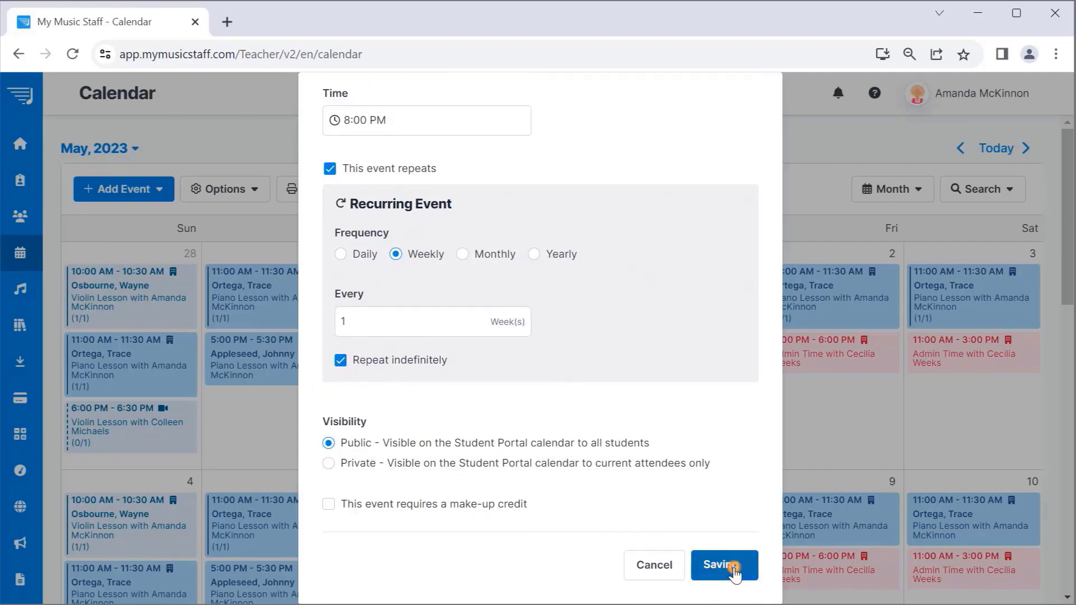
click(723, 564)
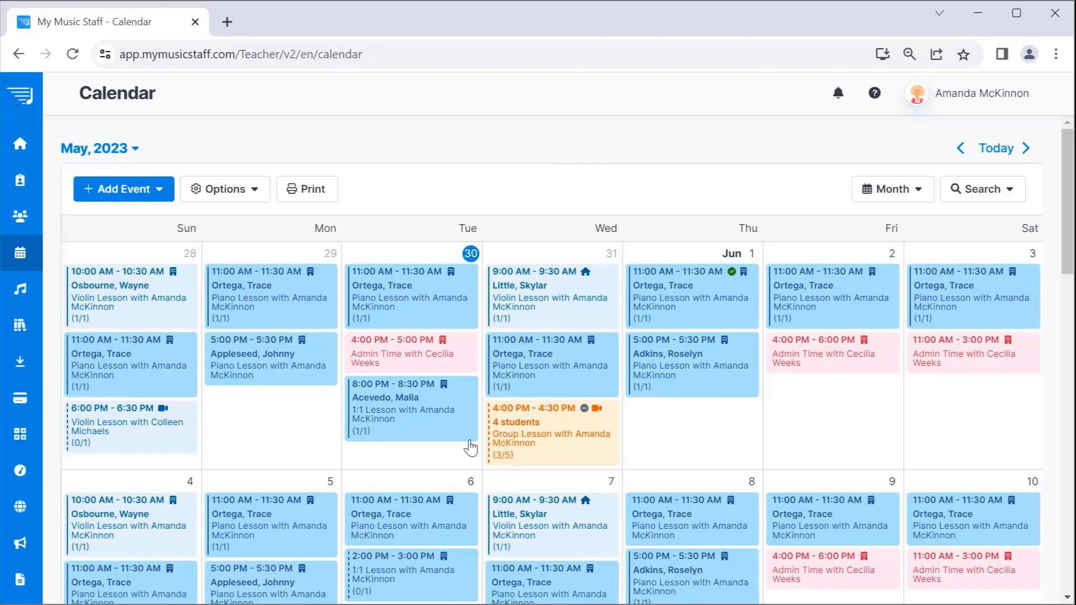
mouse_move(466, 445)
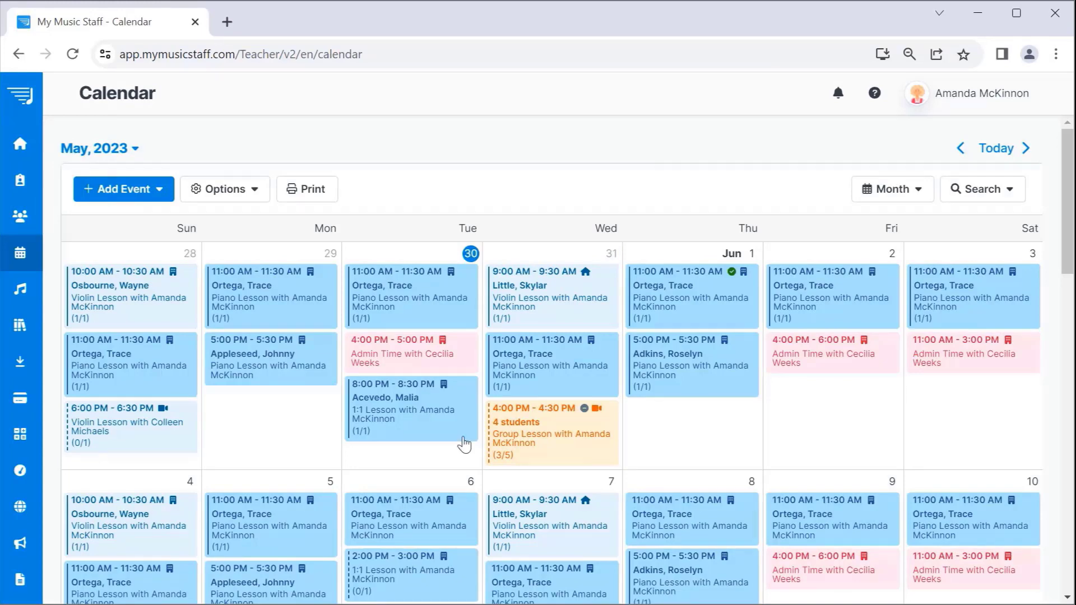
mouse_move(464, 453)
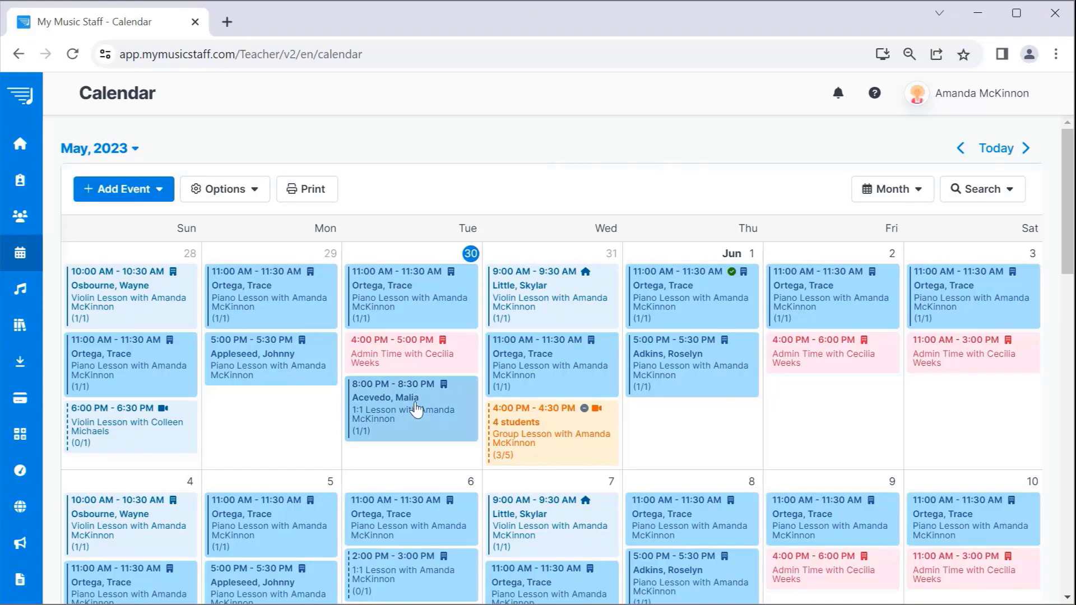
click(410, 405)
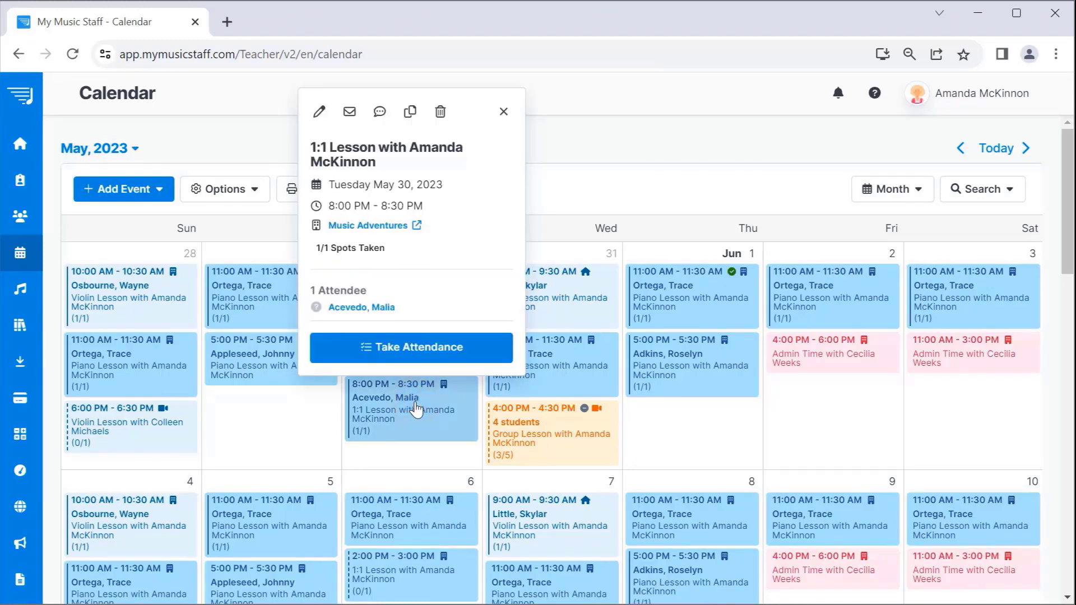
click(410, 347)
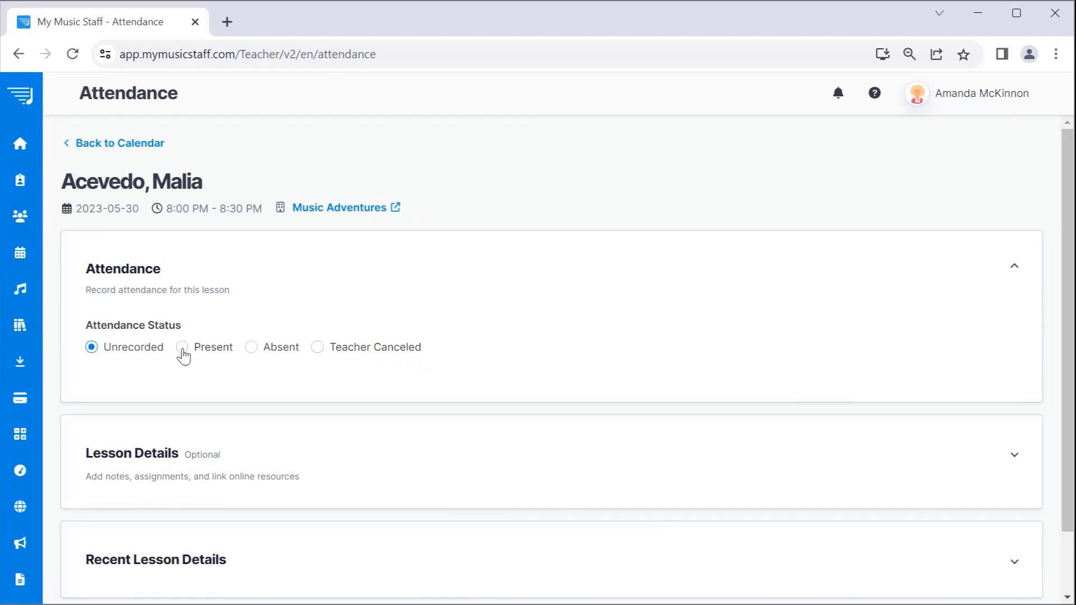
Try Present and Absent, then set the attendance status to Teacher Canceled, not billable
click(182, 346)
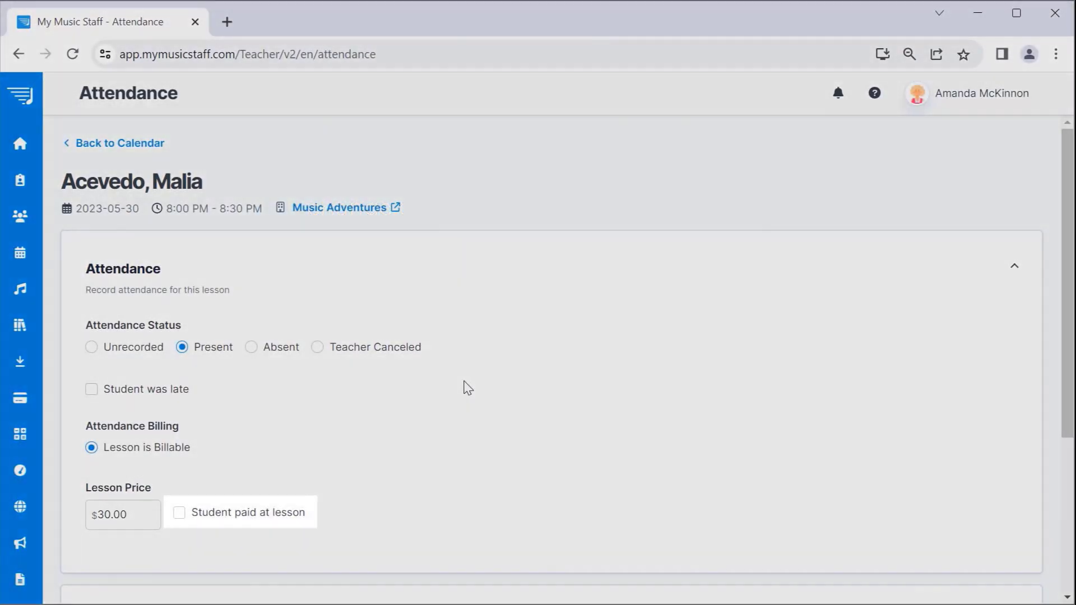
click(251, 346)
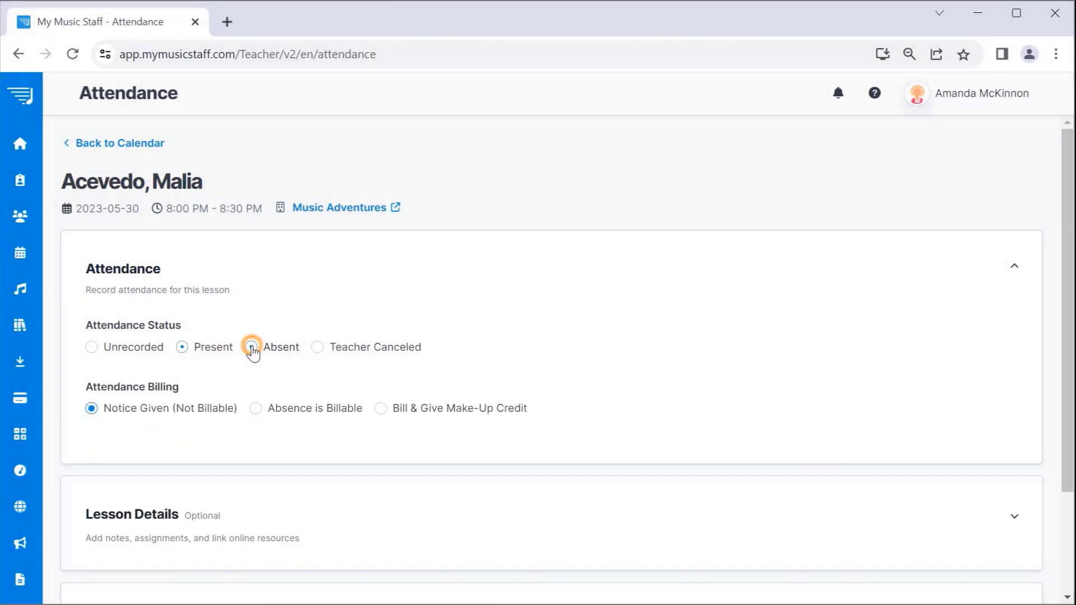
click(316, 346)
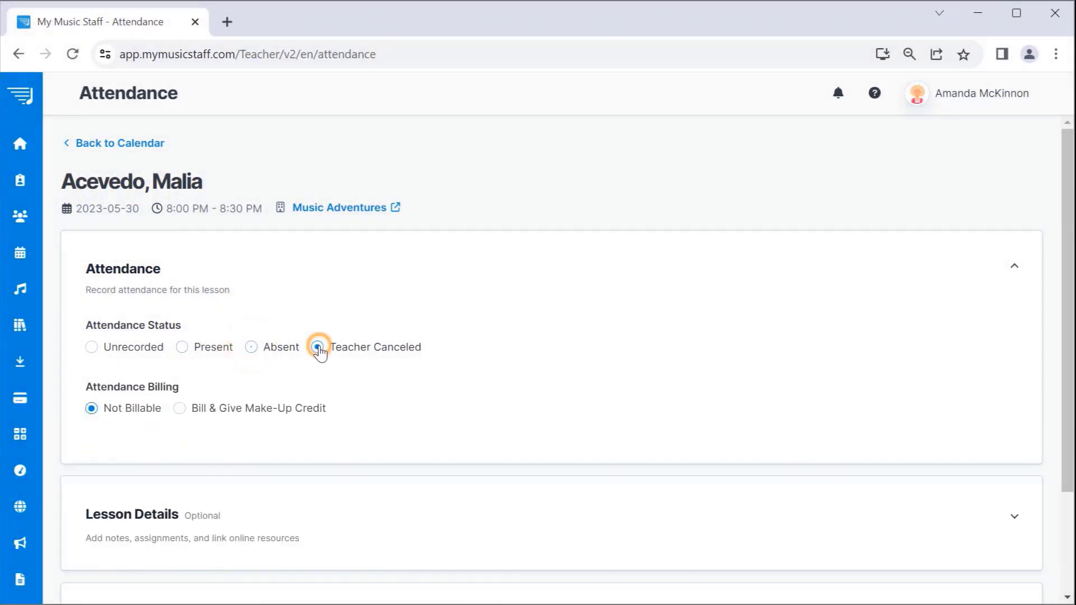
click(317, 346)
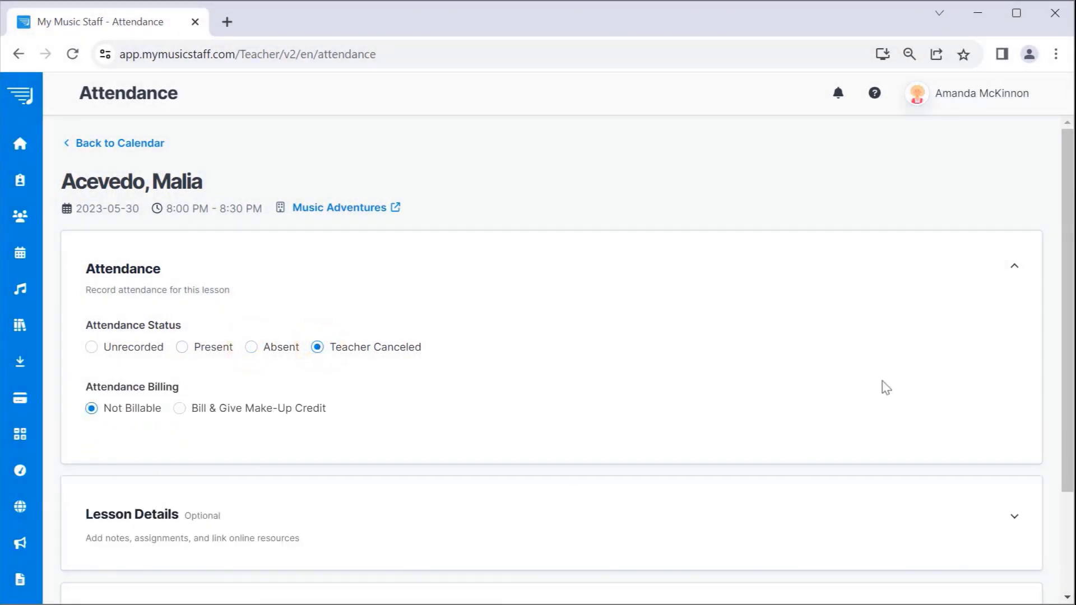
scroll(down, 3)
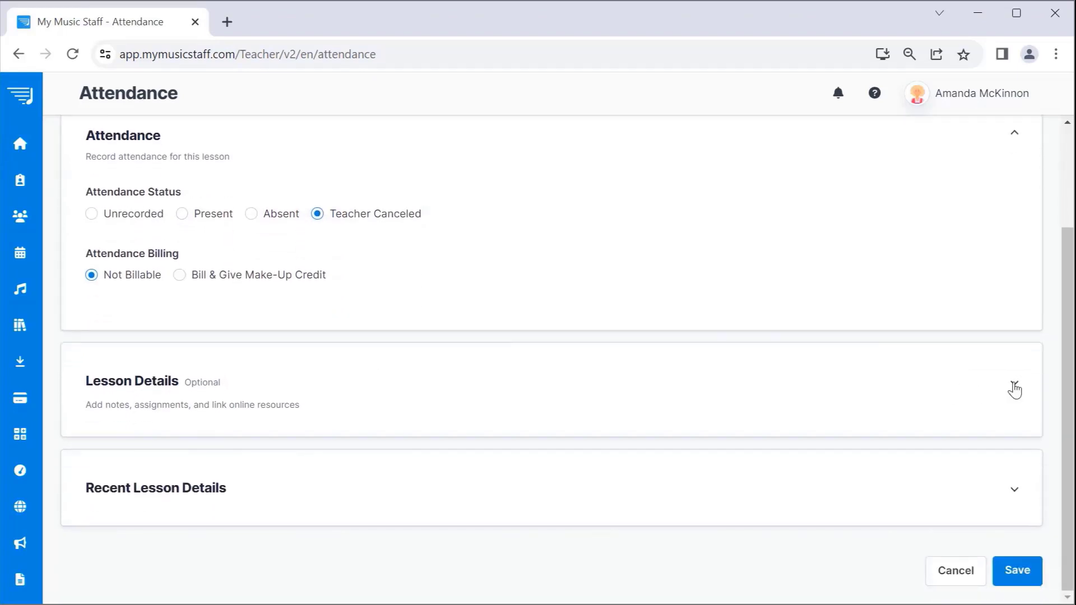
Write the student note "Don't be late!", assign Claire de Lune, and save the lesson record
click(1014, 389)
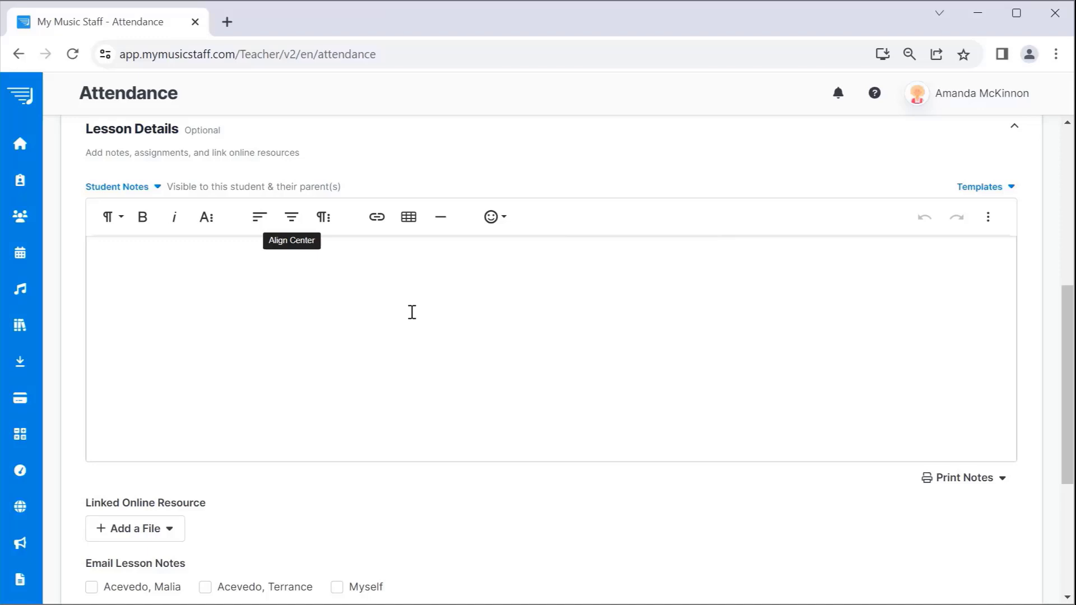
text(Don't be)
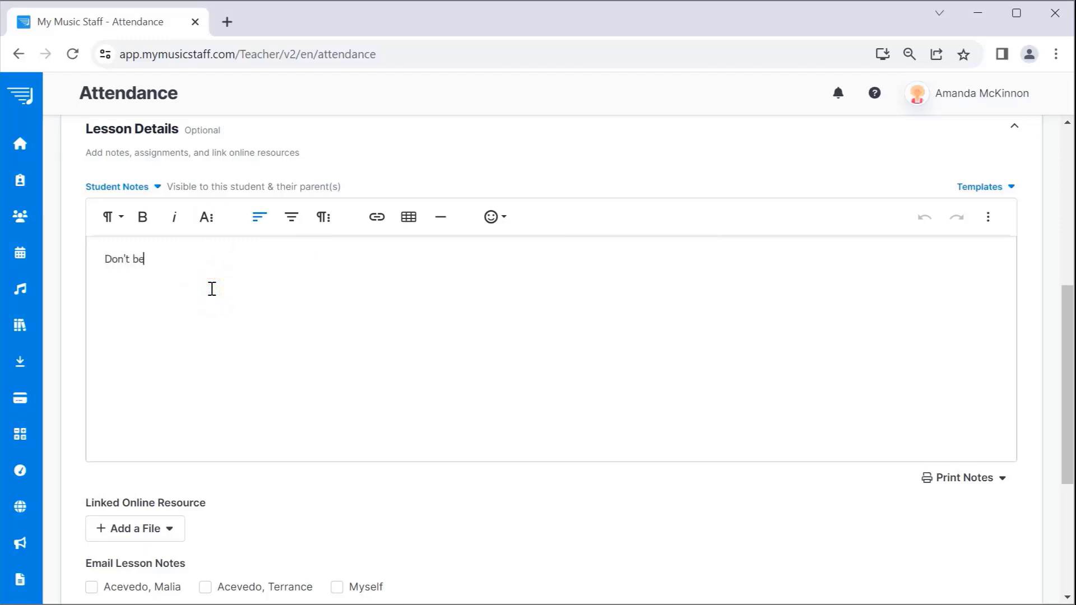
text(late!)
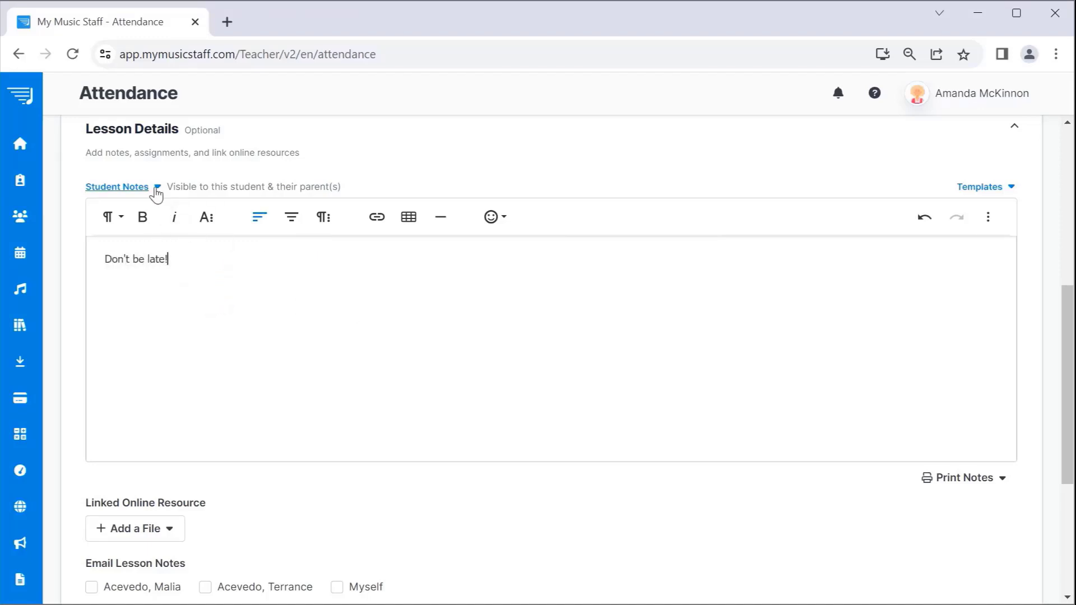
click(155, 190)
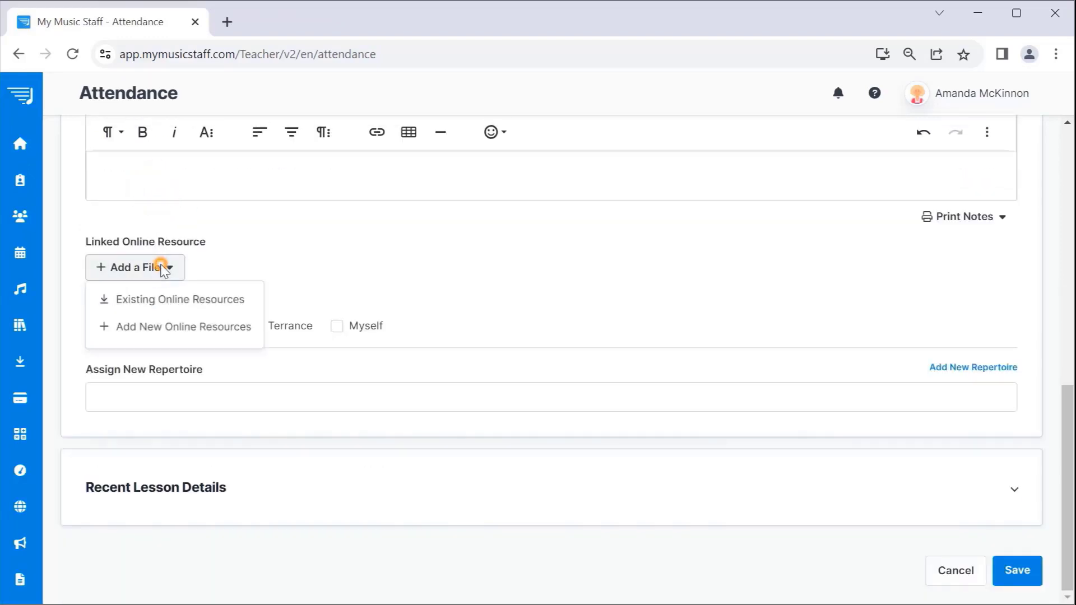
click(167, 267)
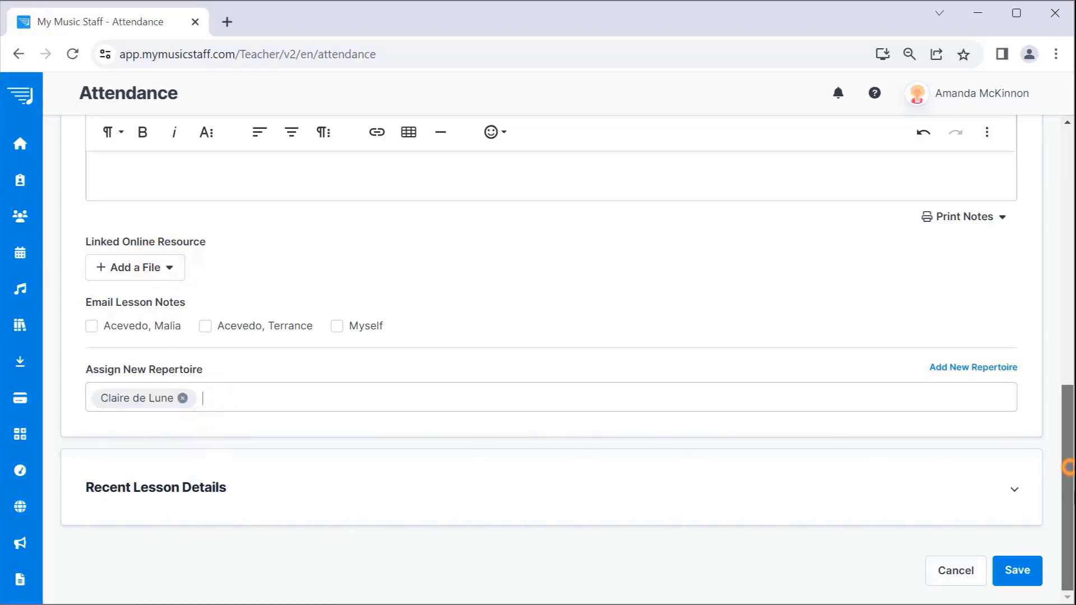
click(1018, 570)
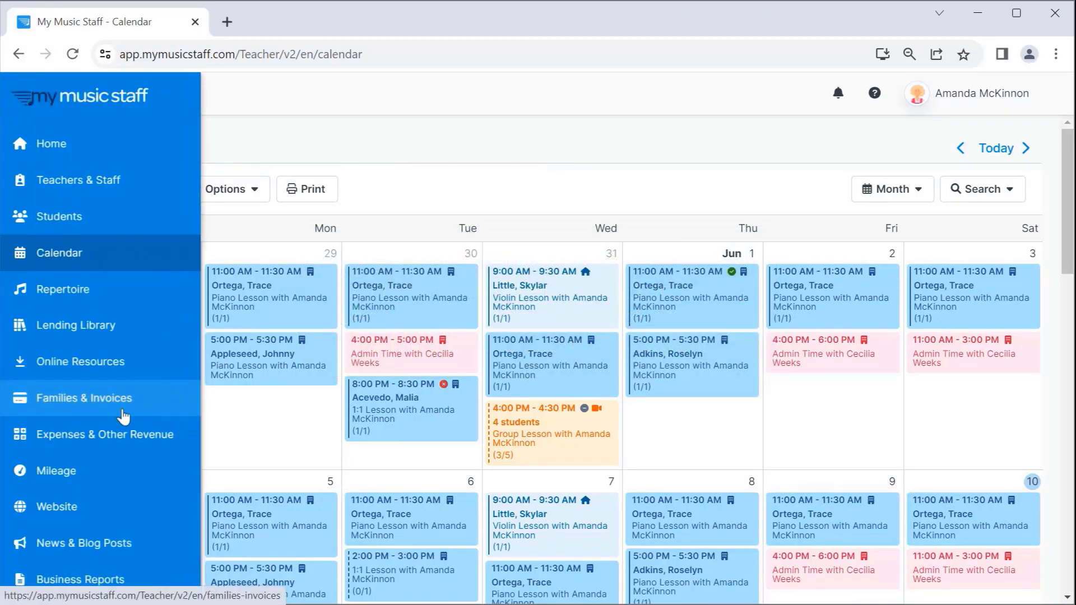
Go to the Families & Invoices page from the sidebar
click(84, 398)
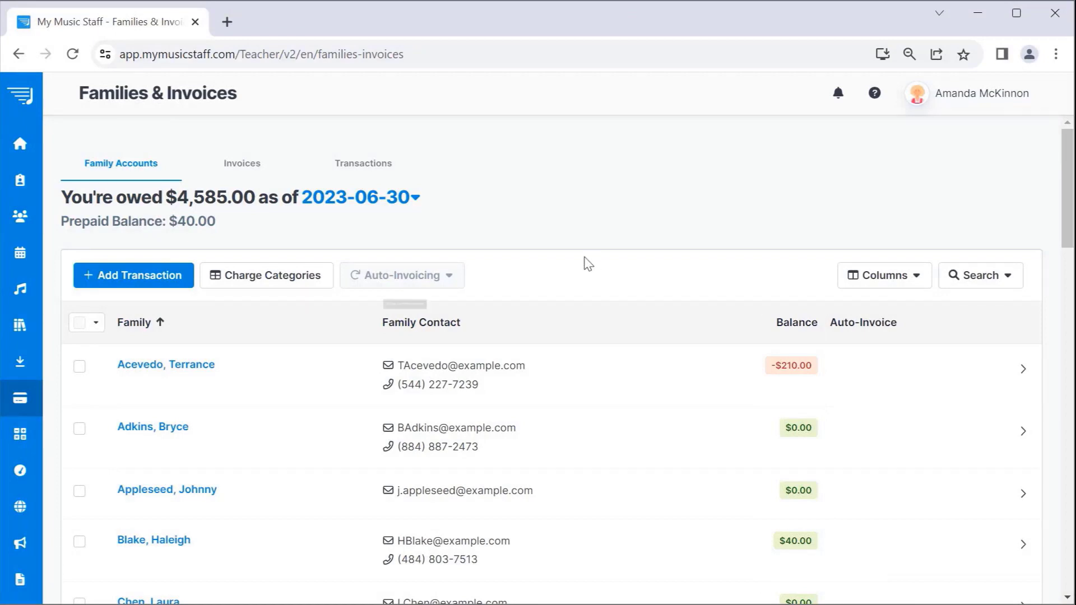
click(166, 364)
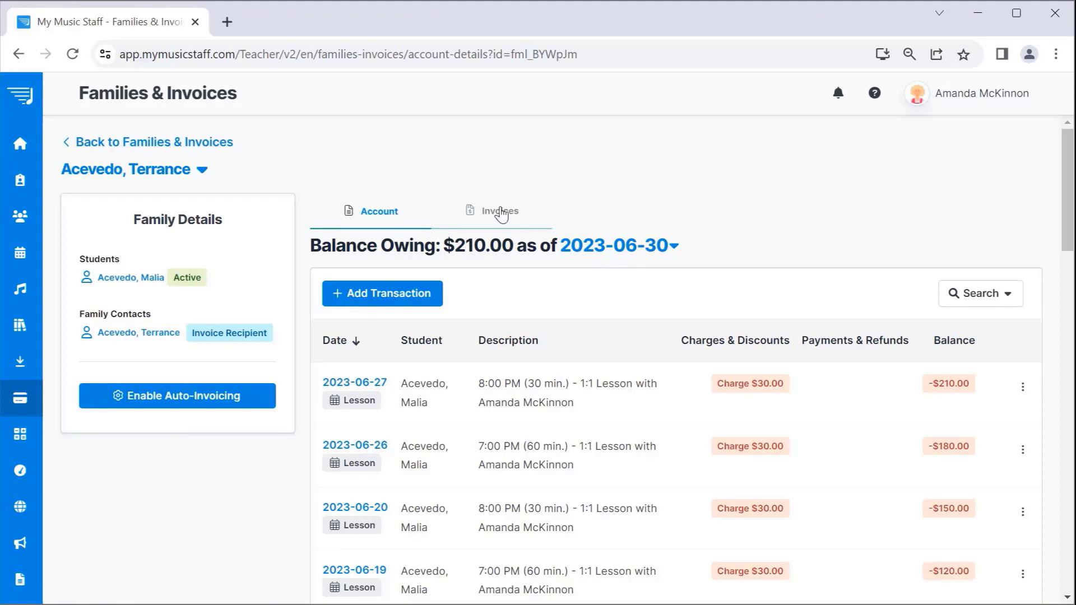
click(499, 211)
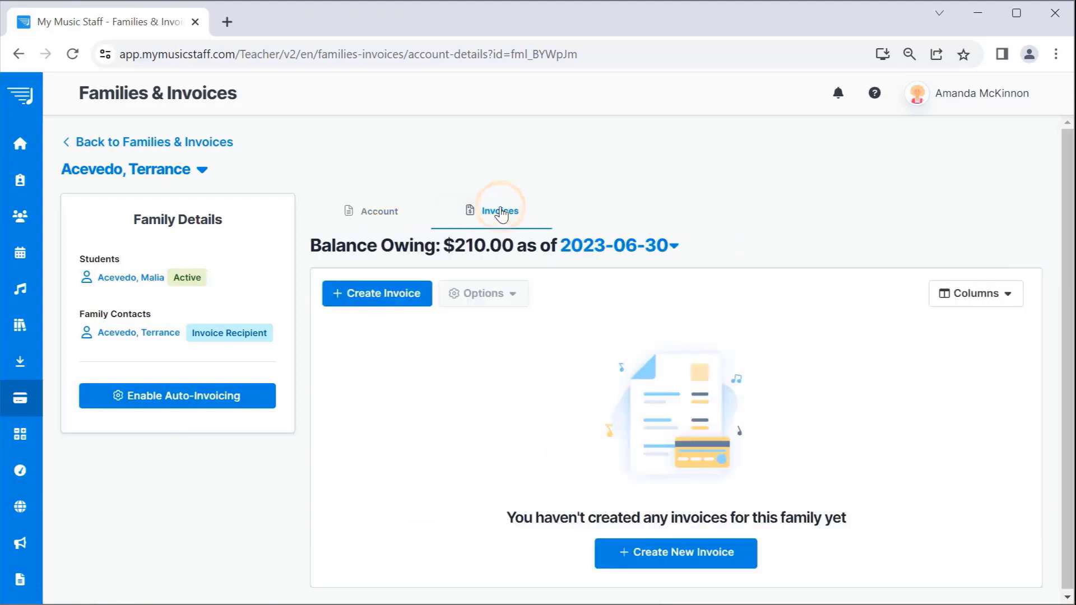
Create a new invoice for the family covering 2023-06-01 to 2023-06-30 for $210.00
click(377, 292)
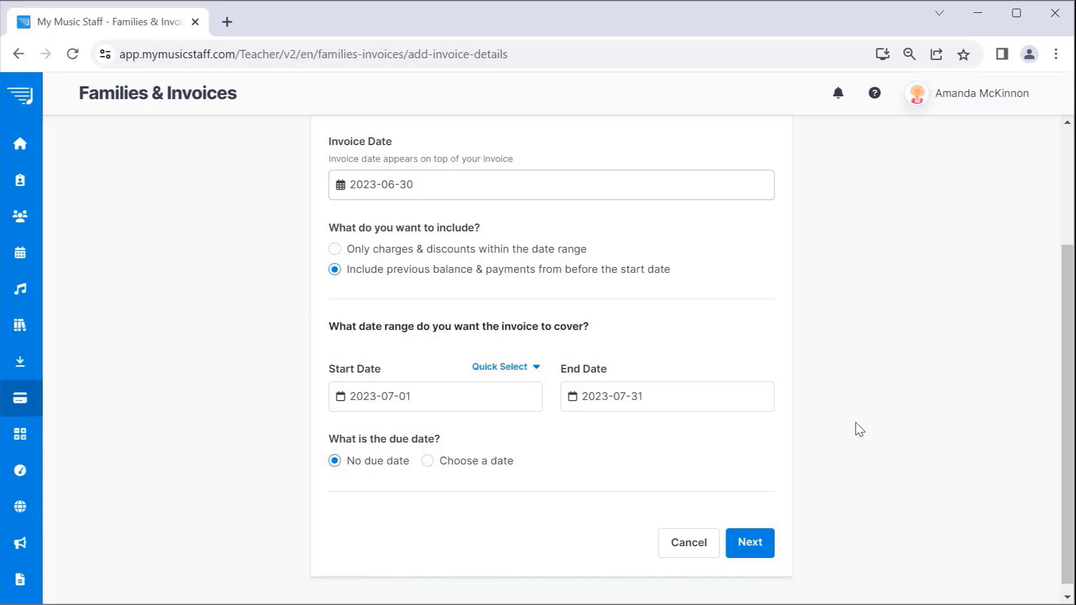
click(502, 367)
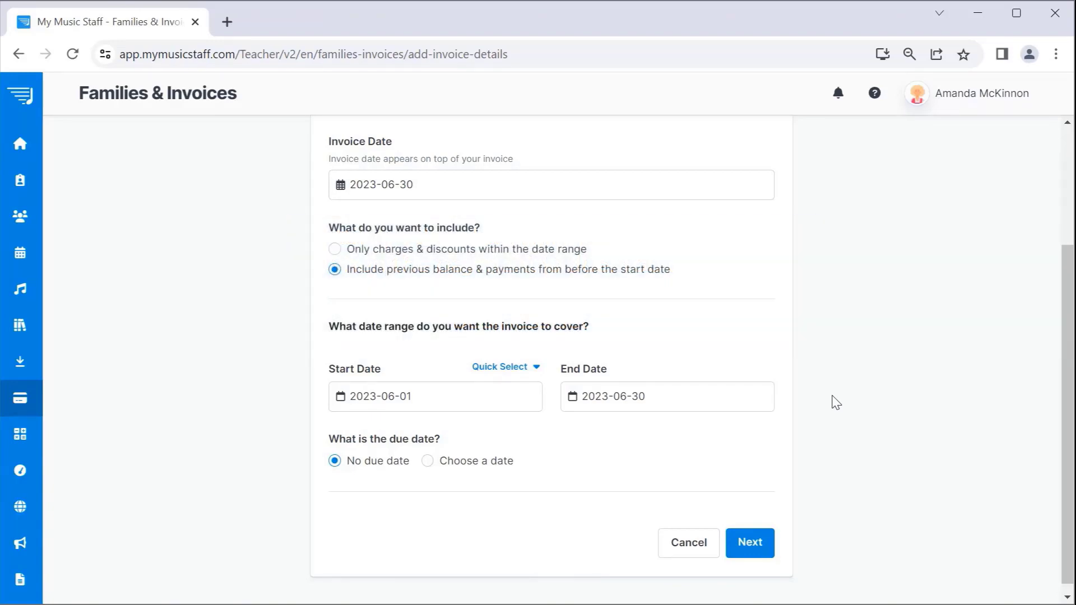
click(750, 543)
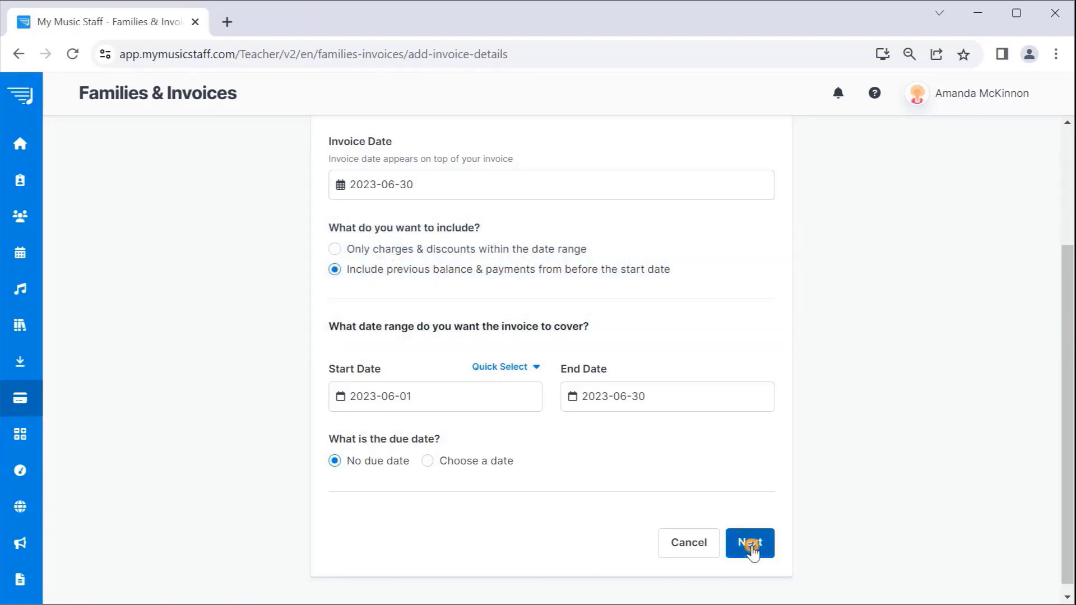
click(749, 542)
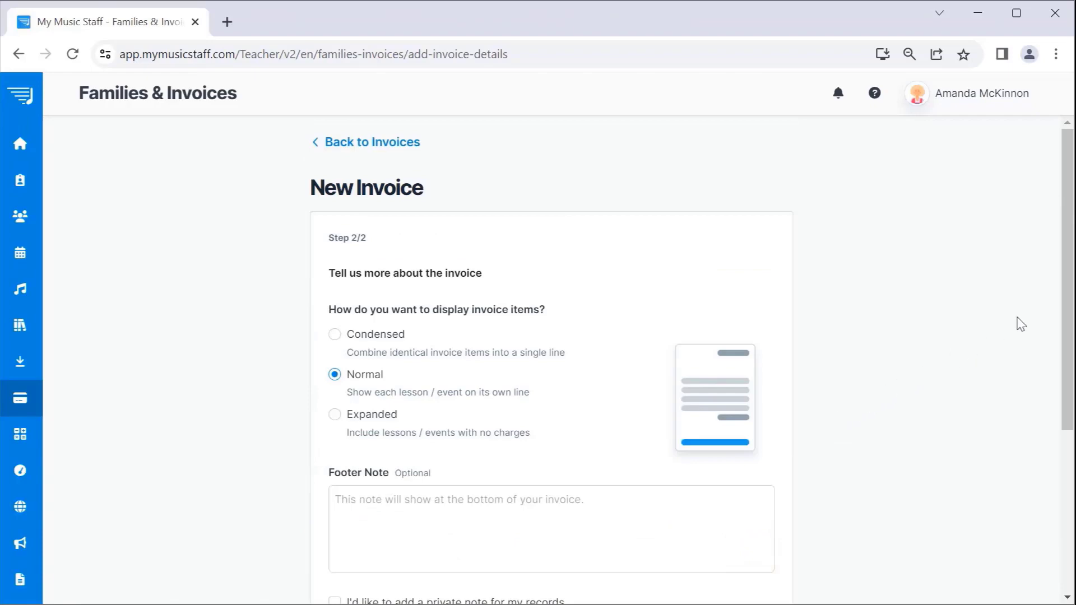
scroll(down, 3)
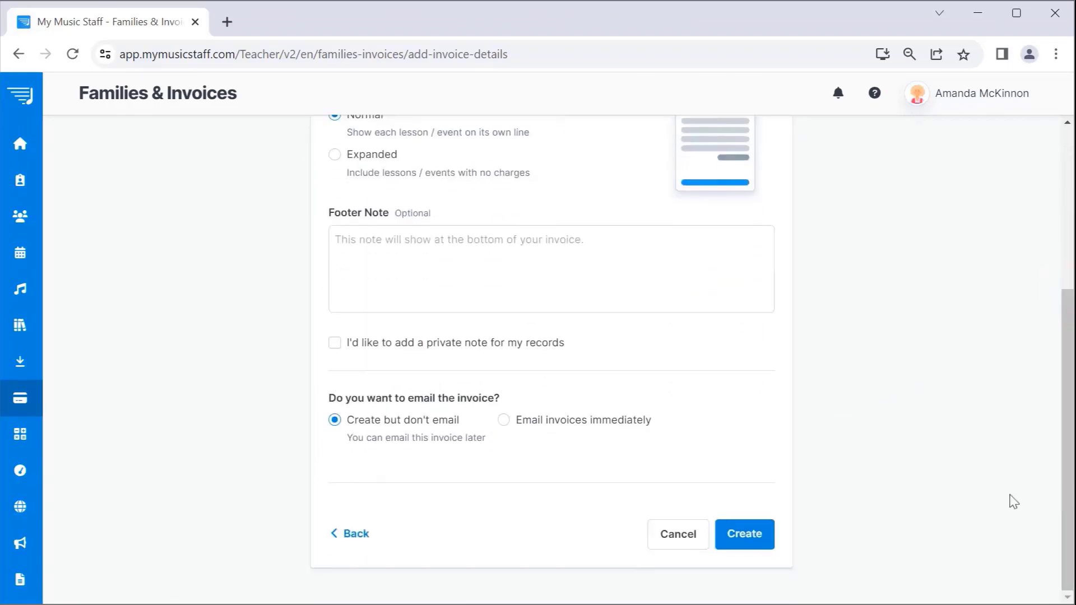
click(743, 534)
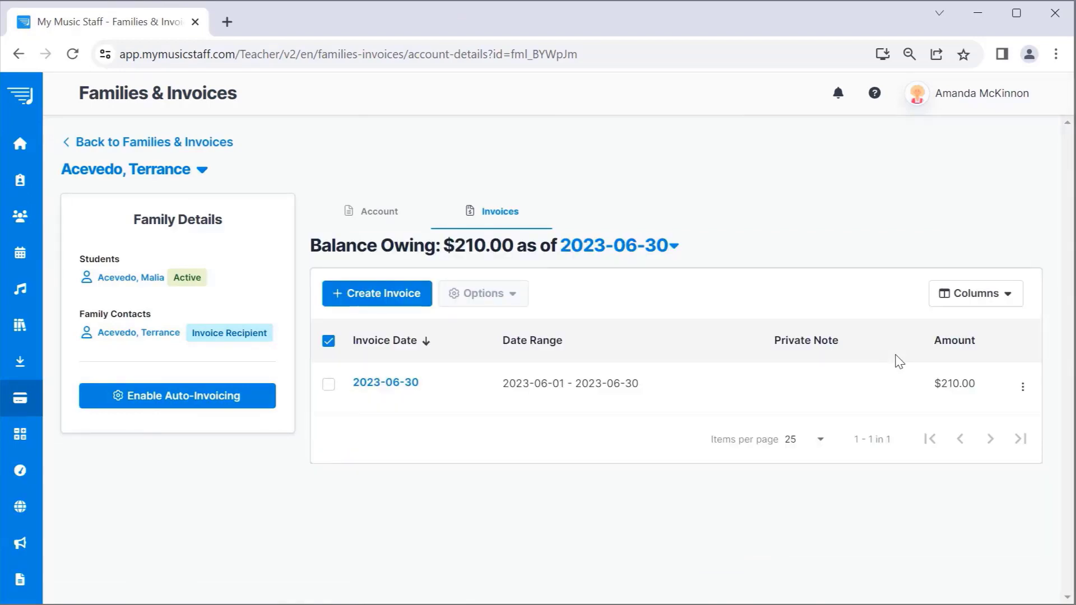
click(384, 382)
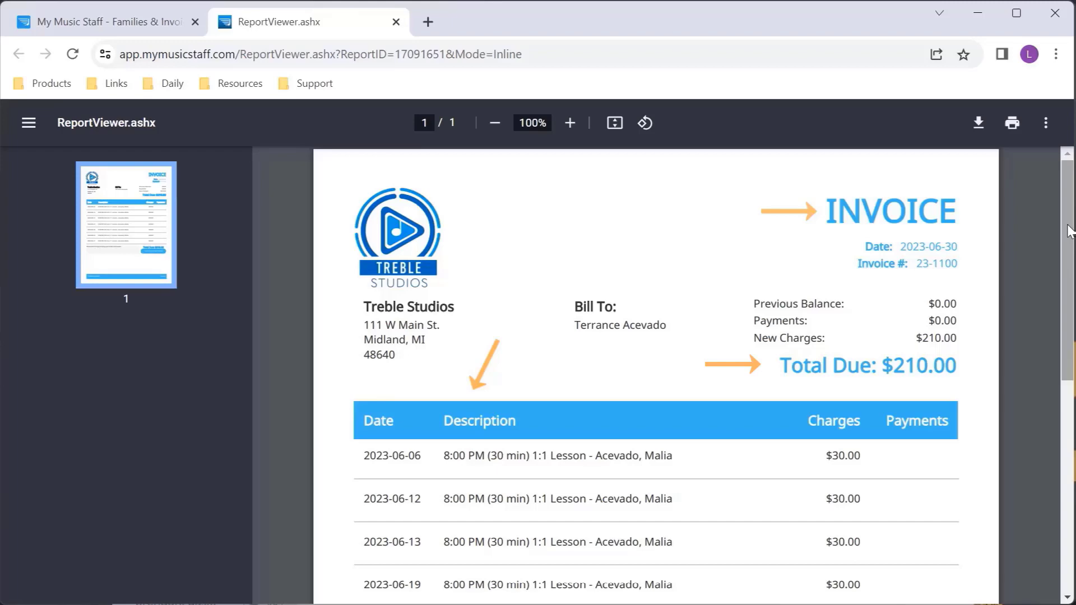
scroll(down, 3)
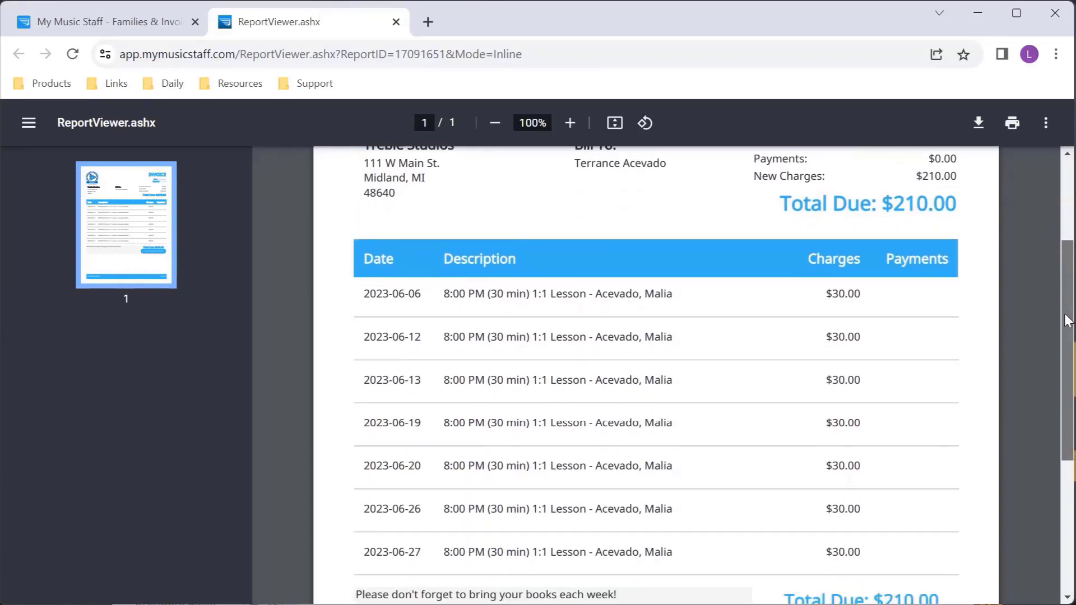
scroll(down, 3)
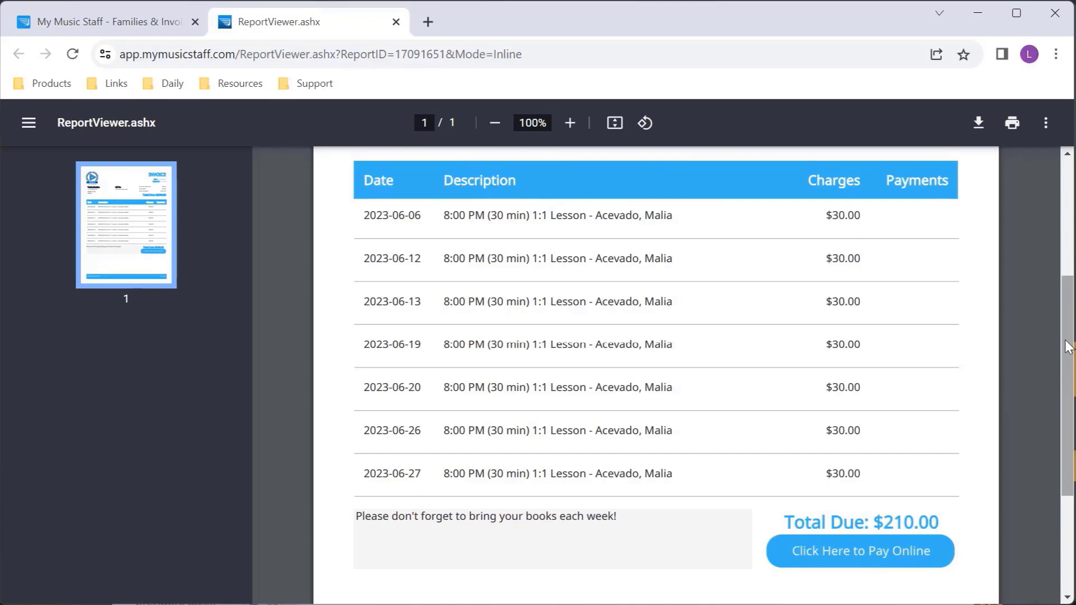
click(860, 550)
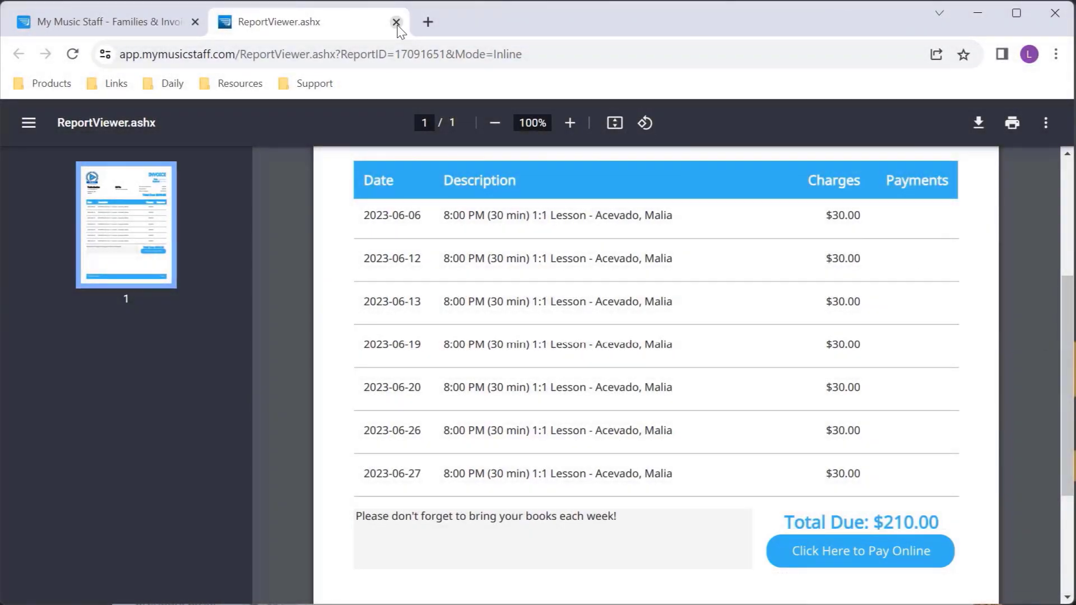
click(397, 21)
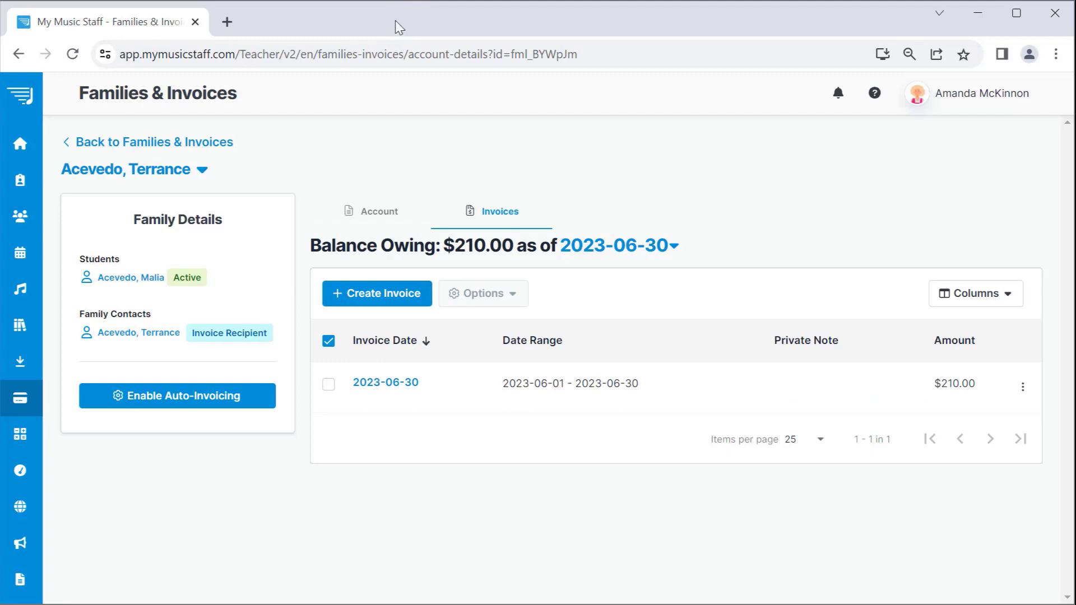
Return to the Families & Invoices family accounts list
click(153, 142)
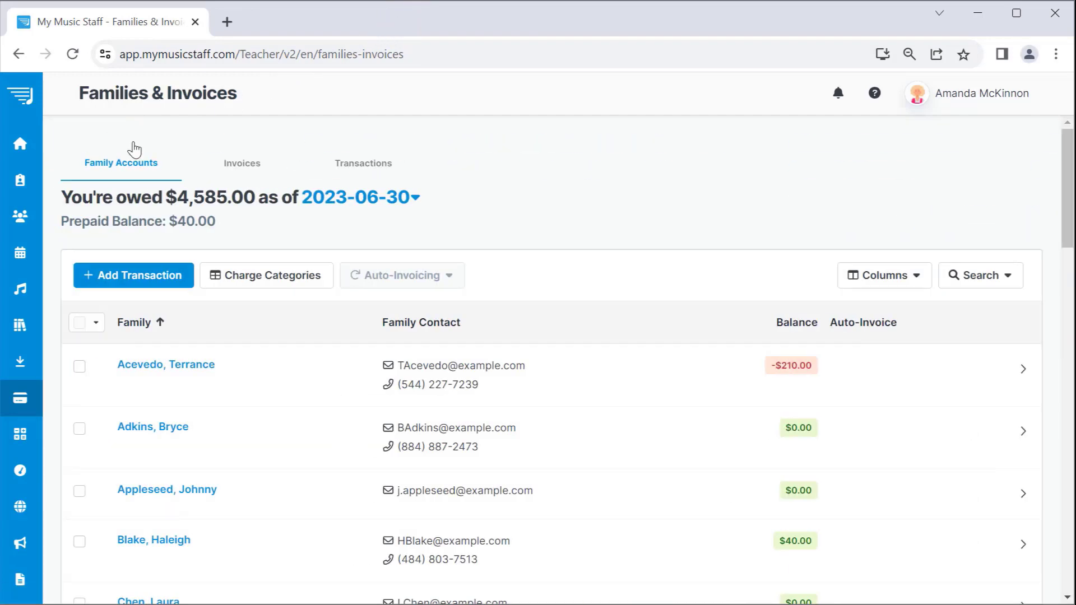
mouse_move(639, 231)
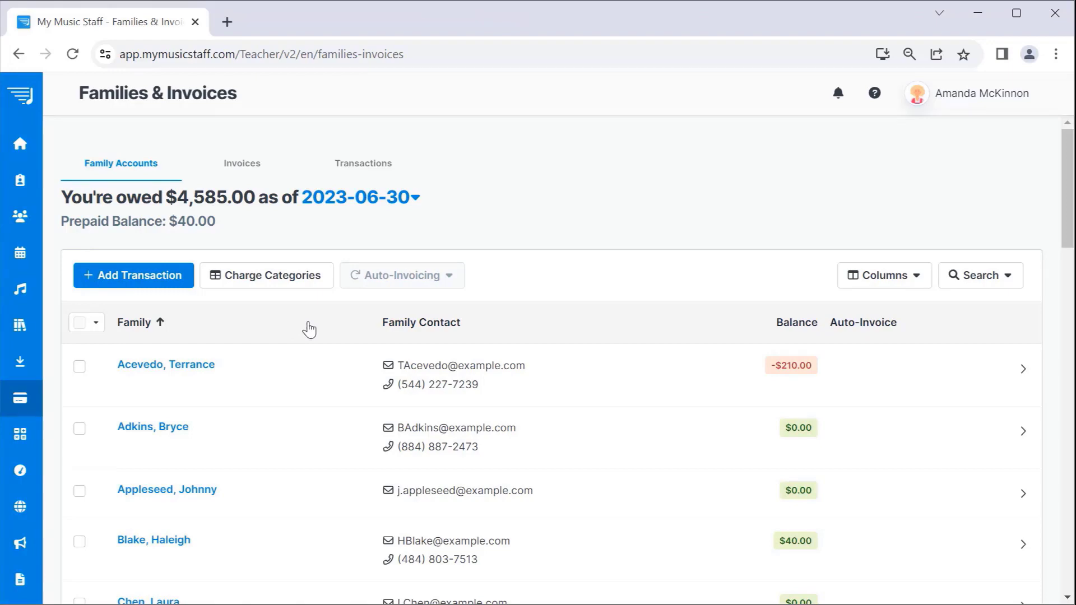
Select the Acevedo, Adkins and Appleseed families and choose to enable auto-invoicing
click(79, 458)
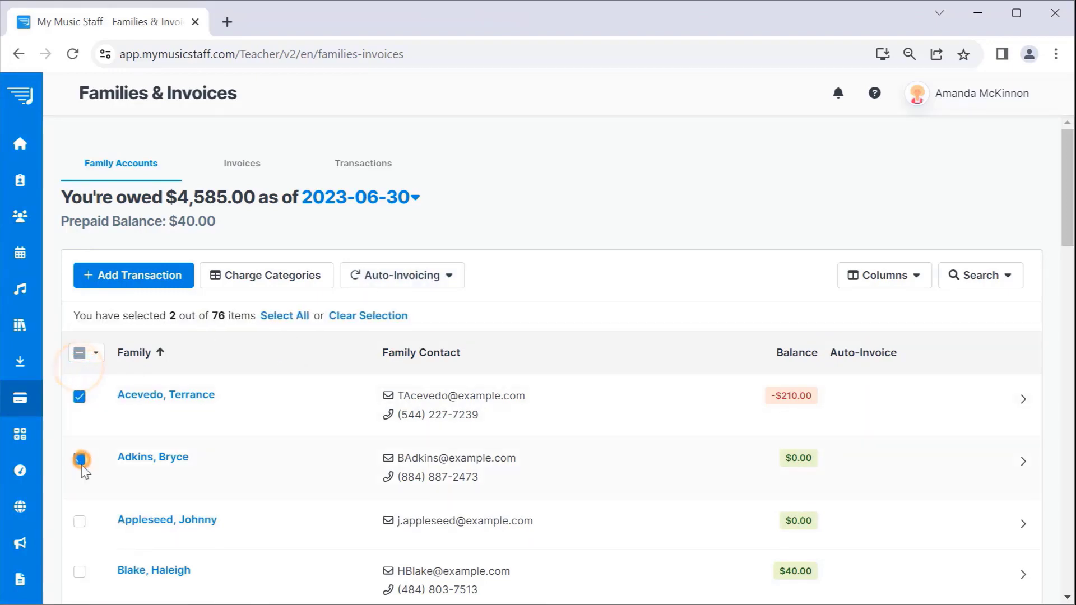
click(79, 521)
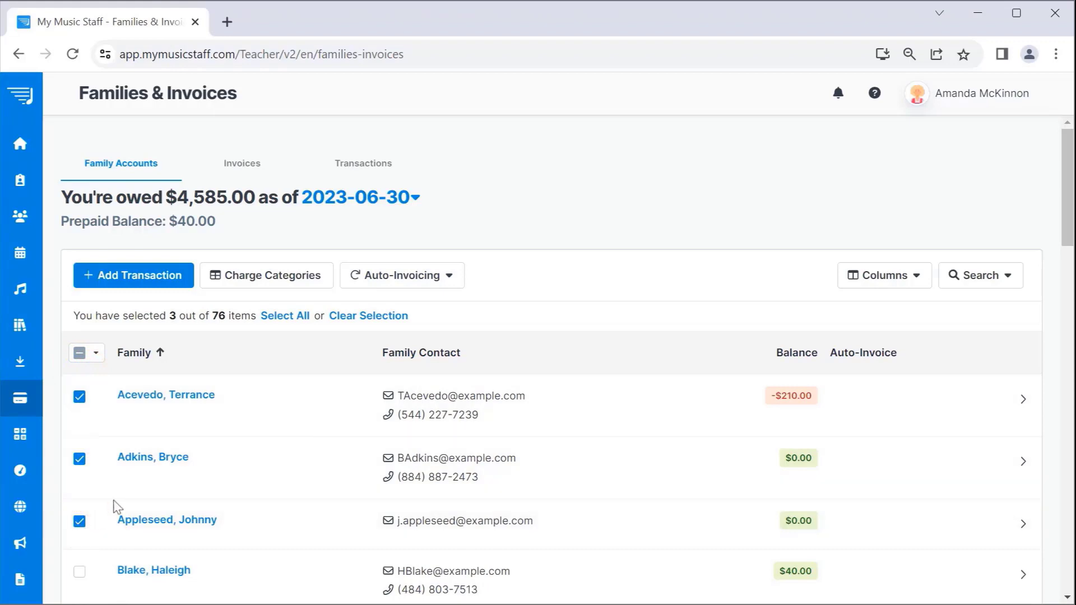
click(401, 276)
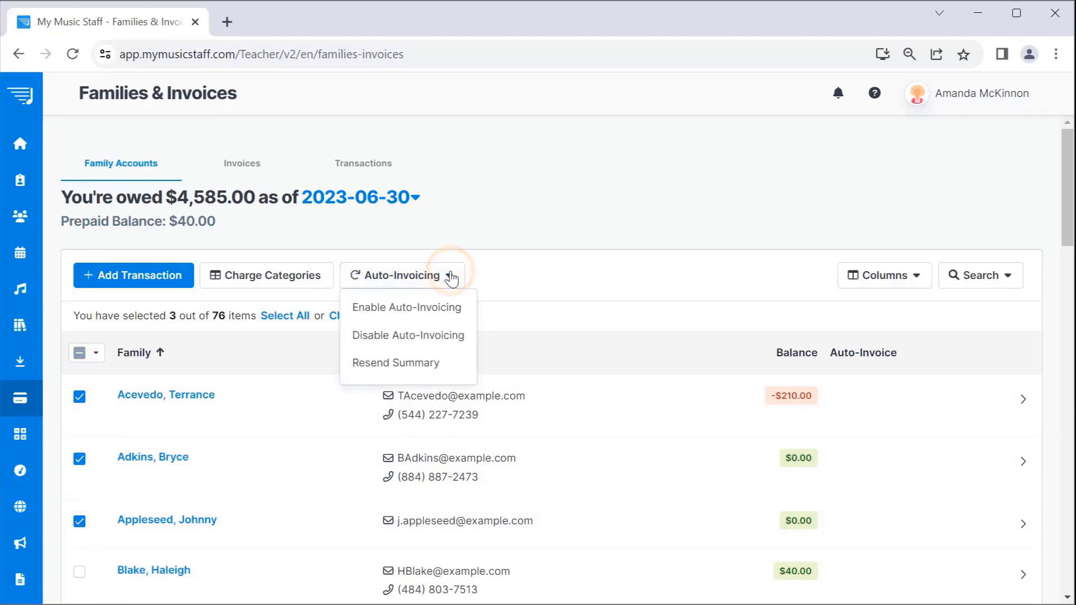
click(406, 307)
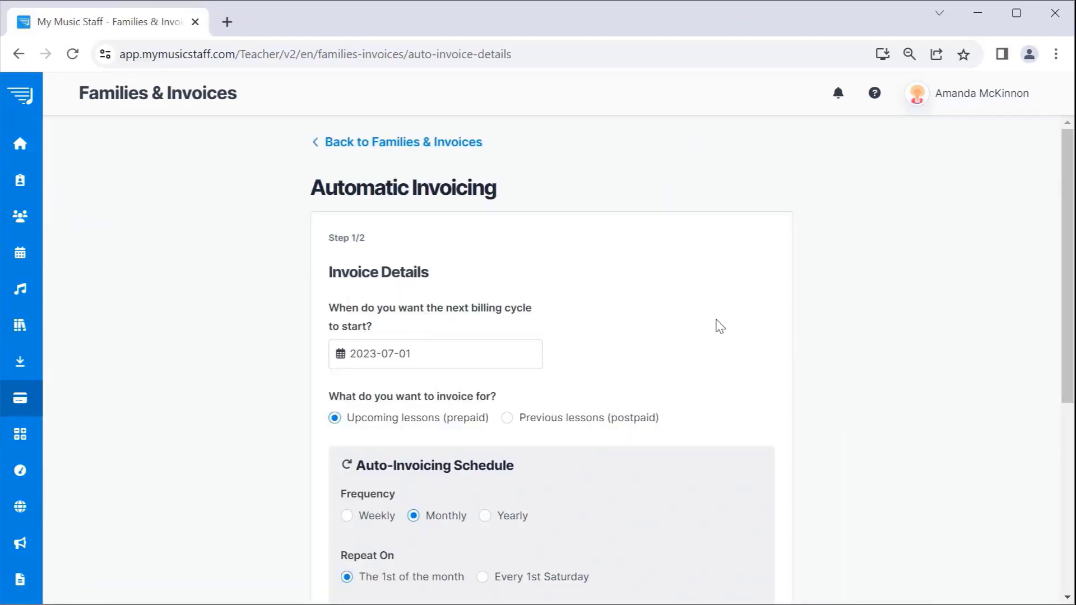
Confirm and save the auto-invoicing settings for the selected families
scroll(down, 3)
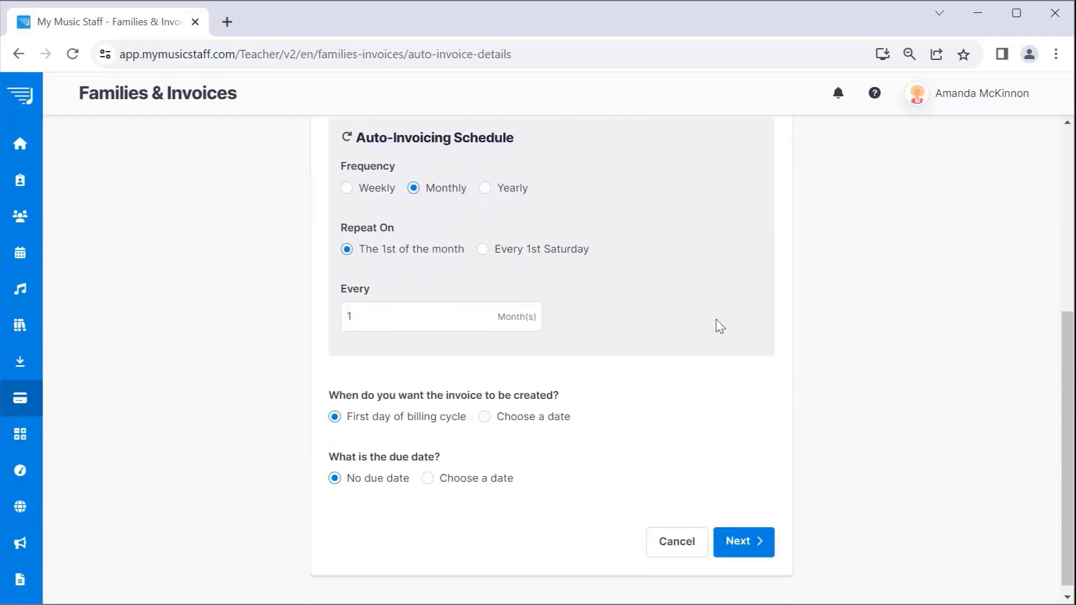
click(743, 540)
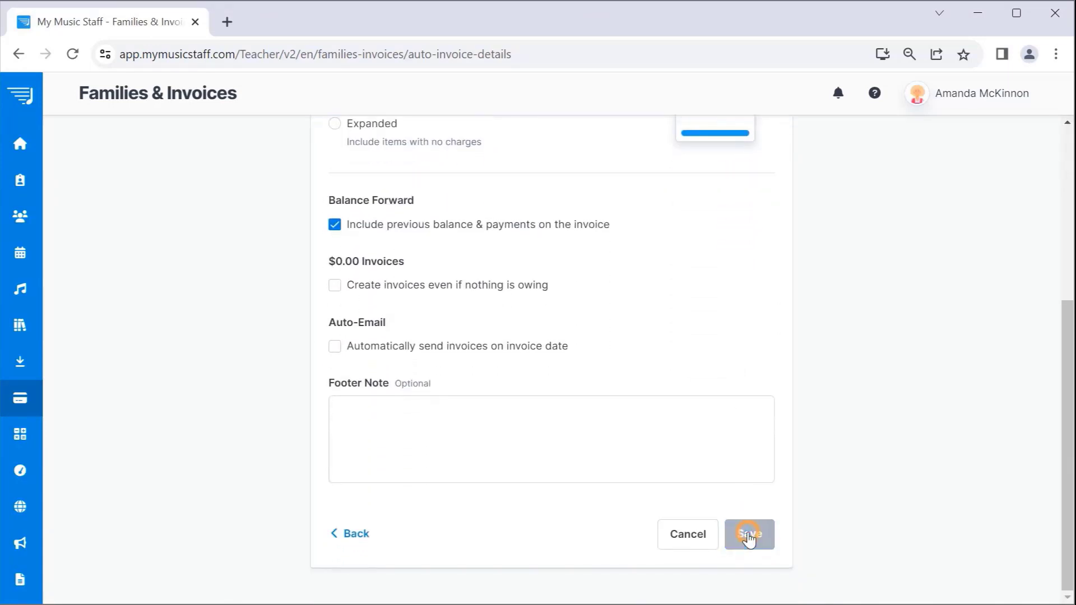
click(748, 534)
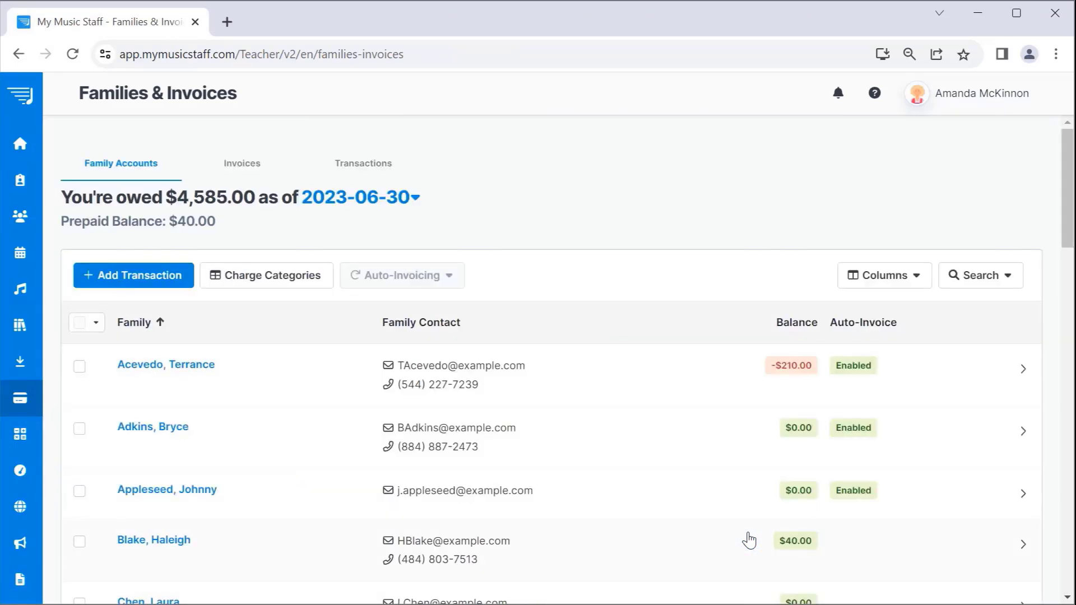
mouse_move(970, 462)
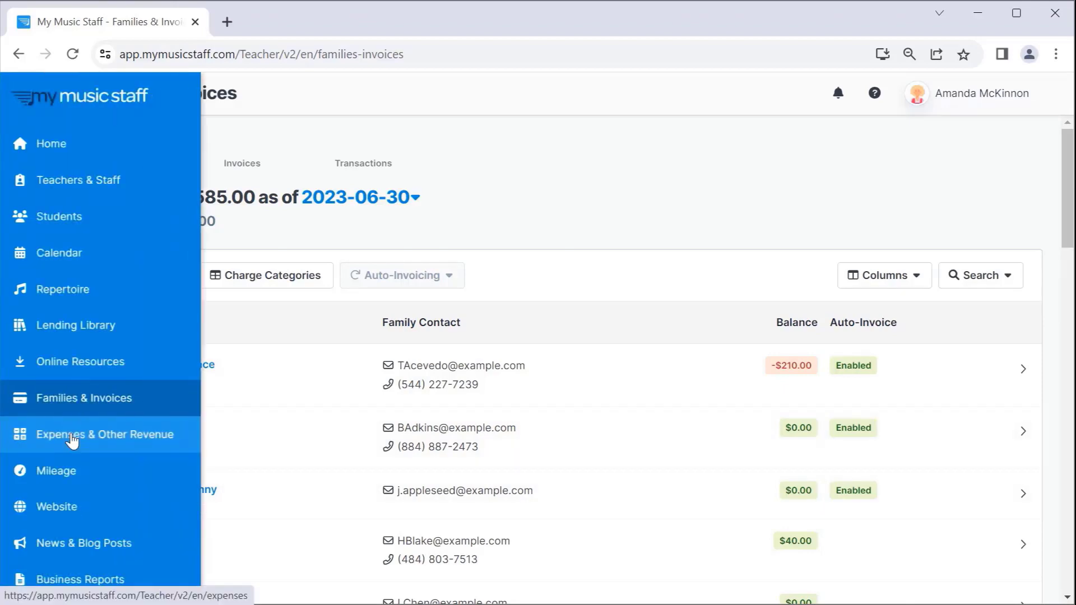
Review the Expenses & Other Revenue summary before moving to Business Reports
click(105, 435)
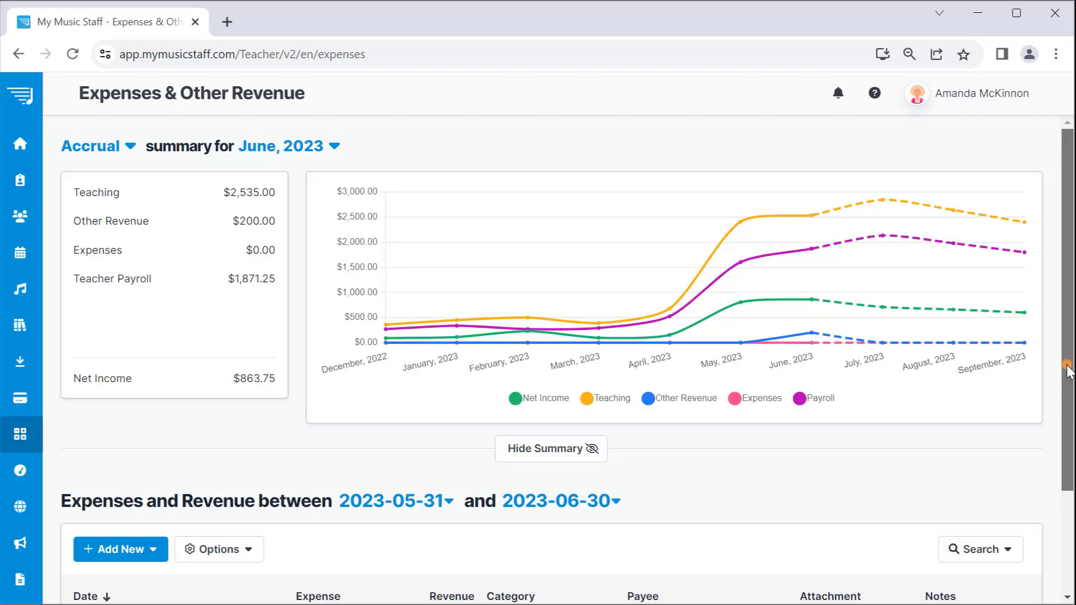
scroll(down, 3)
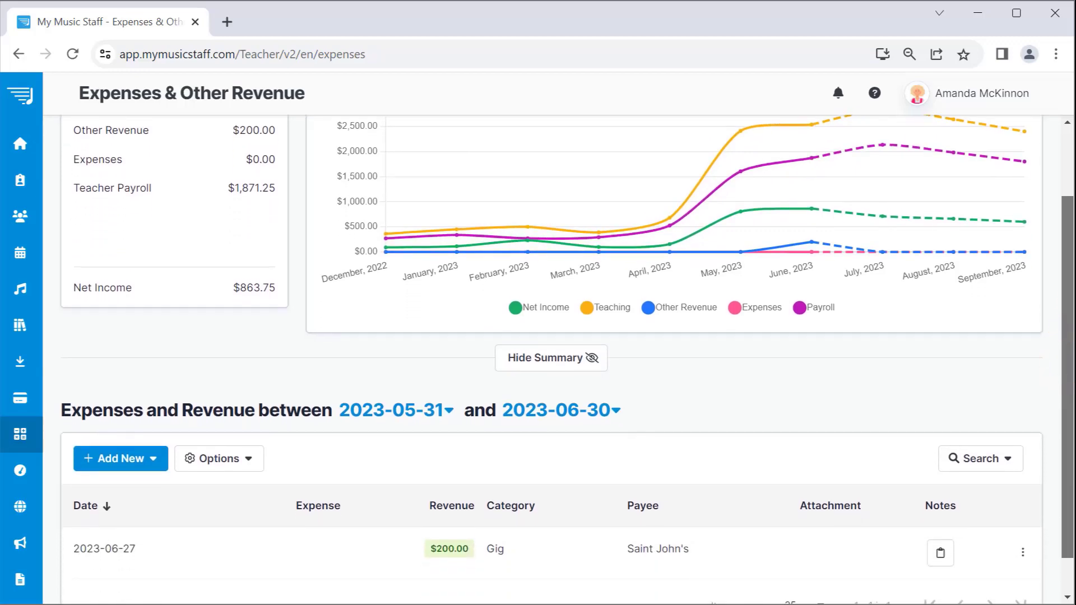
scroll(down, 3)
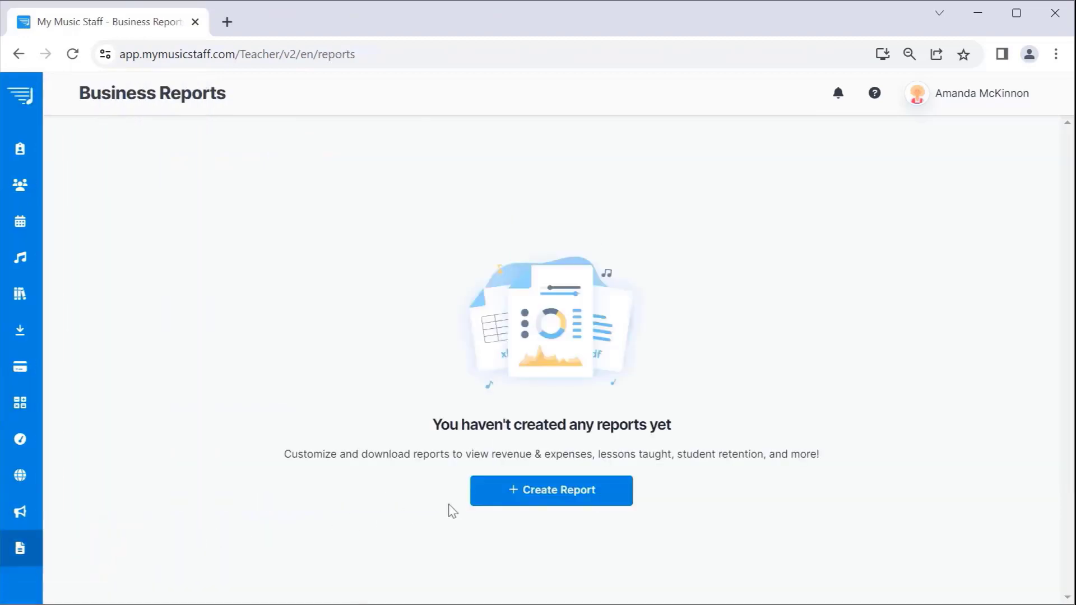
Create a Revenue and Expenses report covering both revenue and expenses for 2022
click(550, 490)
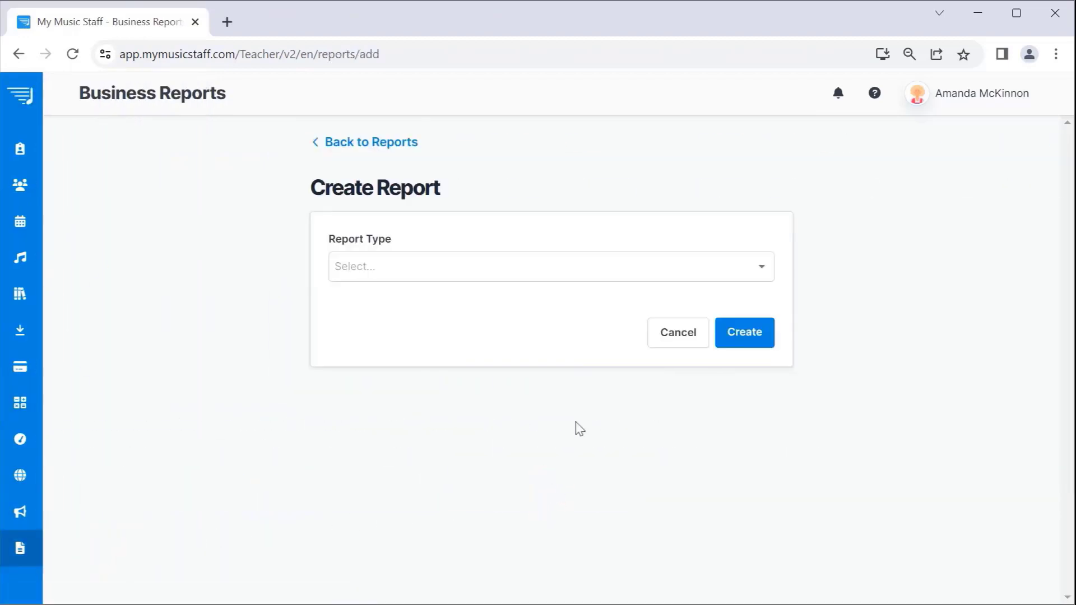
click(549, 266)
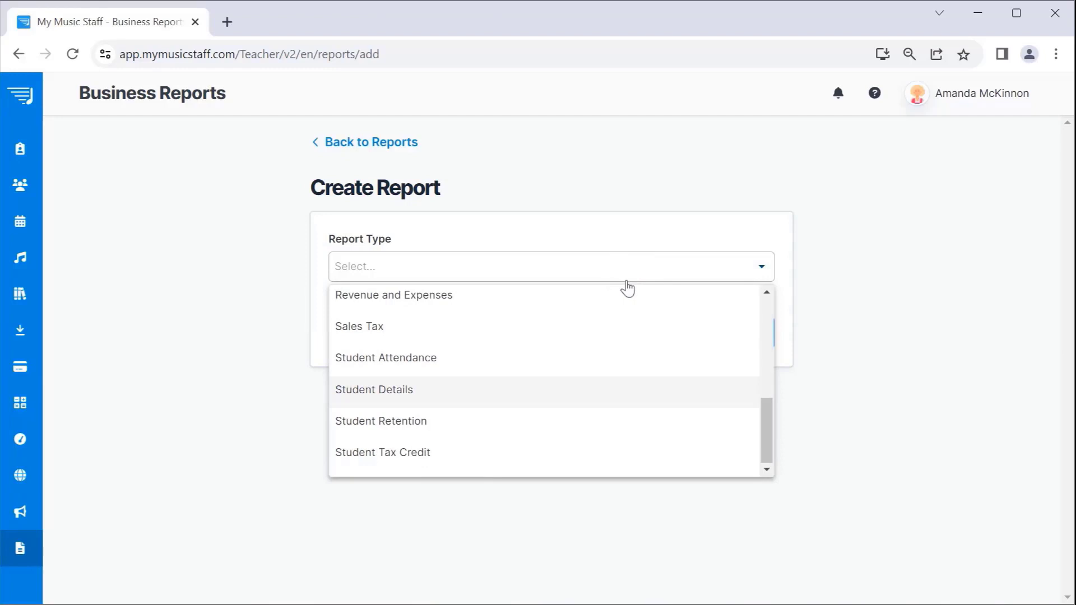
click(394, 294)
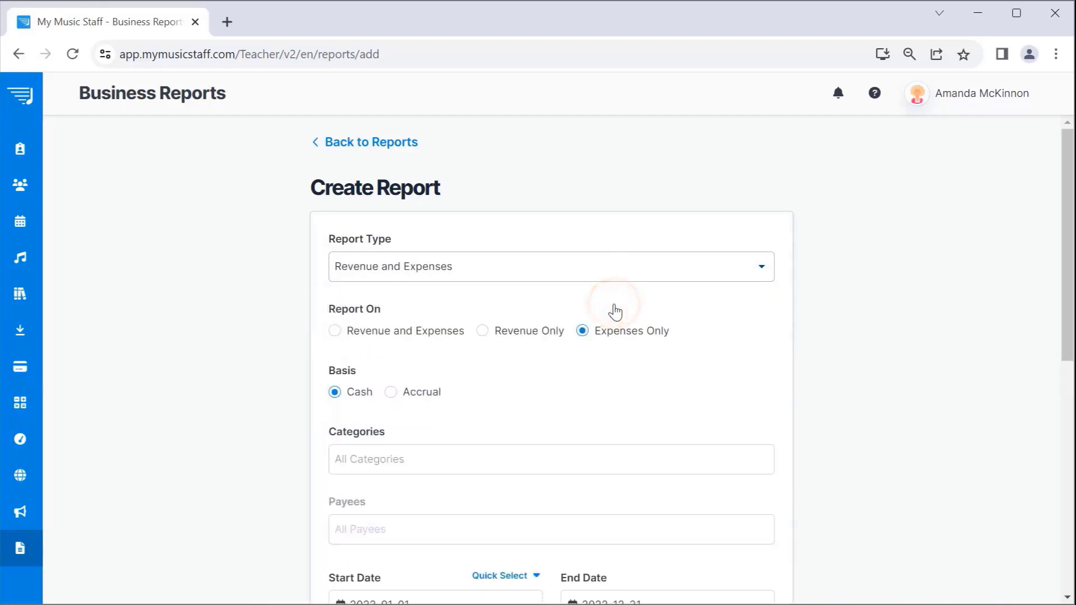
click(334, 330)
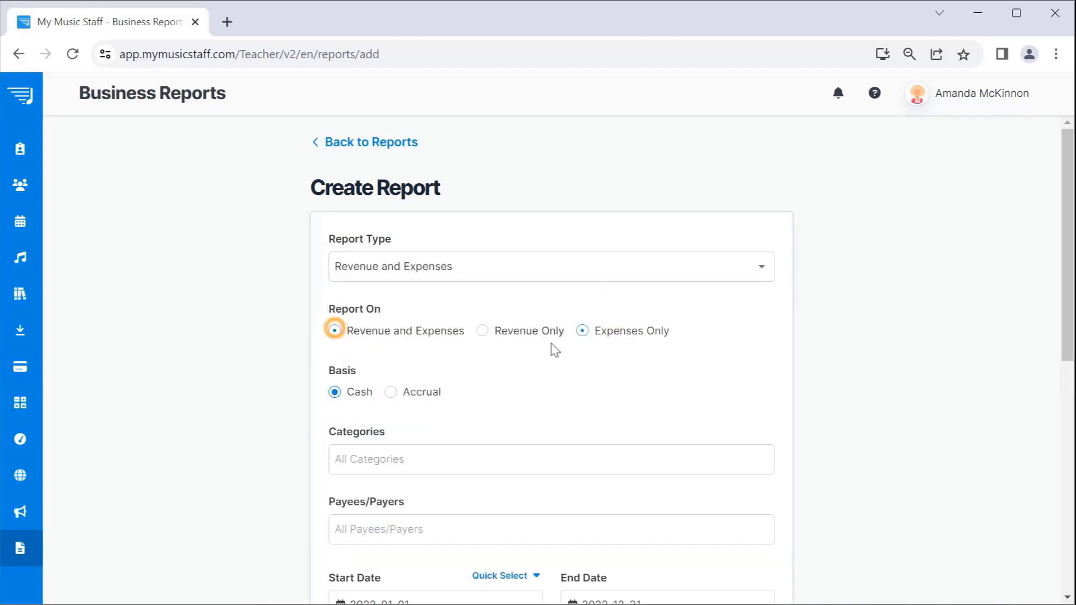
scroll(down, 3)
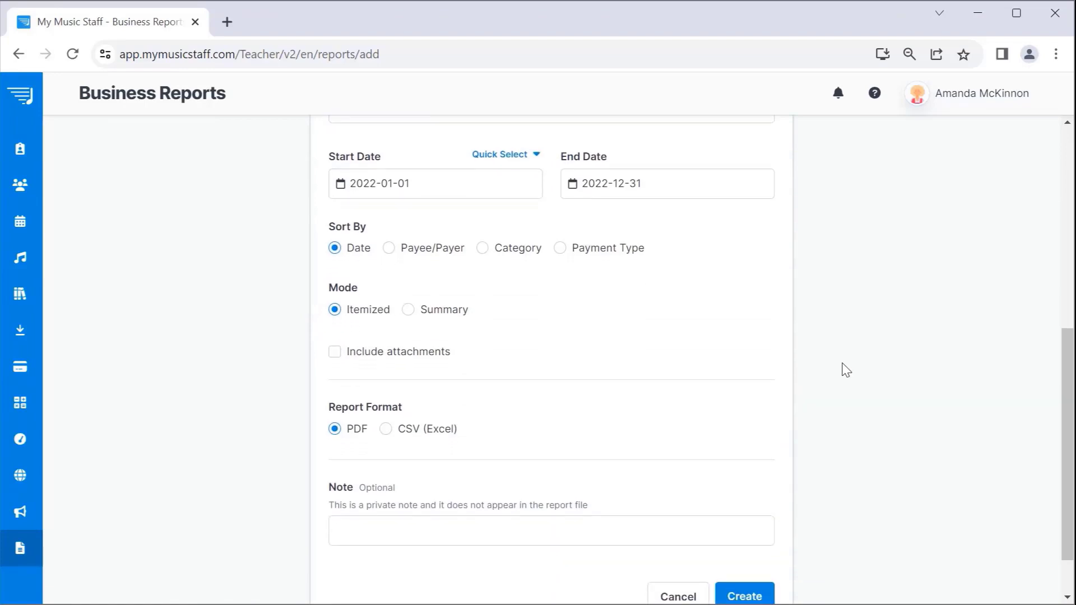
click(743, 594)
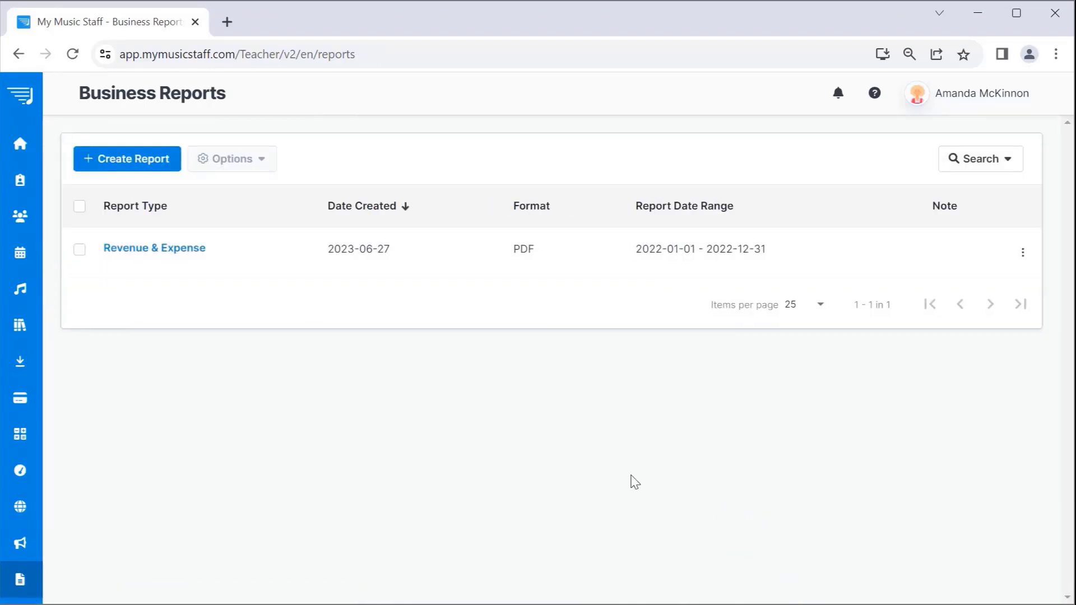
click(21, 94)
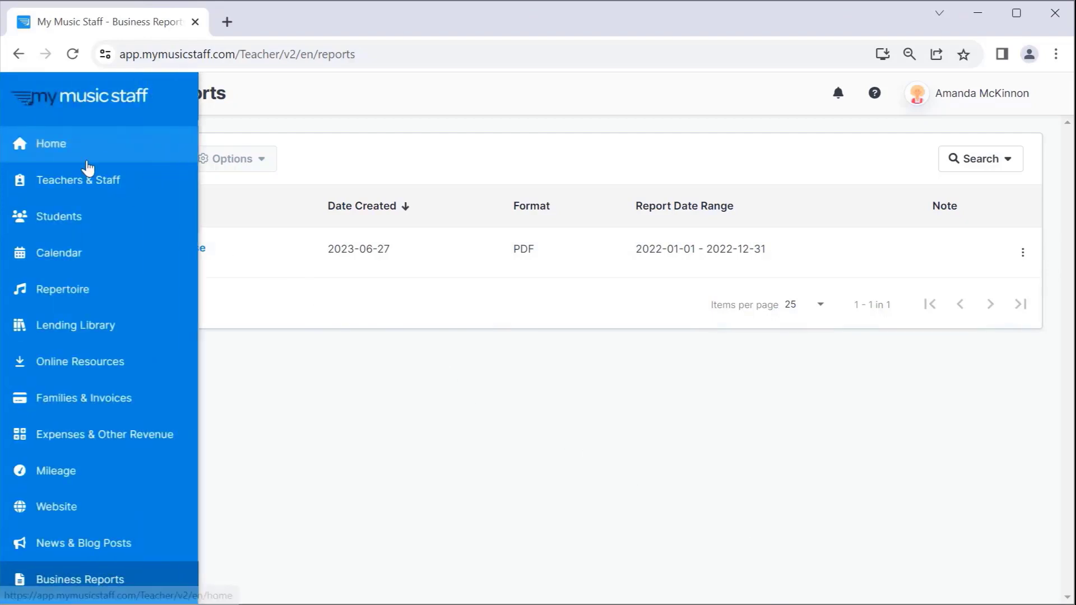
click(50, 143)
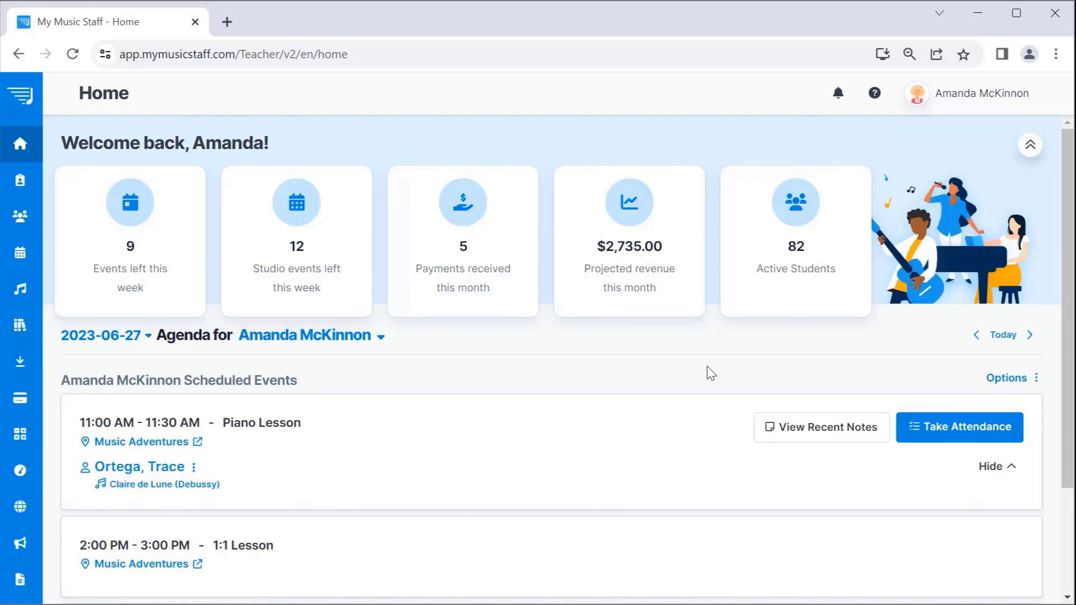
scroll(down, 3)
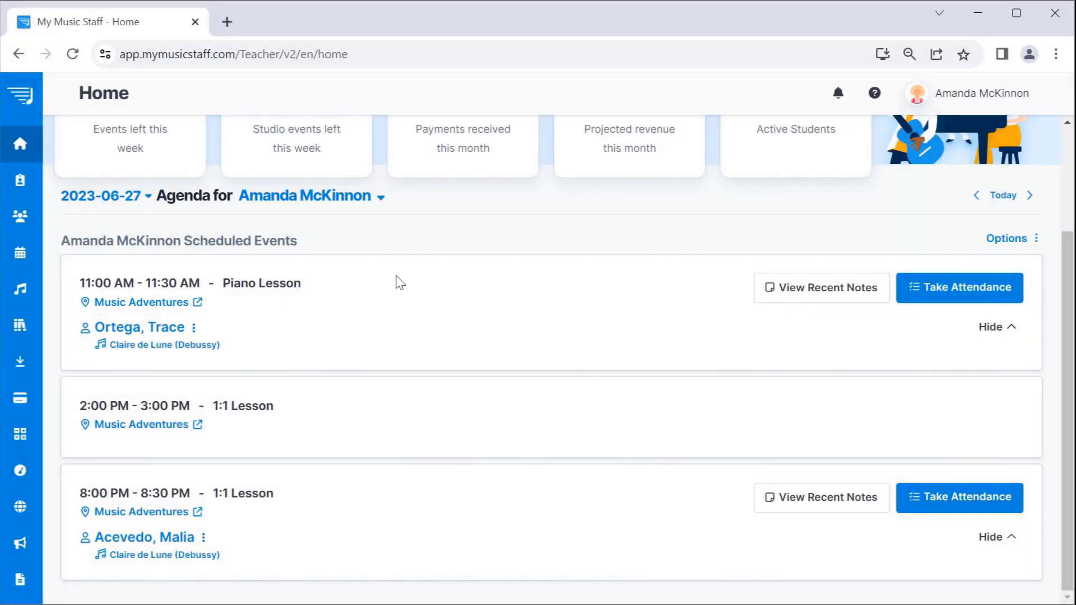
click(137, 326)
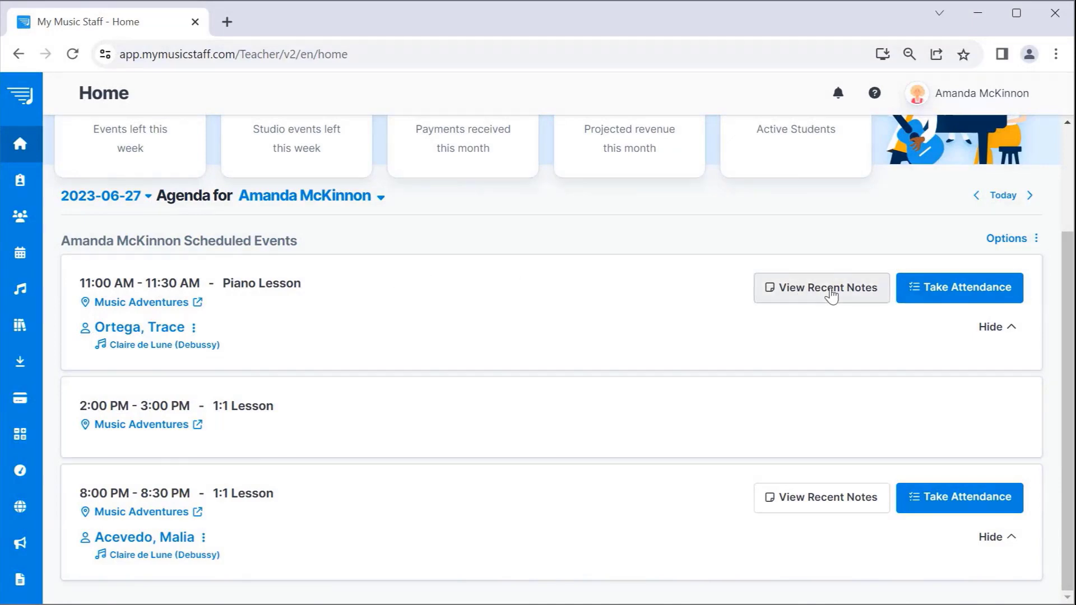
click(820, 288)
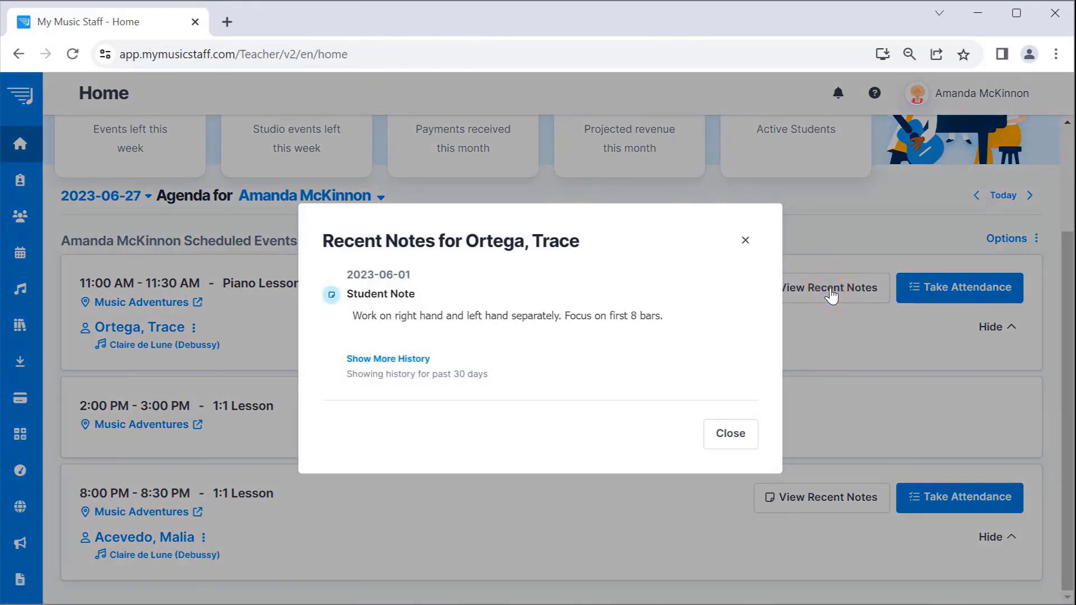
mouse_move(762, 391)
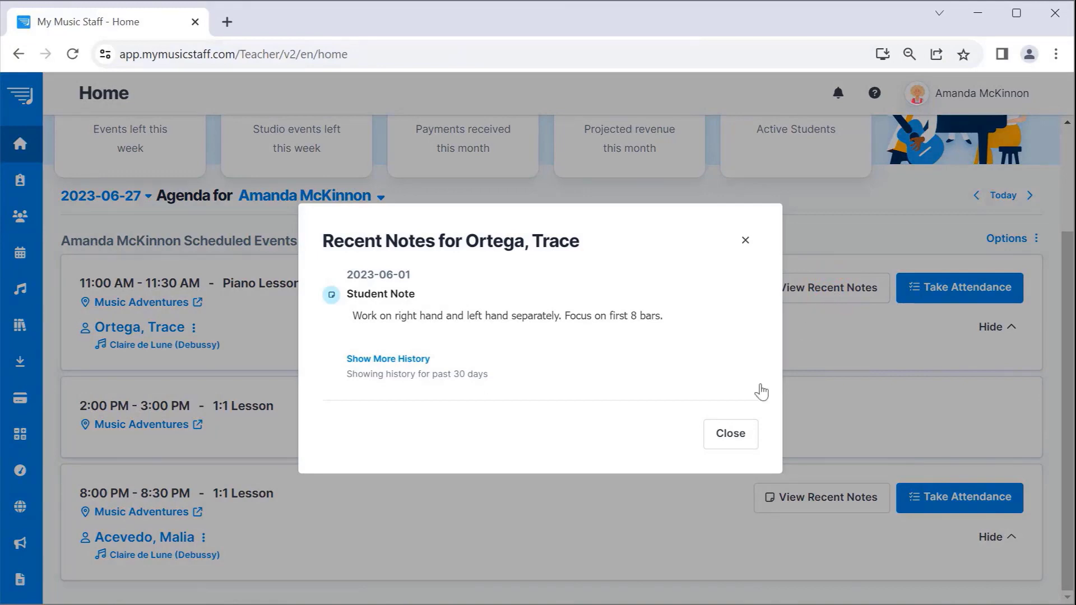
click(729, 434)
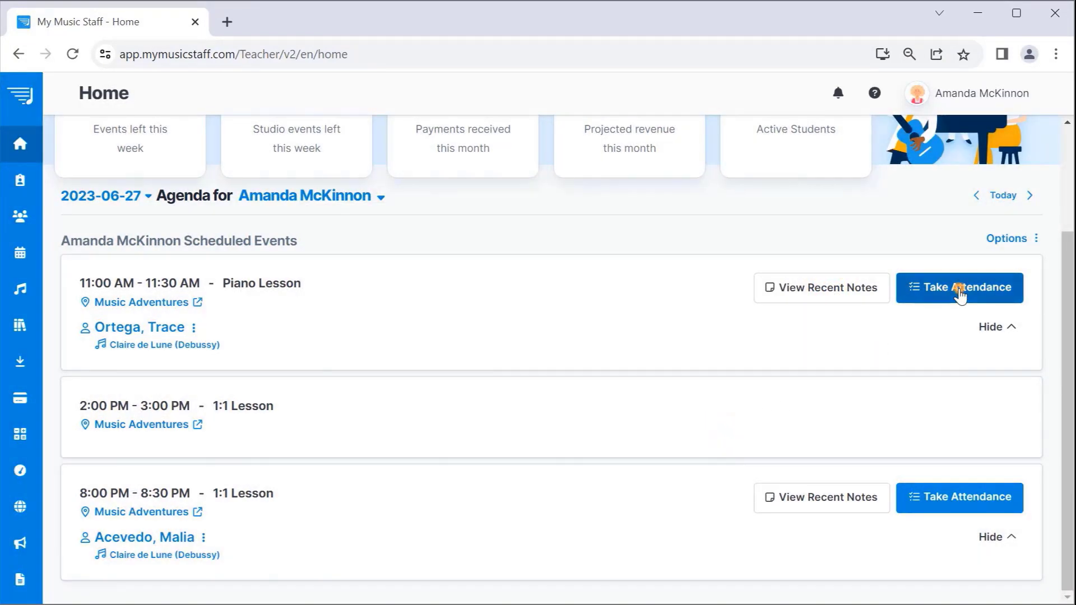
click(958, 287)
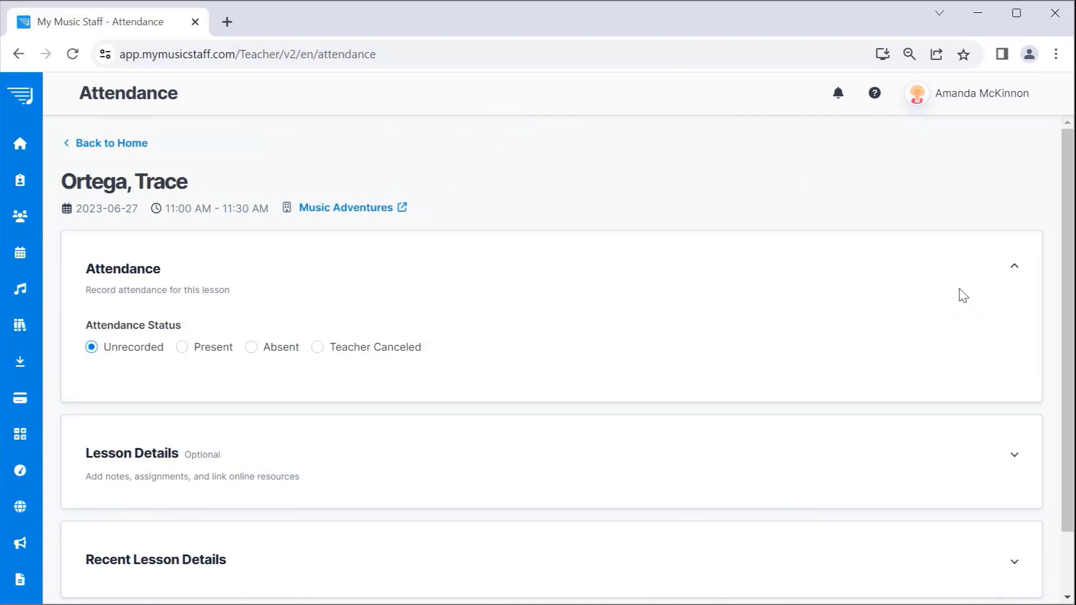
click(183, 346)
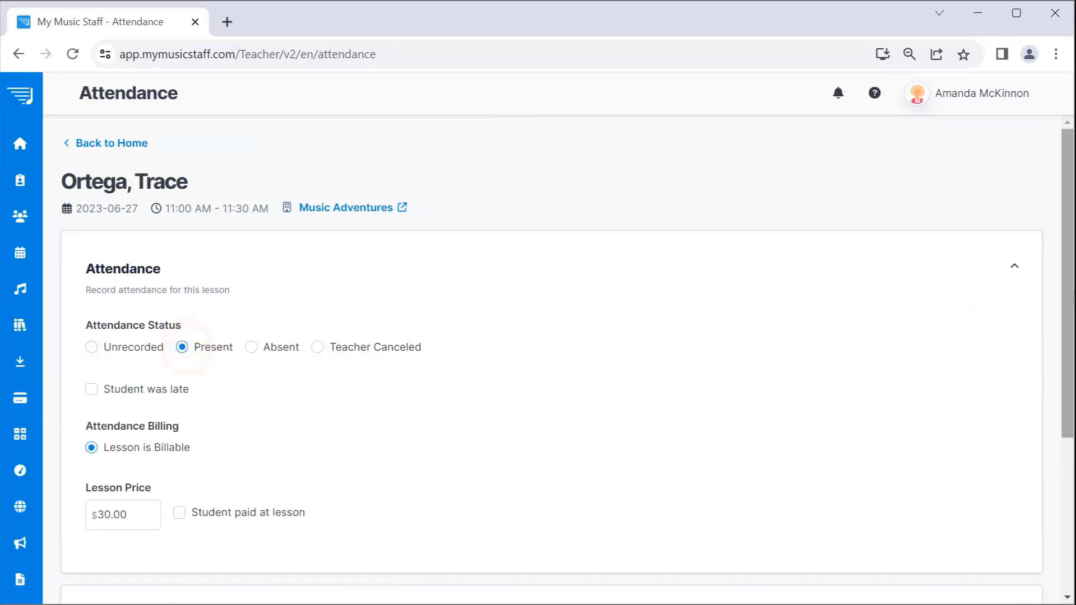
scroll(down, 3)
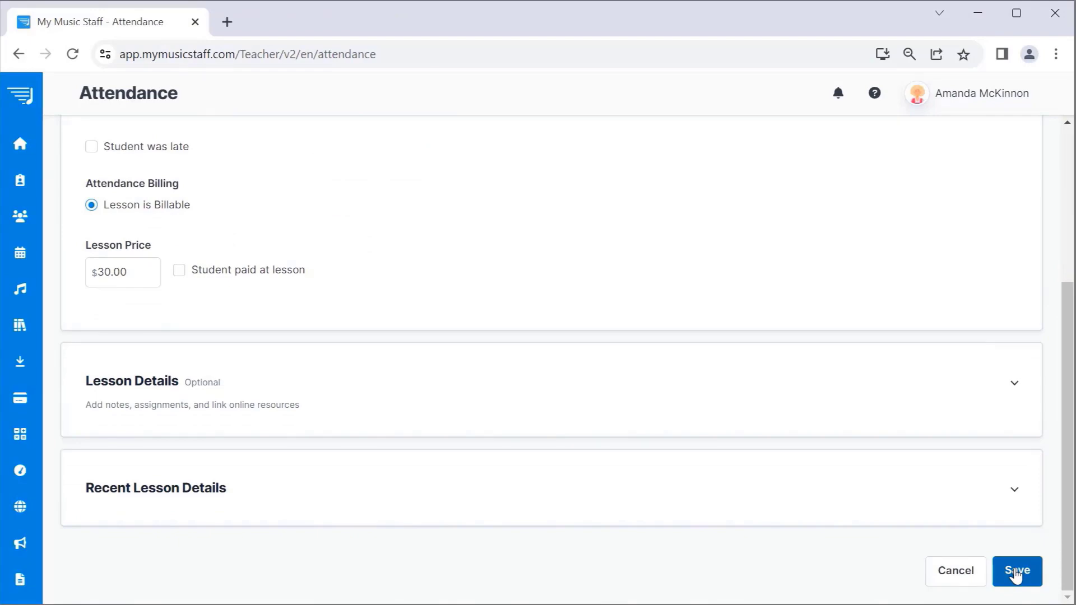
click(1016, 571)
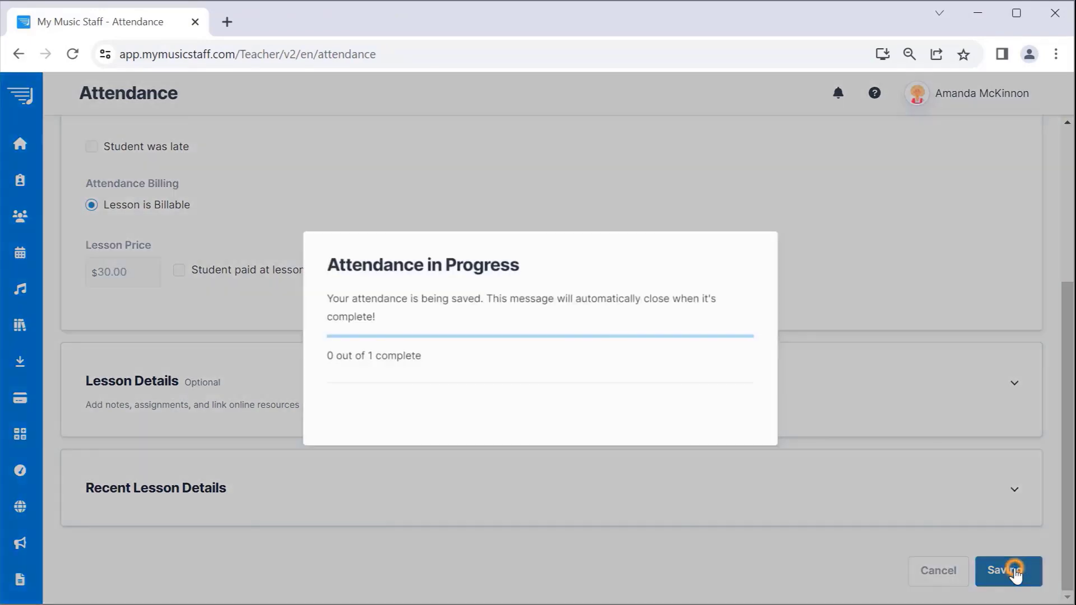
click(1008, 571)
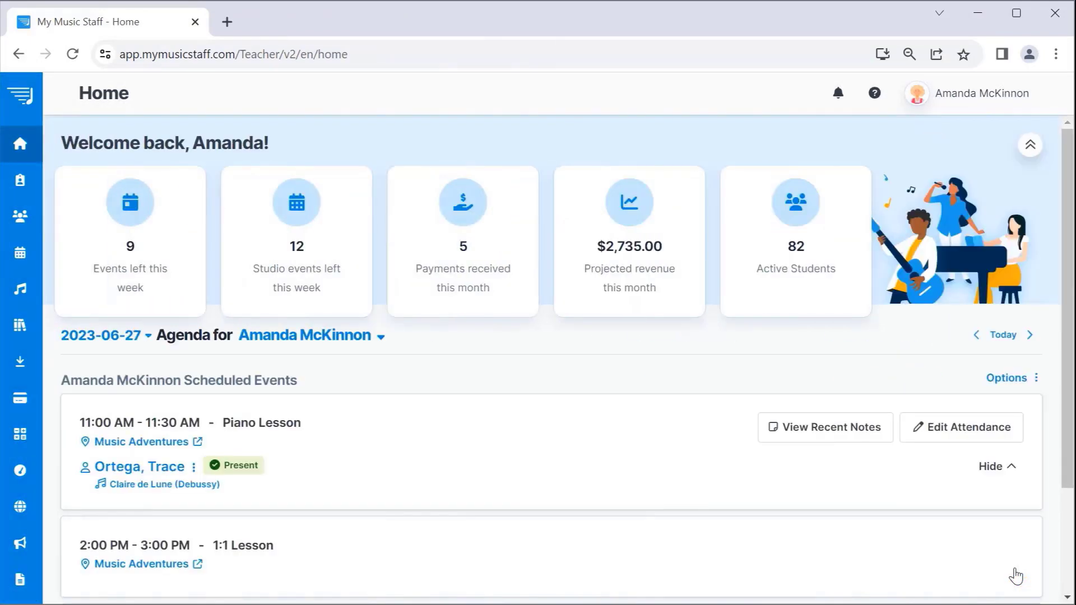